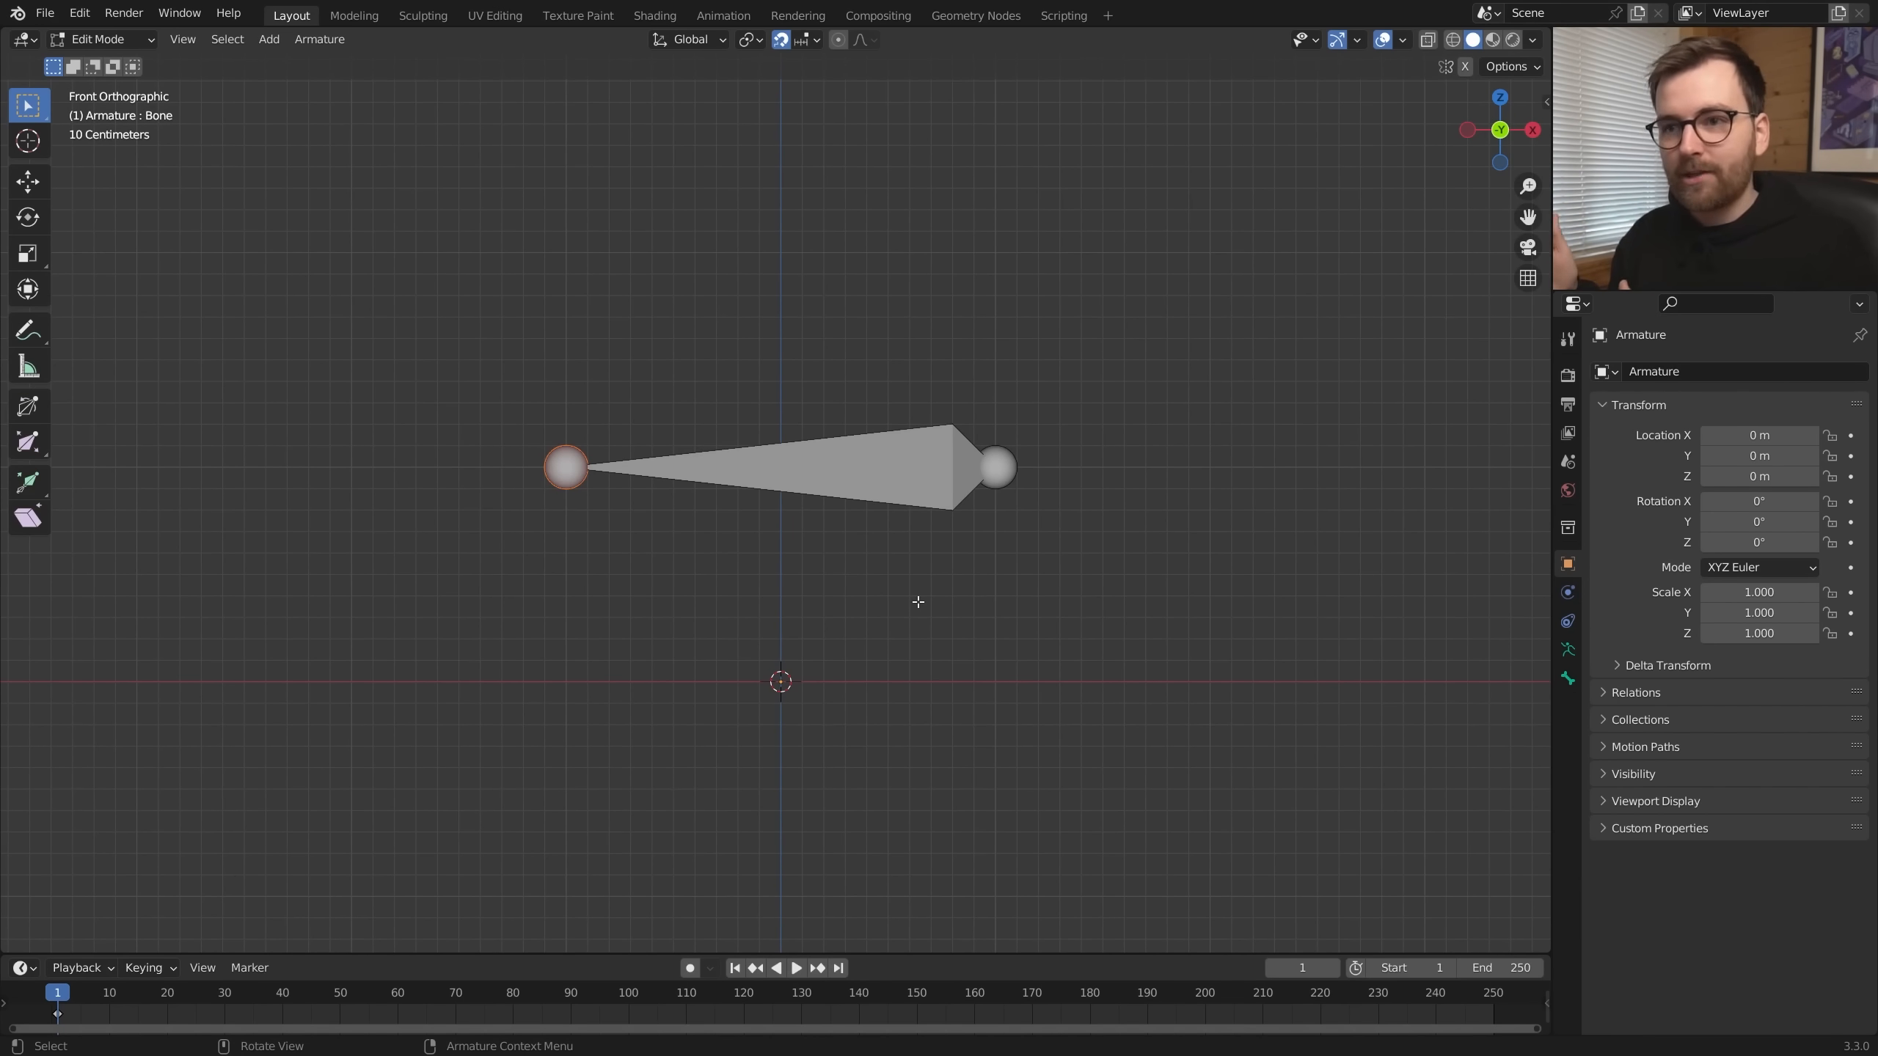
- Rotate the duplicated bone upright and extrude new bones from its tip into a four-bone chain
{"action": "left_click_drag", "start_coordinate": [917, 602], "coordinate": [1146, 679]}
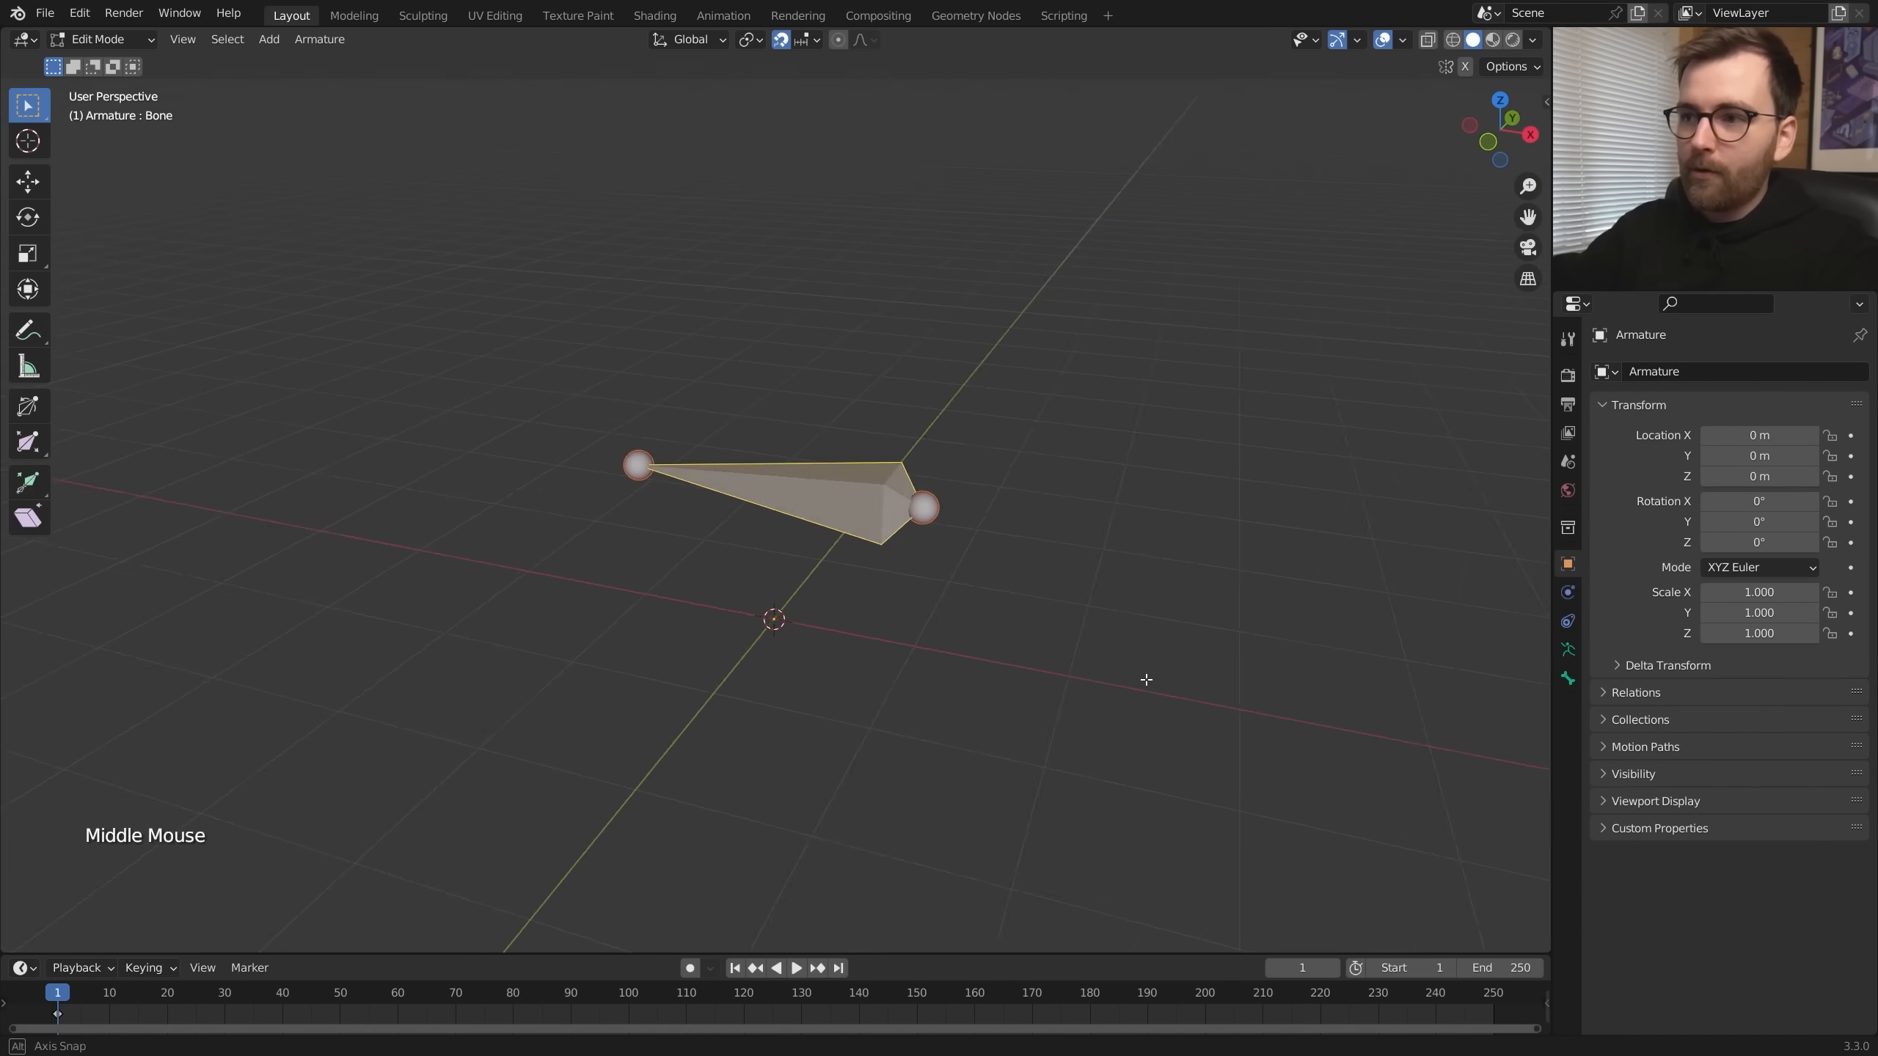
{"action": "left_click_drag", "start_coordinate": [1146, 680], "coordinate": [1076, 680]}
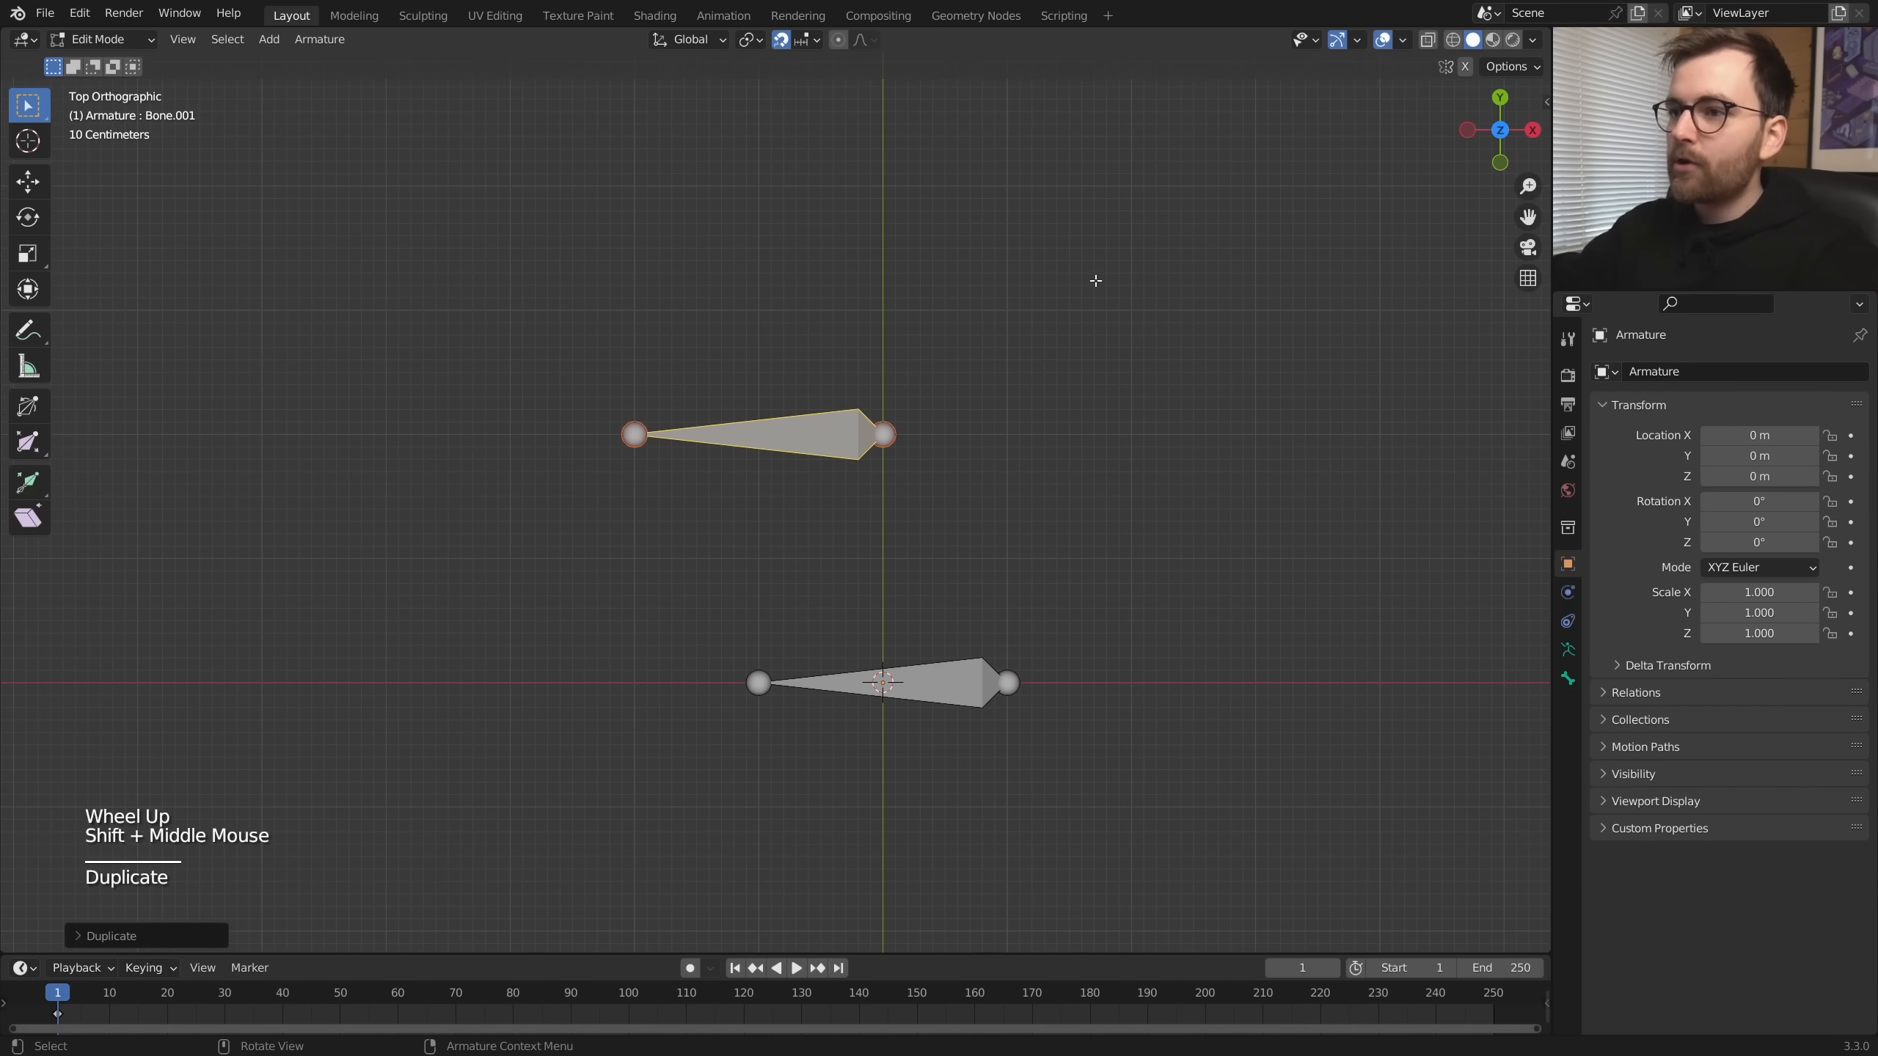
{"action": "key", "text": "r"}
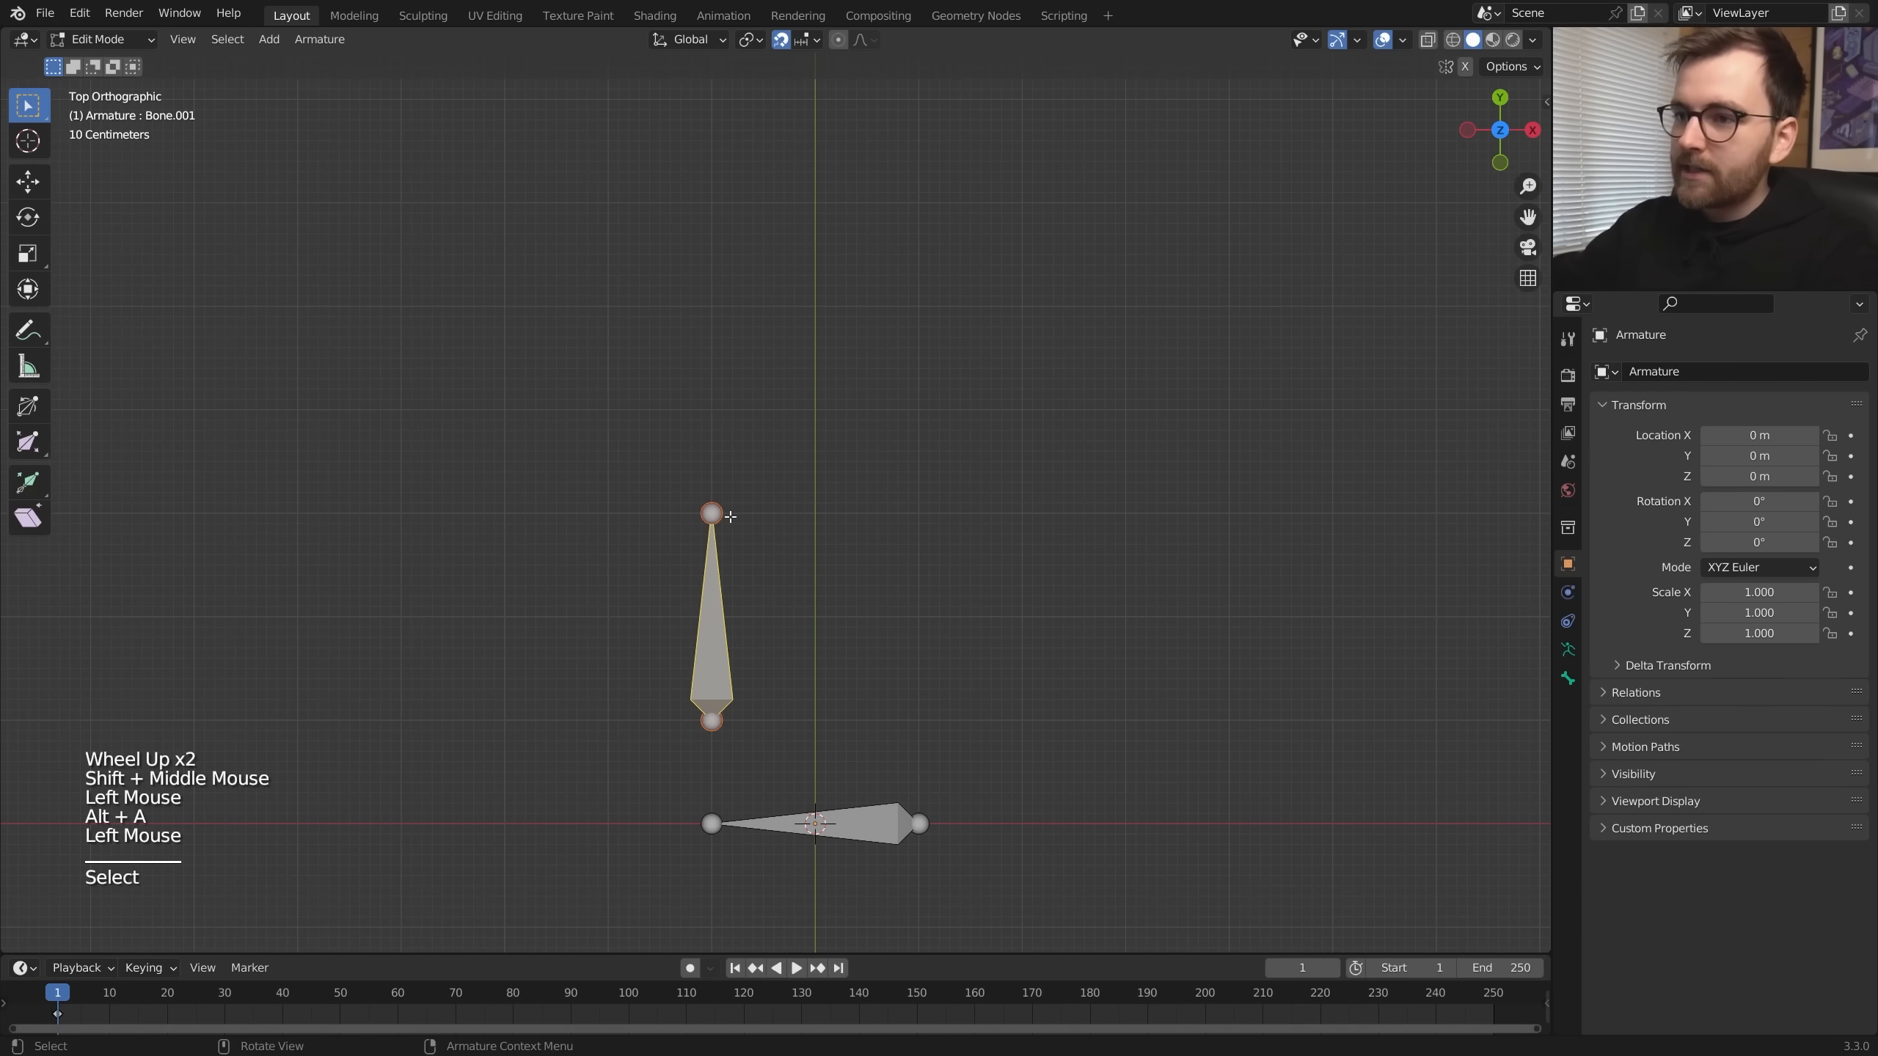
{"action": "left_click", "coordinate": [888, 642]}
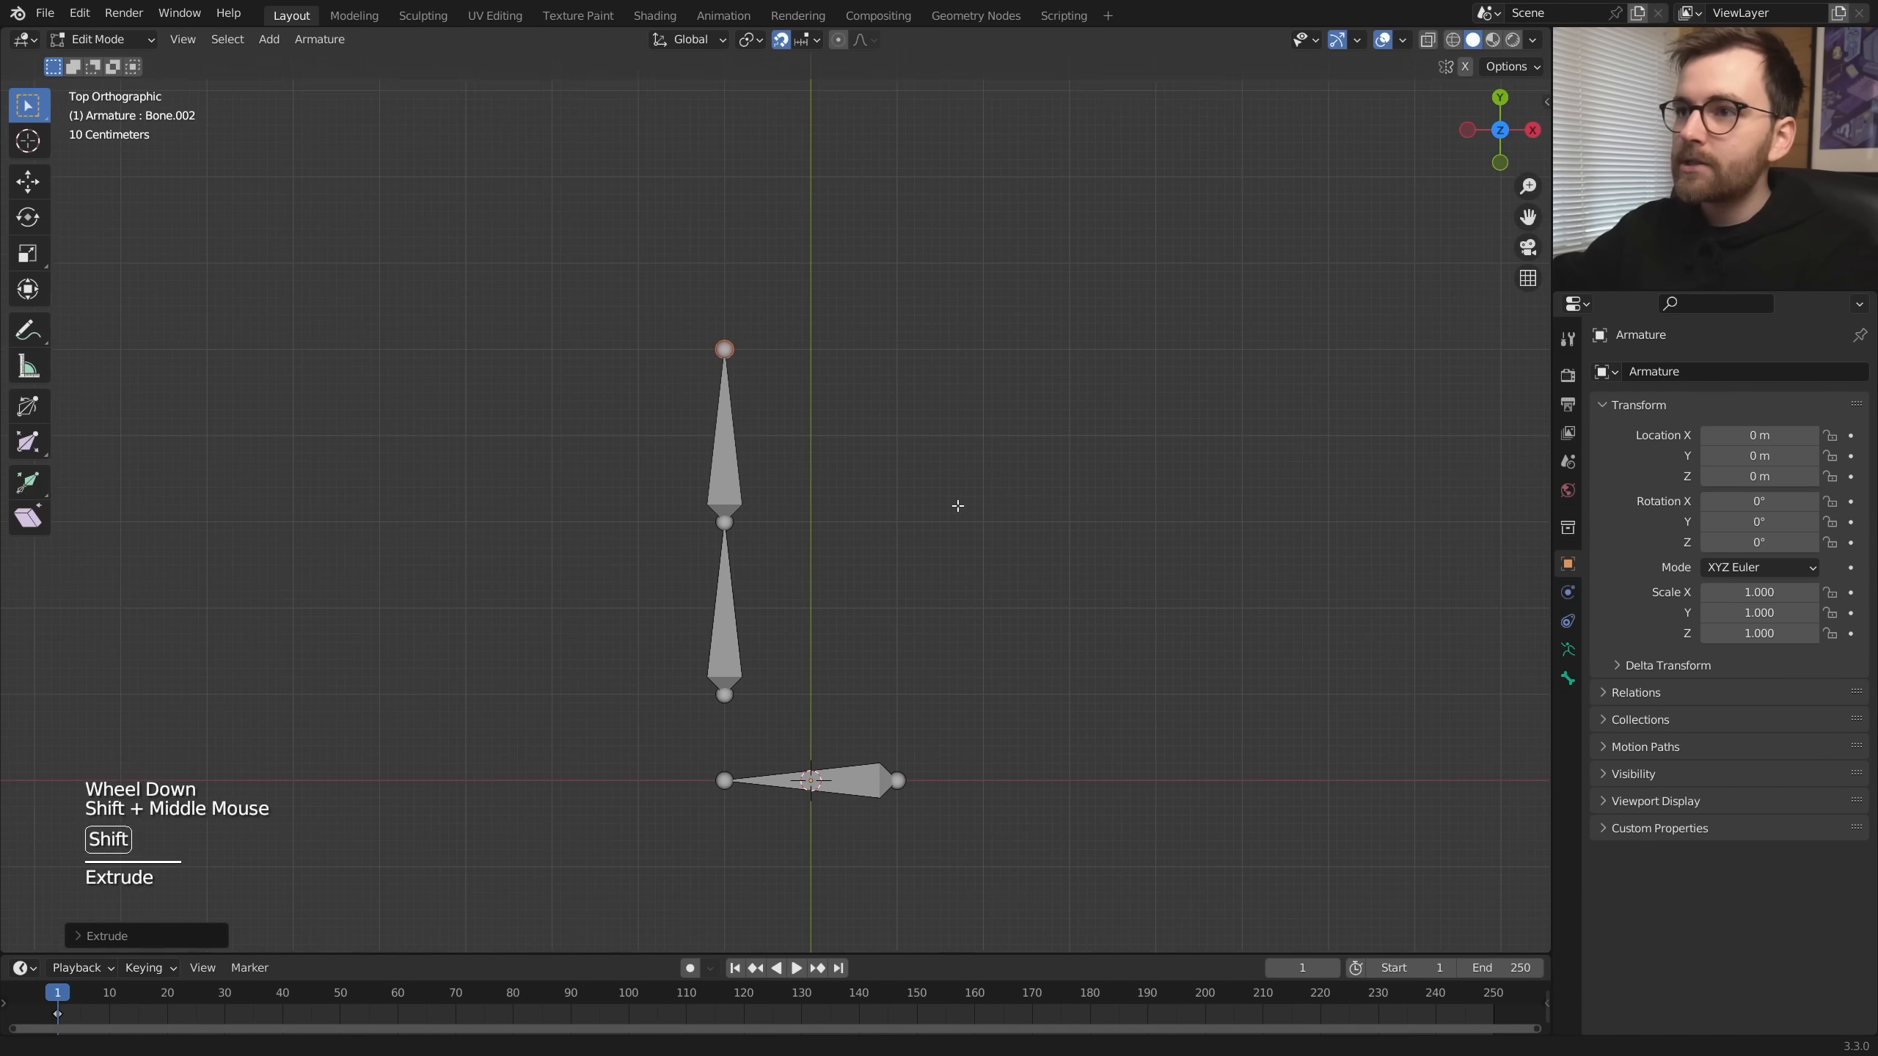
{"action": "key", "text": "E"}
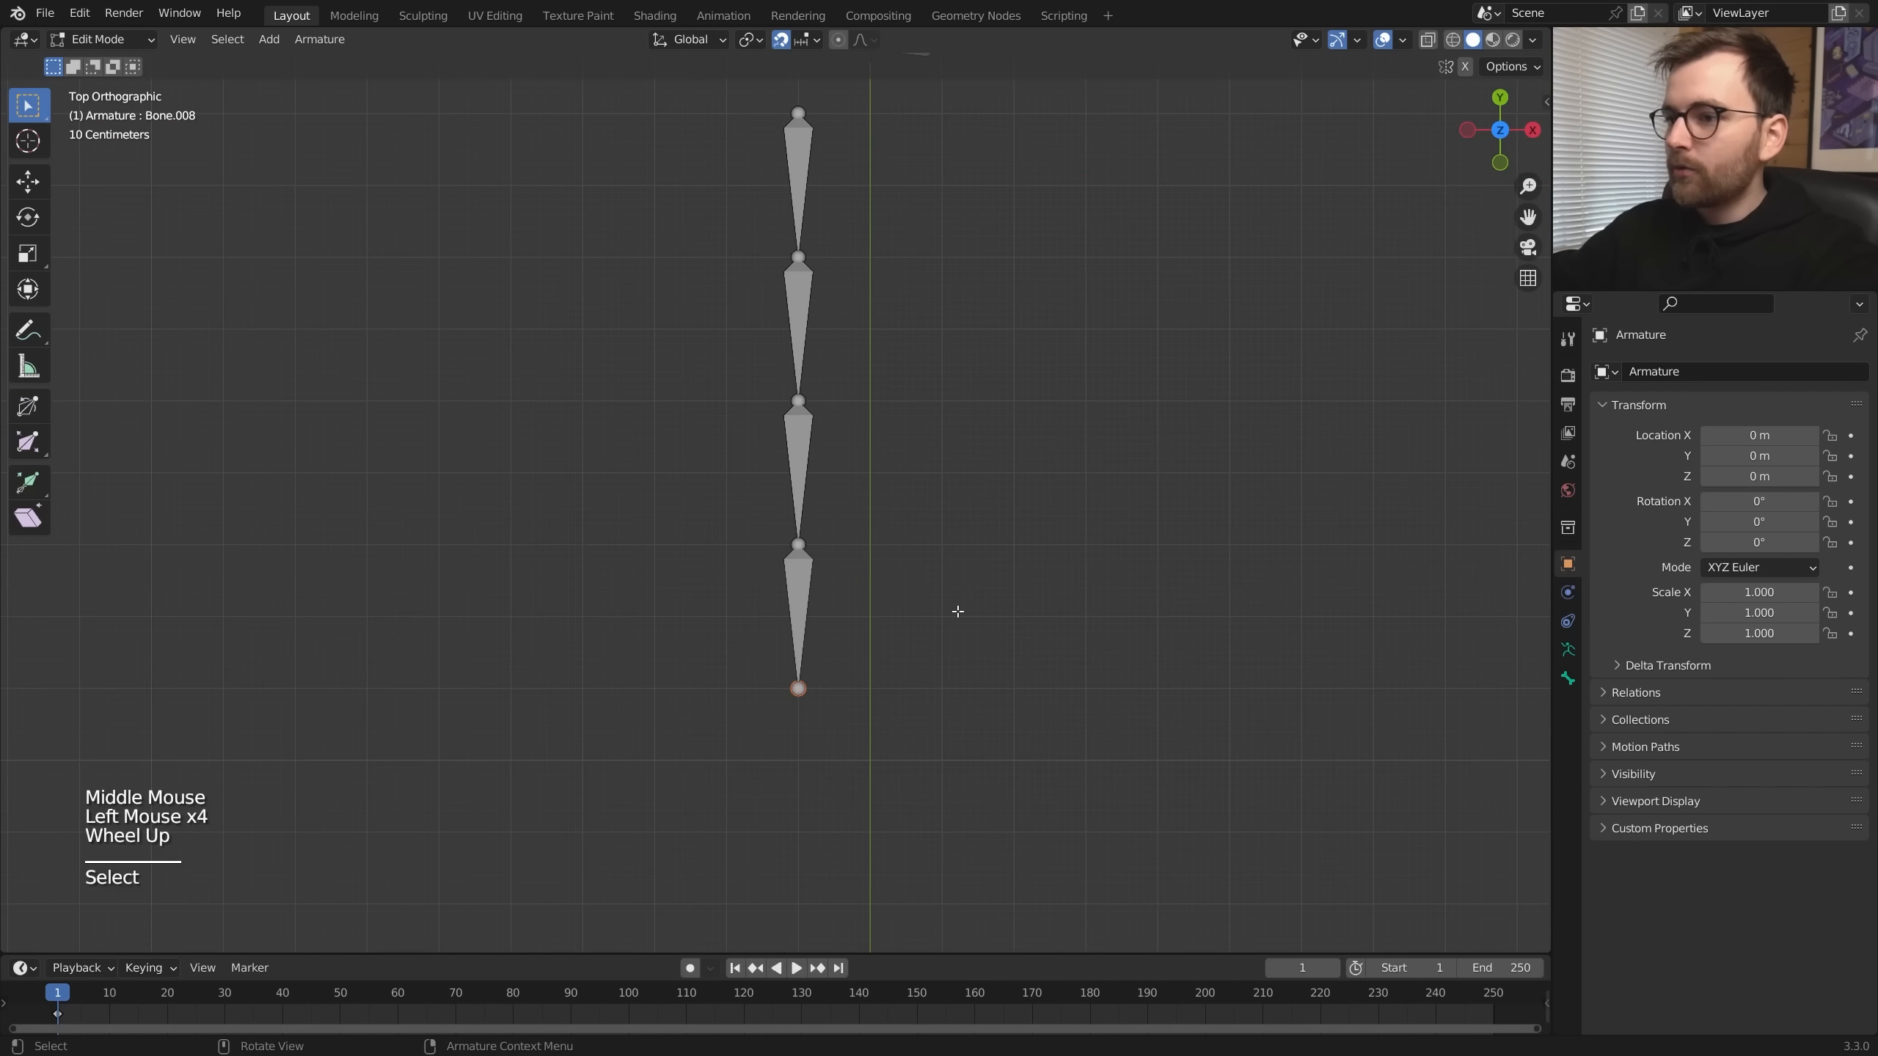
- Move the end bone and clear its parent so it sits free of the leg chain
{"action": "key", "text": "E"}
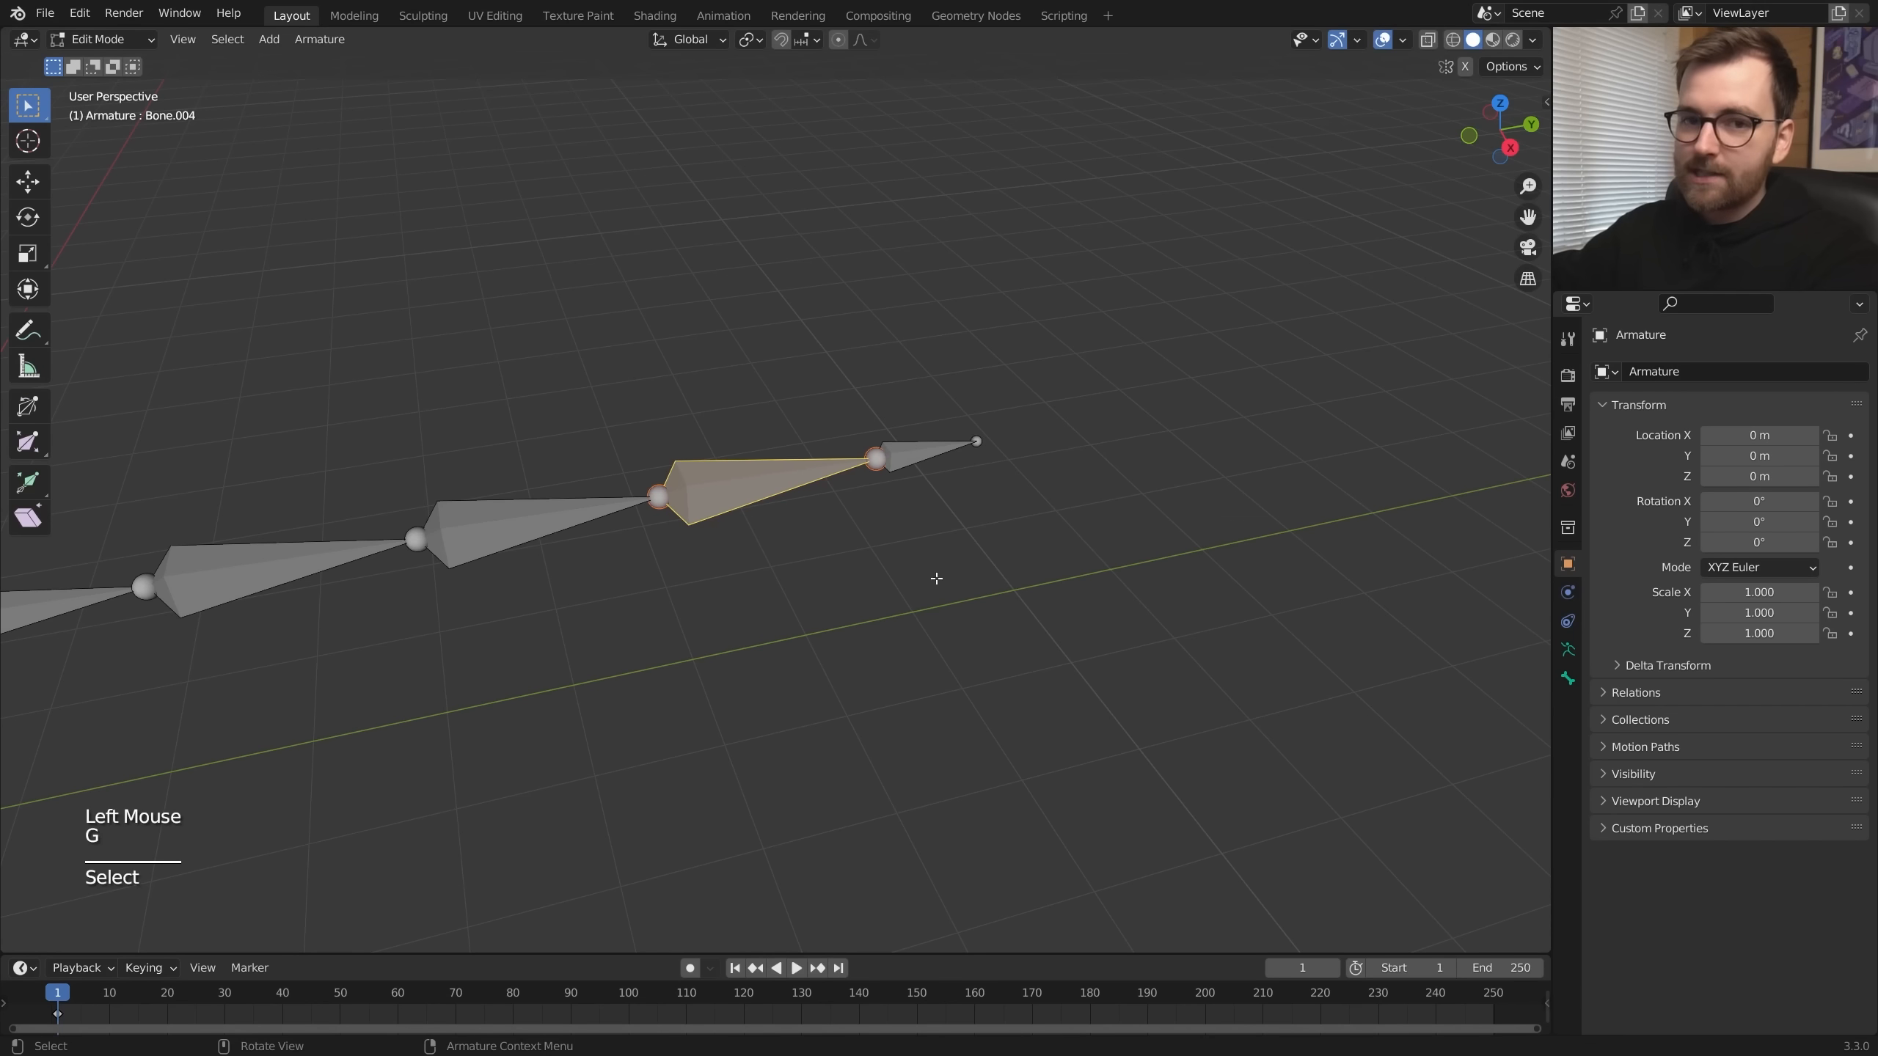
{"action": "left_click", "coordinate": [937, 452]}
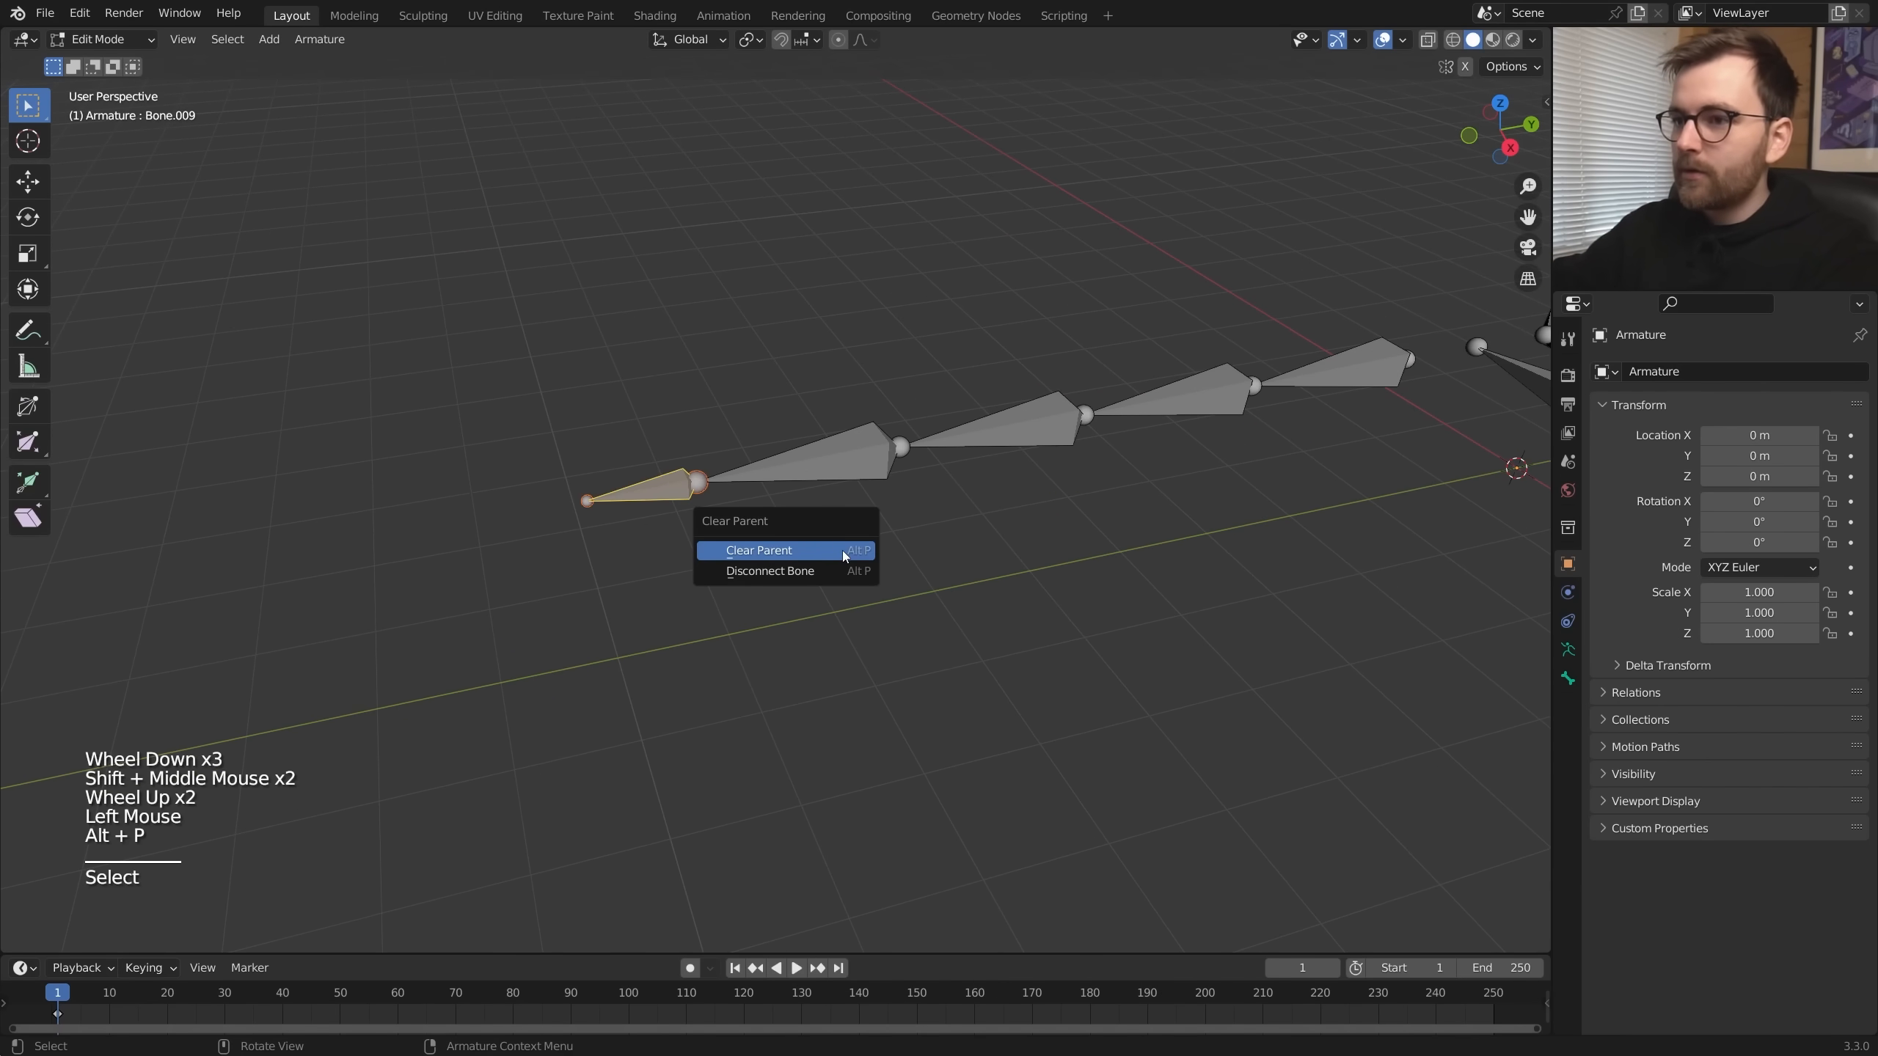
{"action": "left_click", "coordinate": [760, 550]}
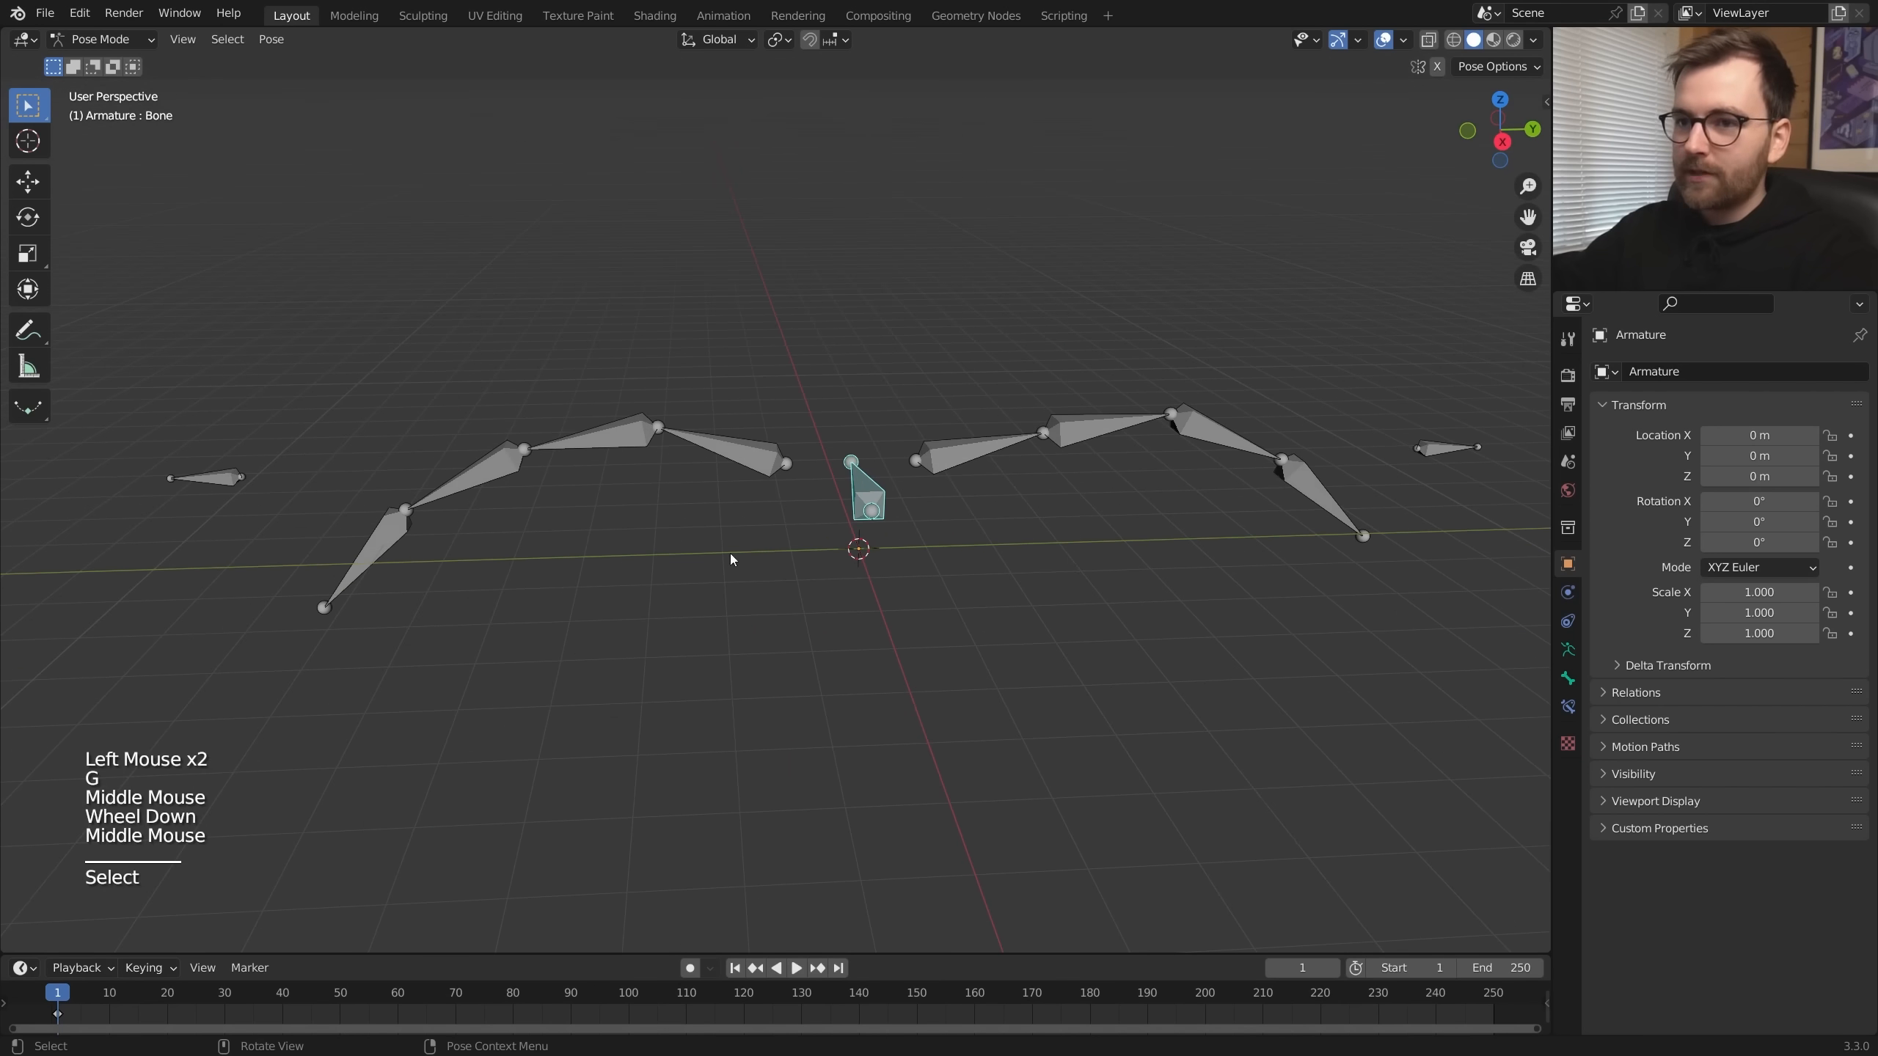
- Add IK from the leg's last bone to the free end bone and pull the end bone to see the leg bend
{"action": "key", "text": "A"}
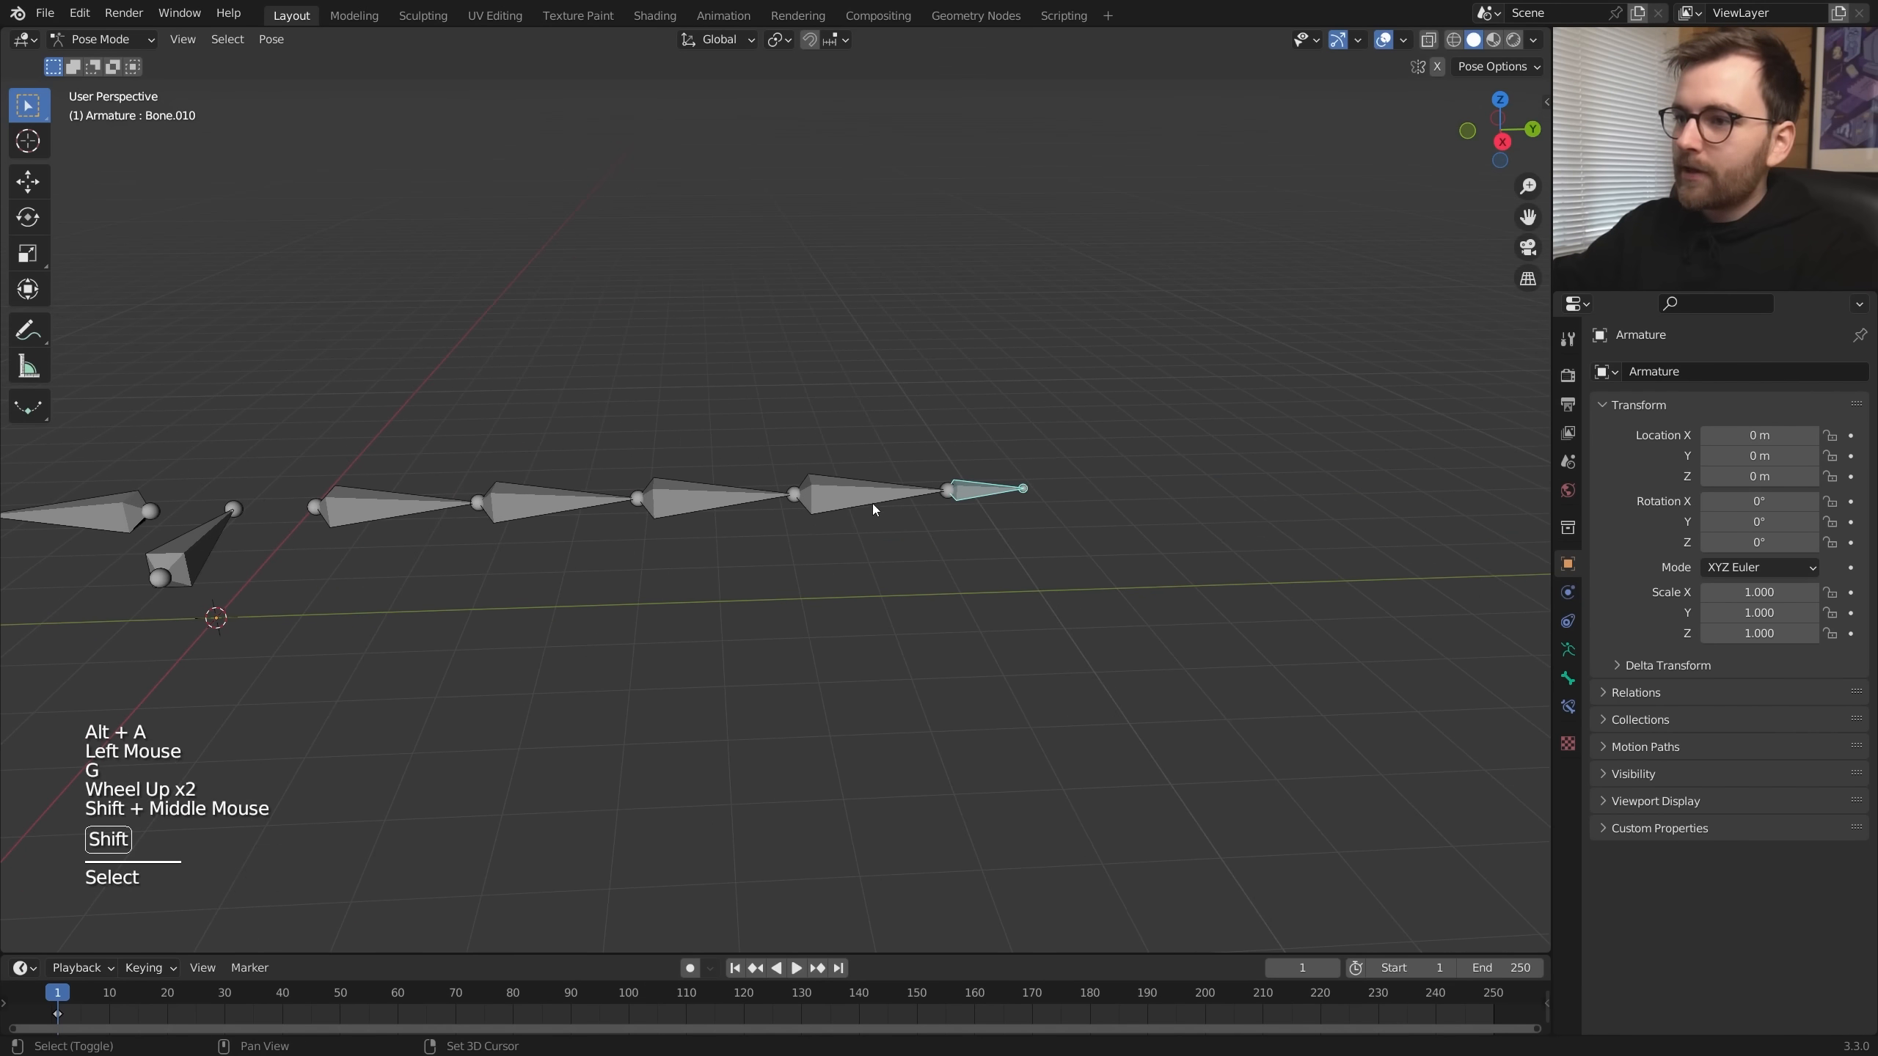
{"action": "left_click", "coordinate": [874, 500]}
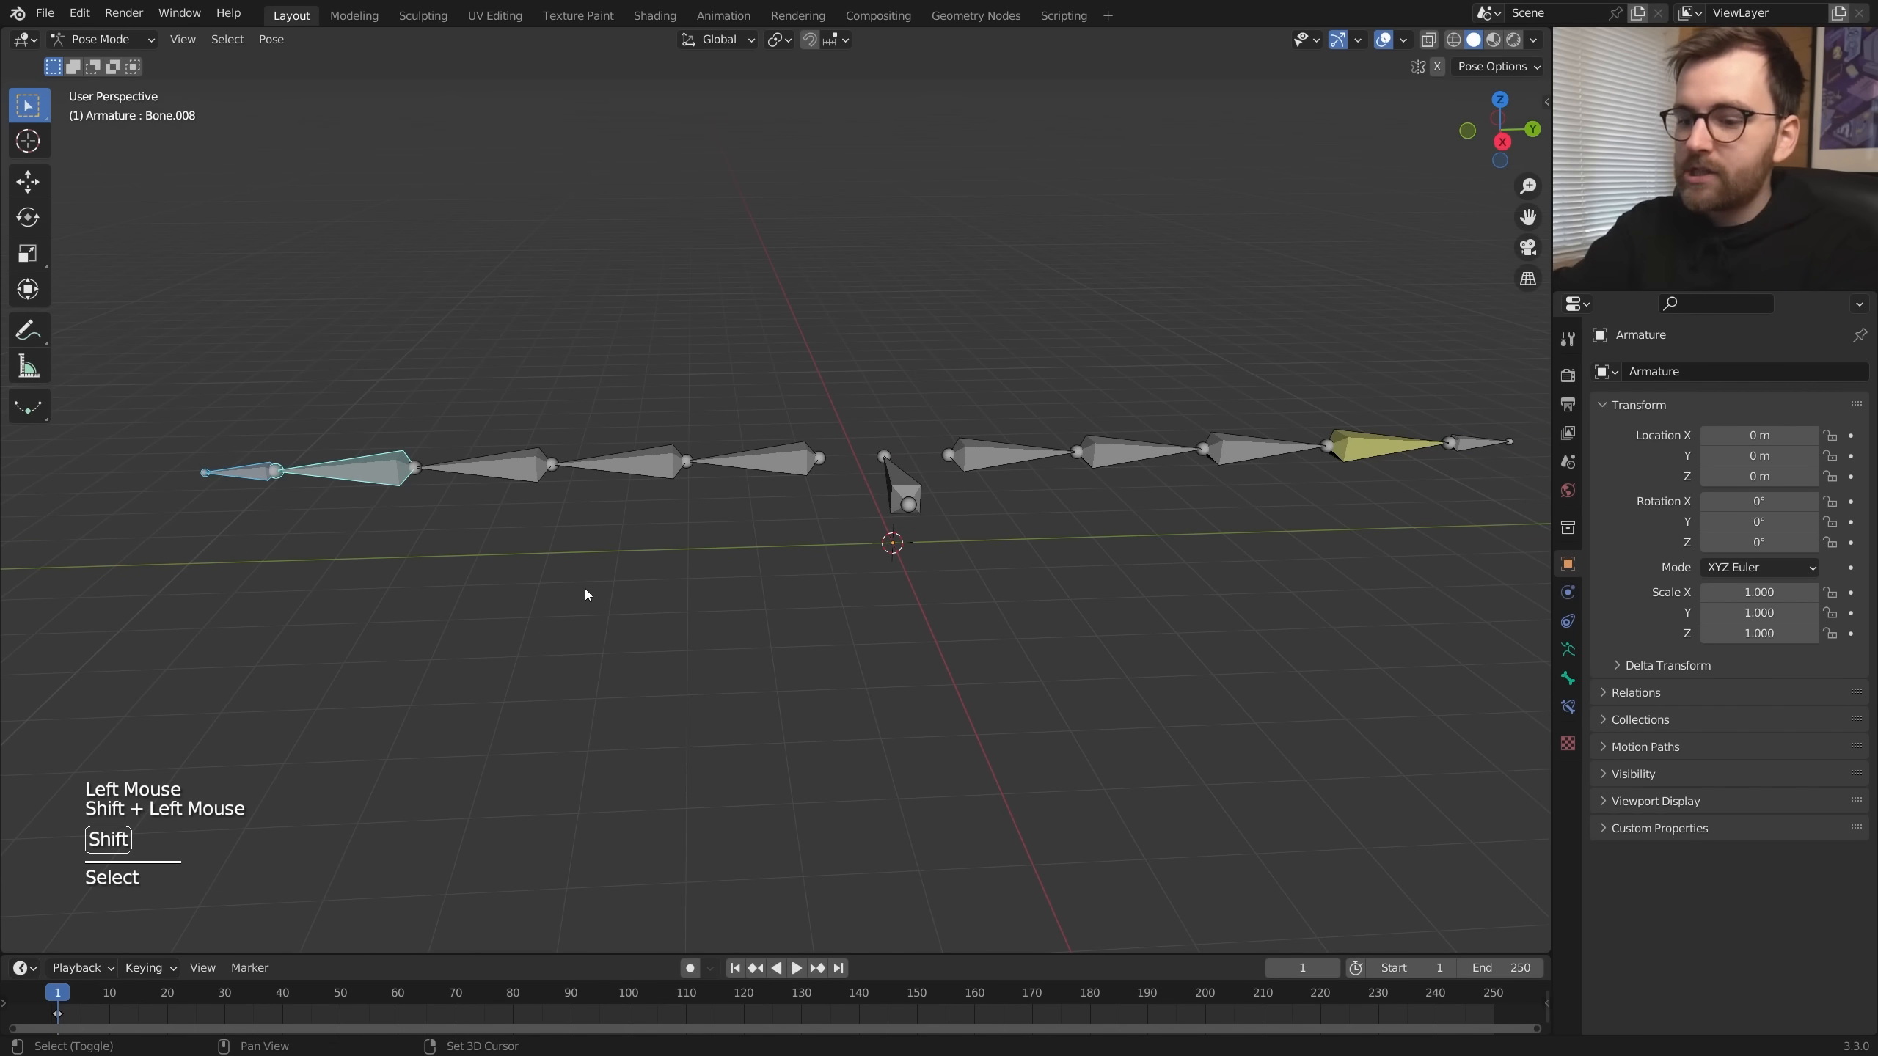
{"action": "key", "text": "g"}
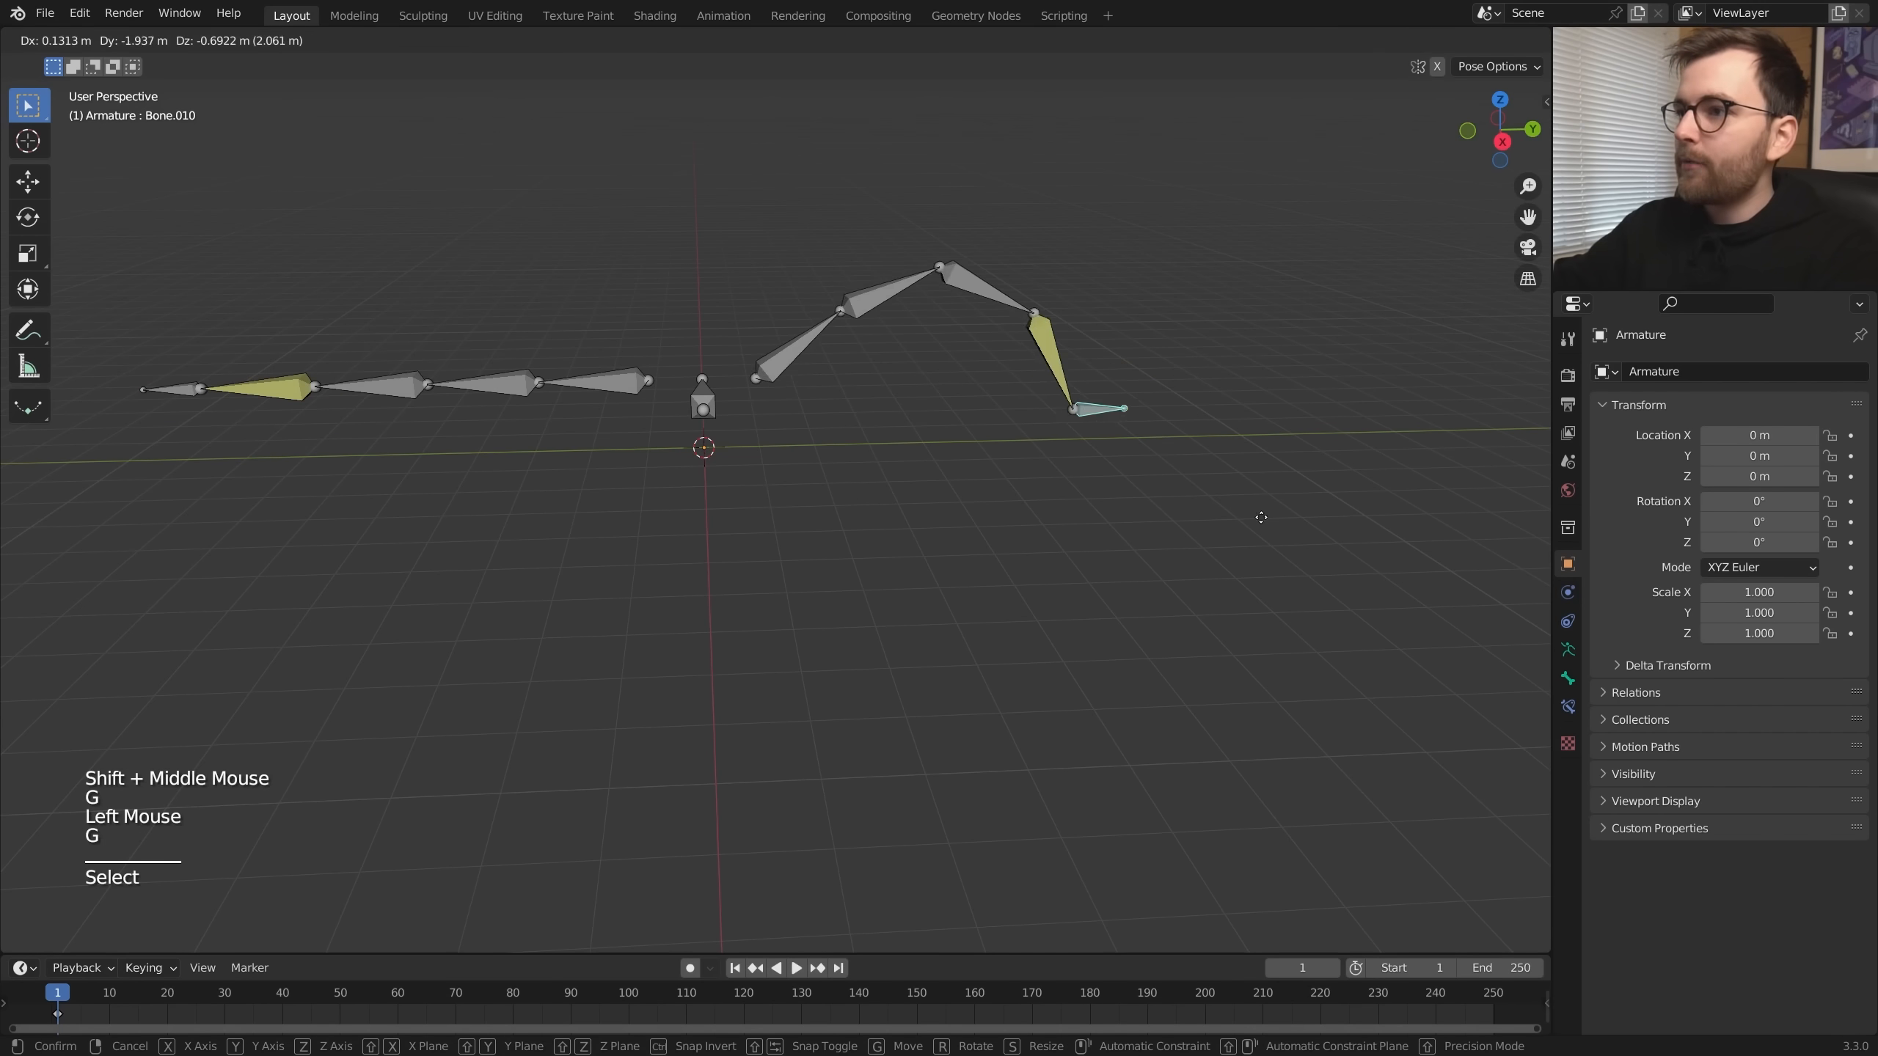
{"action": "left_click_drag", "start_coordinate": [1258, 515], "coordinate": [863, 515]}
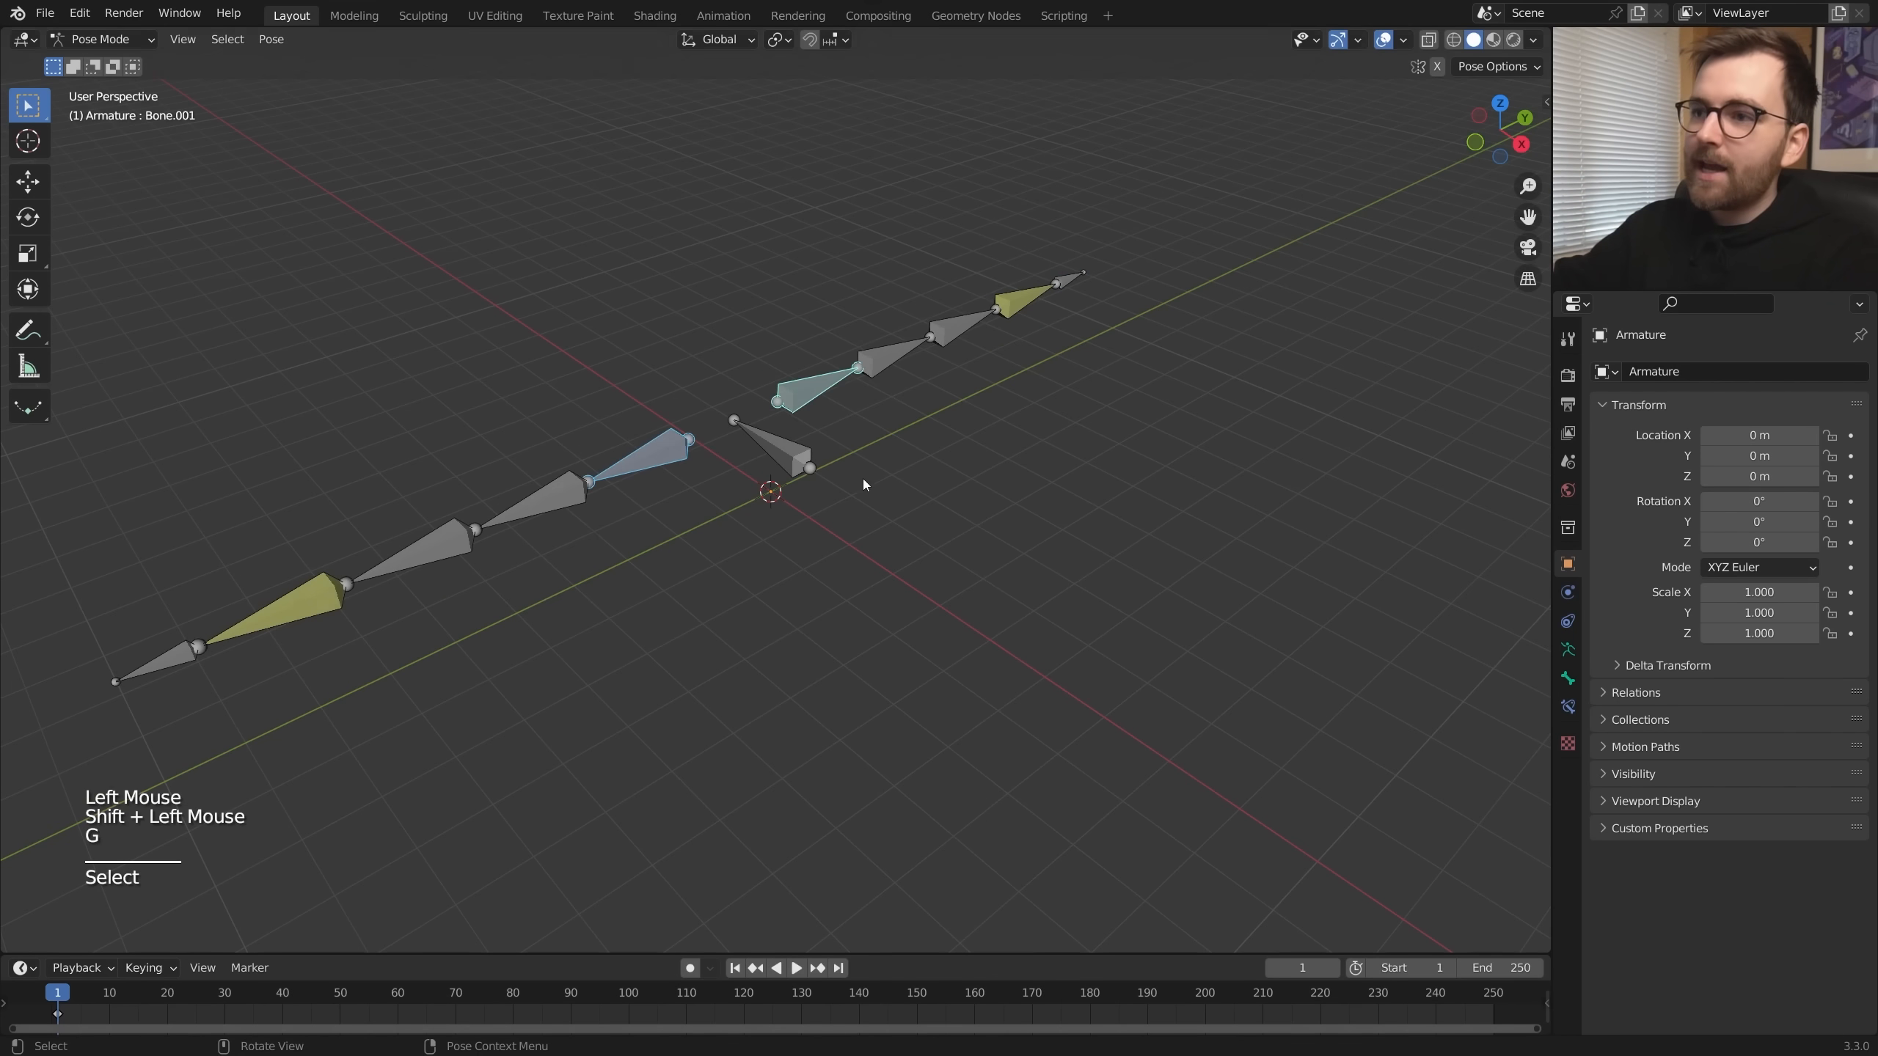
{"action": "left_click", "coordinate": [775, 455]}
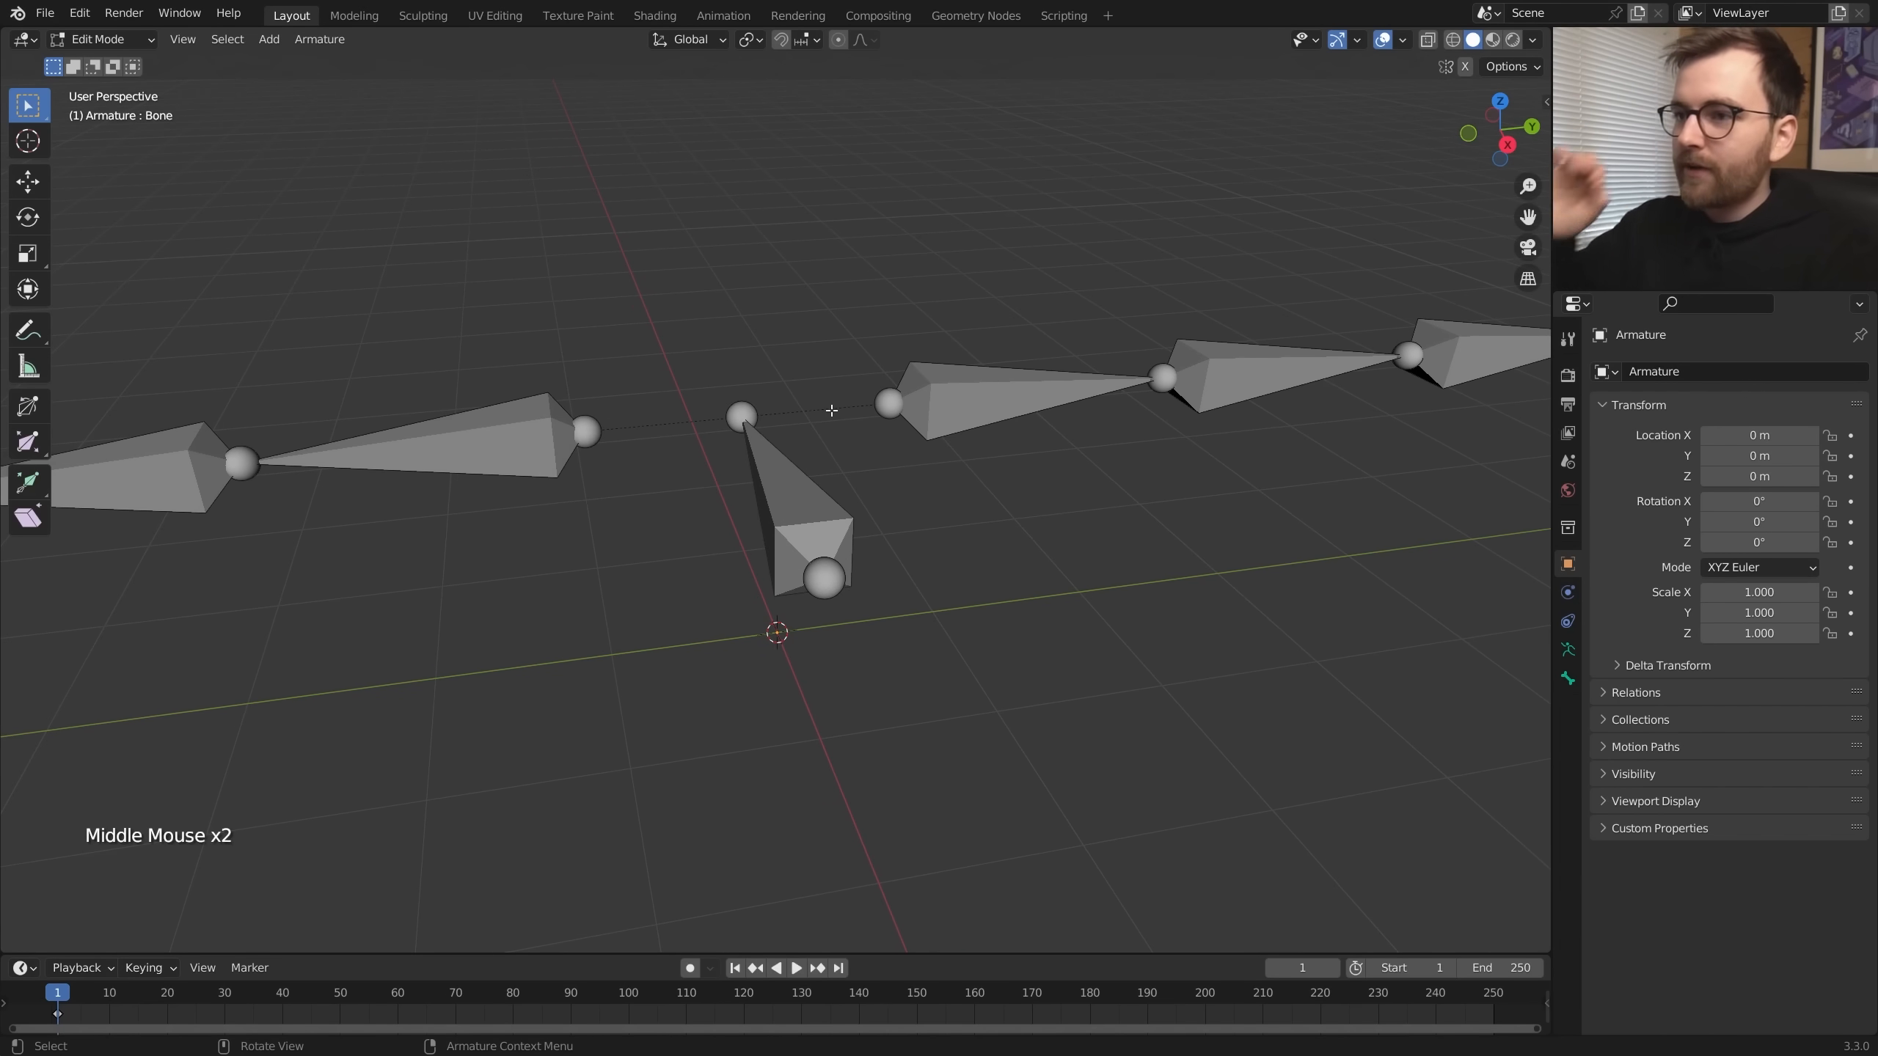
{"action": "left_click", "coordinate": [100, 39]}
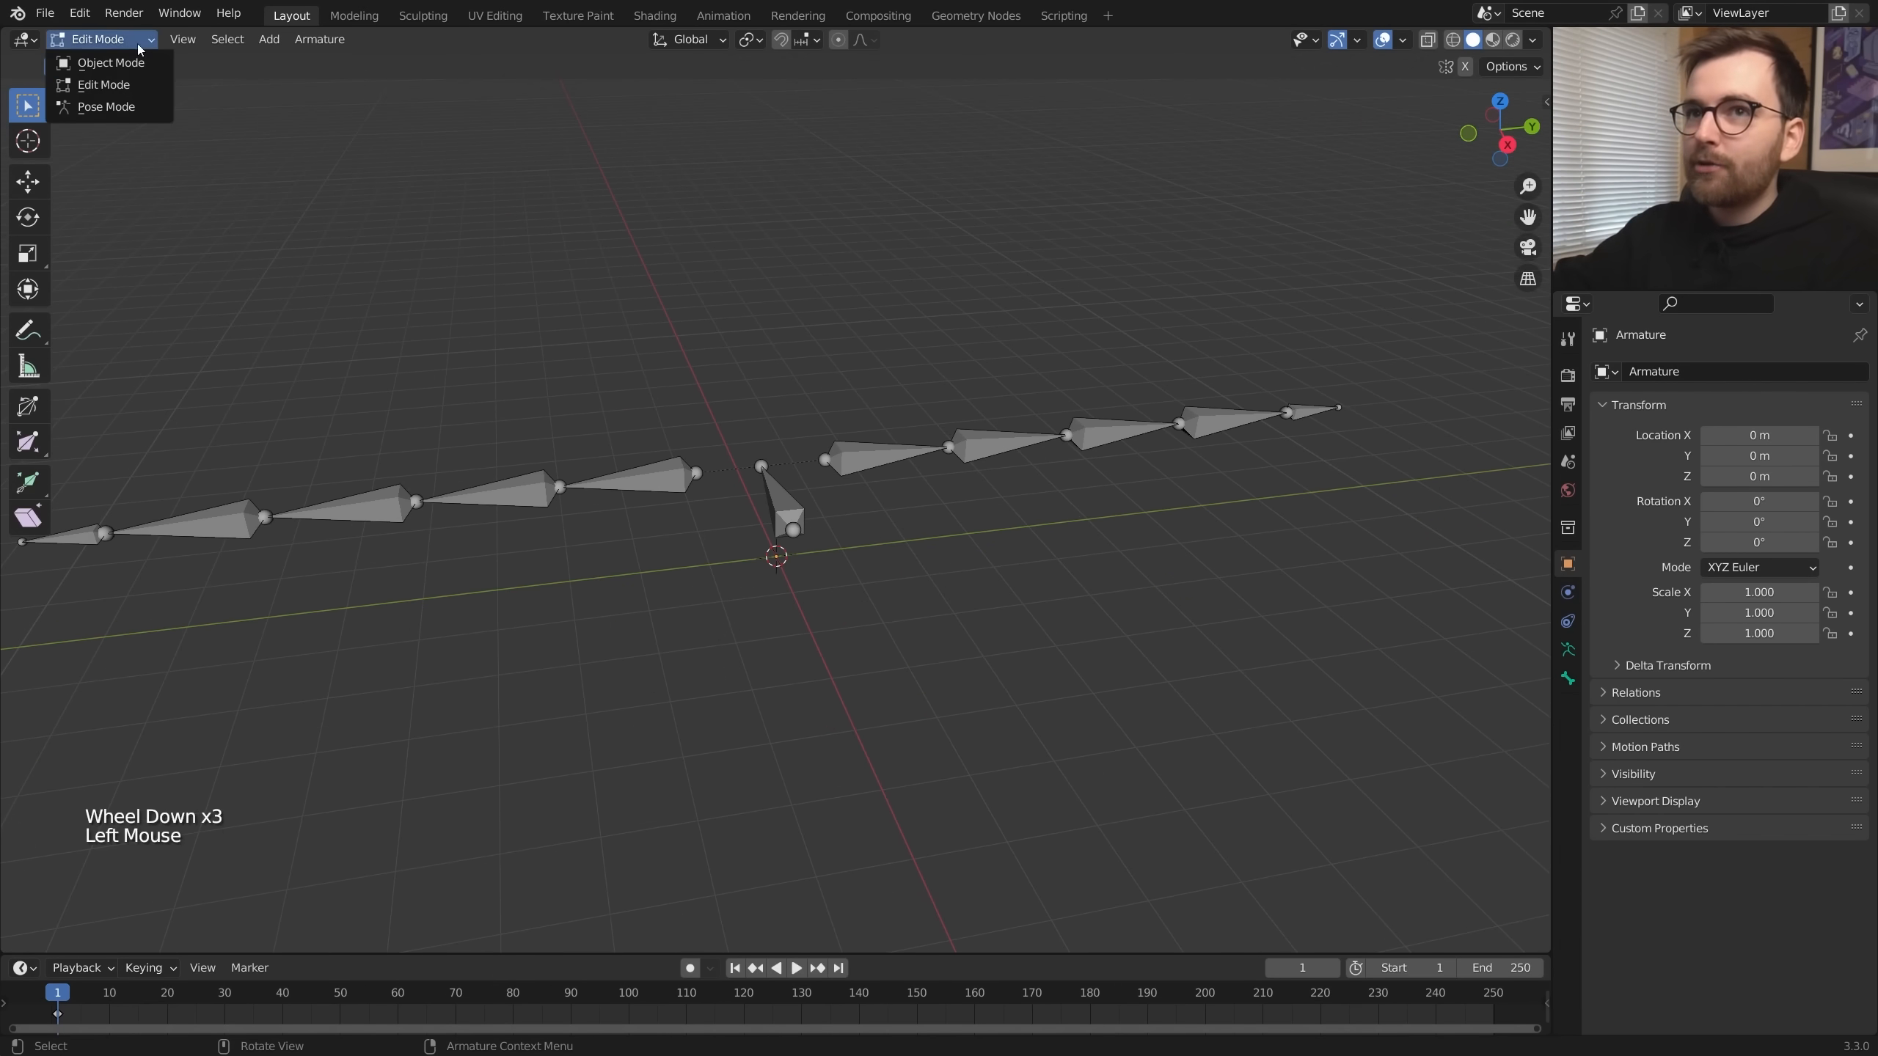
{"action": "mouse_move", "coordinate": [106, 106]}
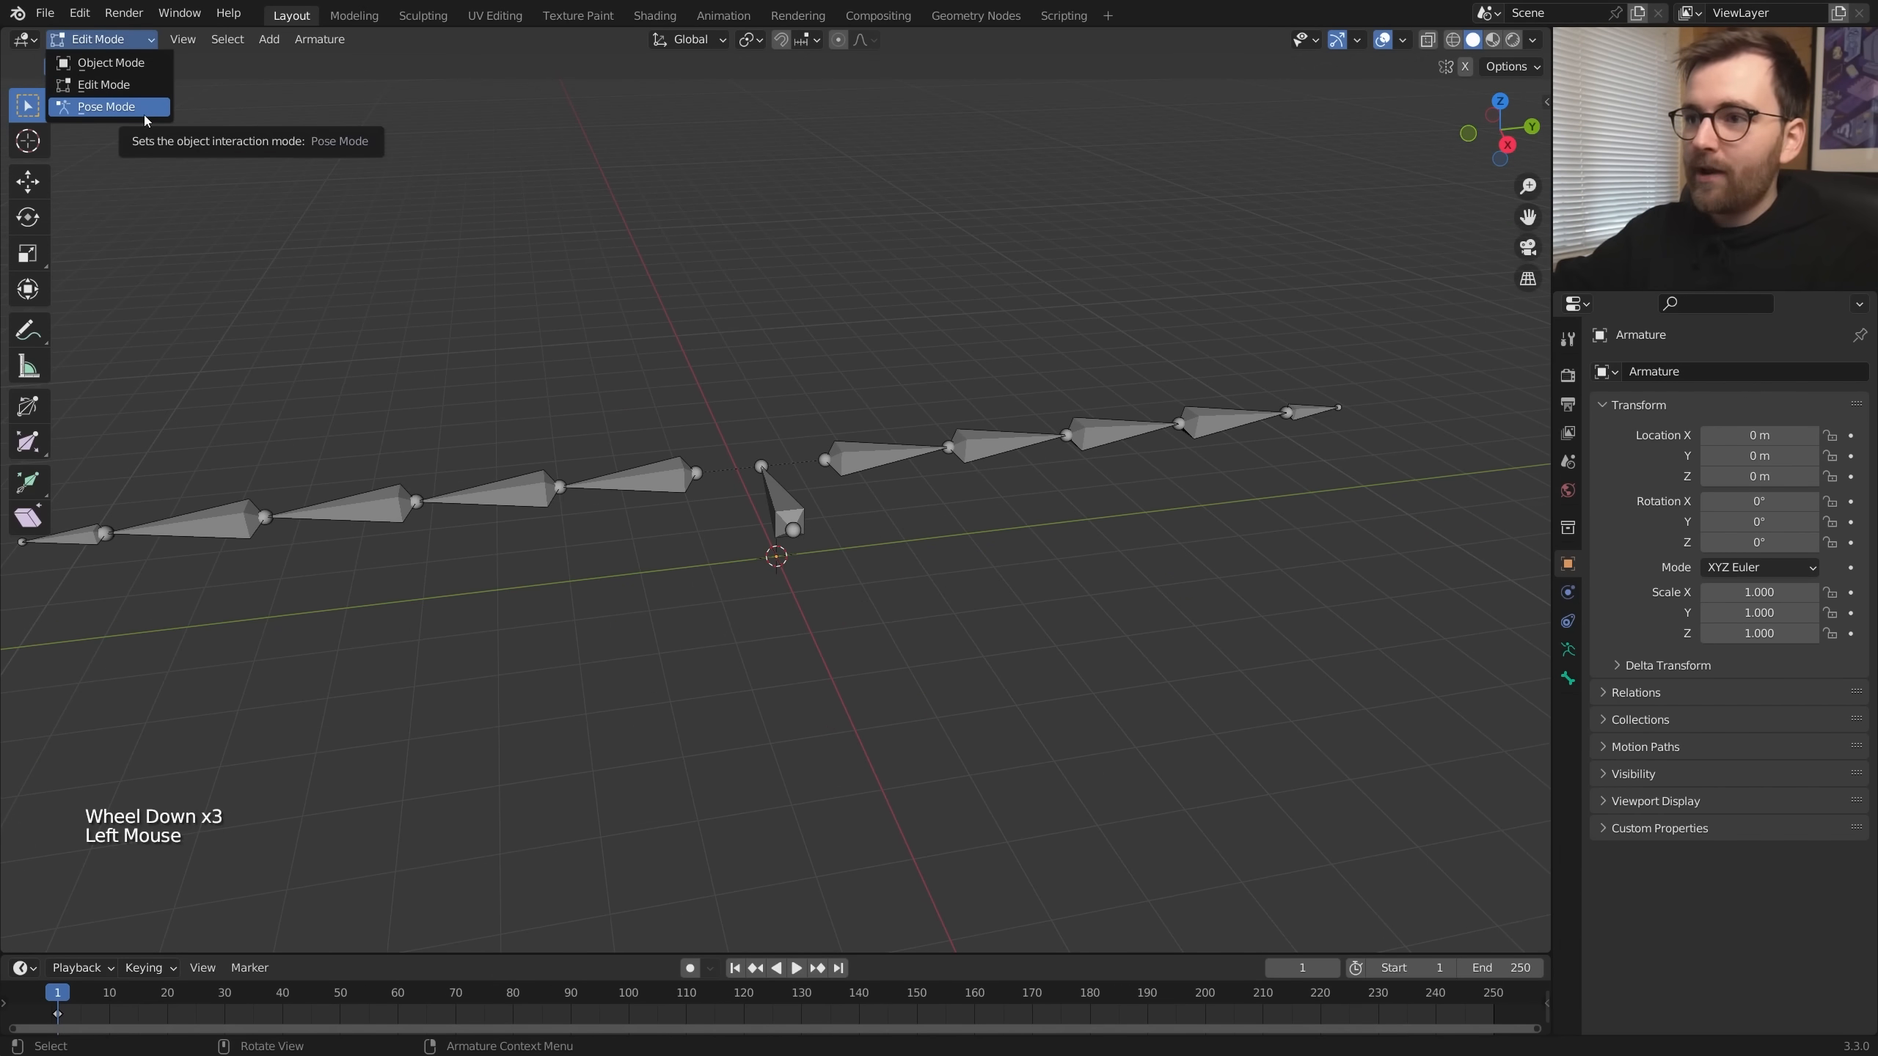
{"action": "left_click", "coordinate": [106, 107]}
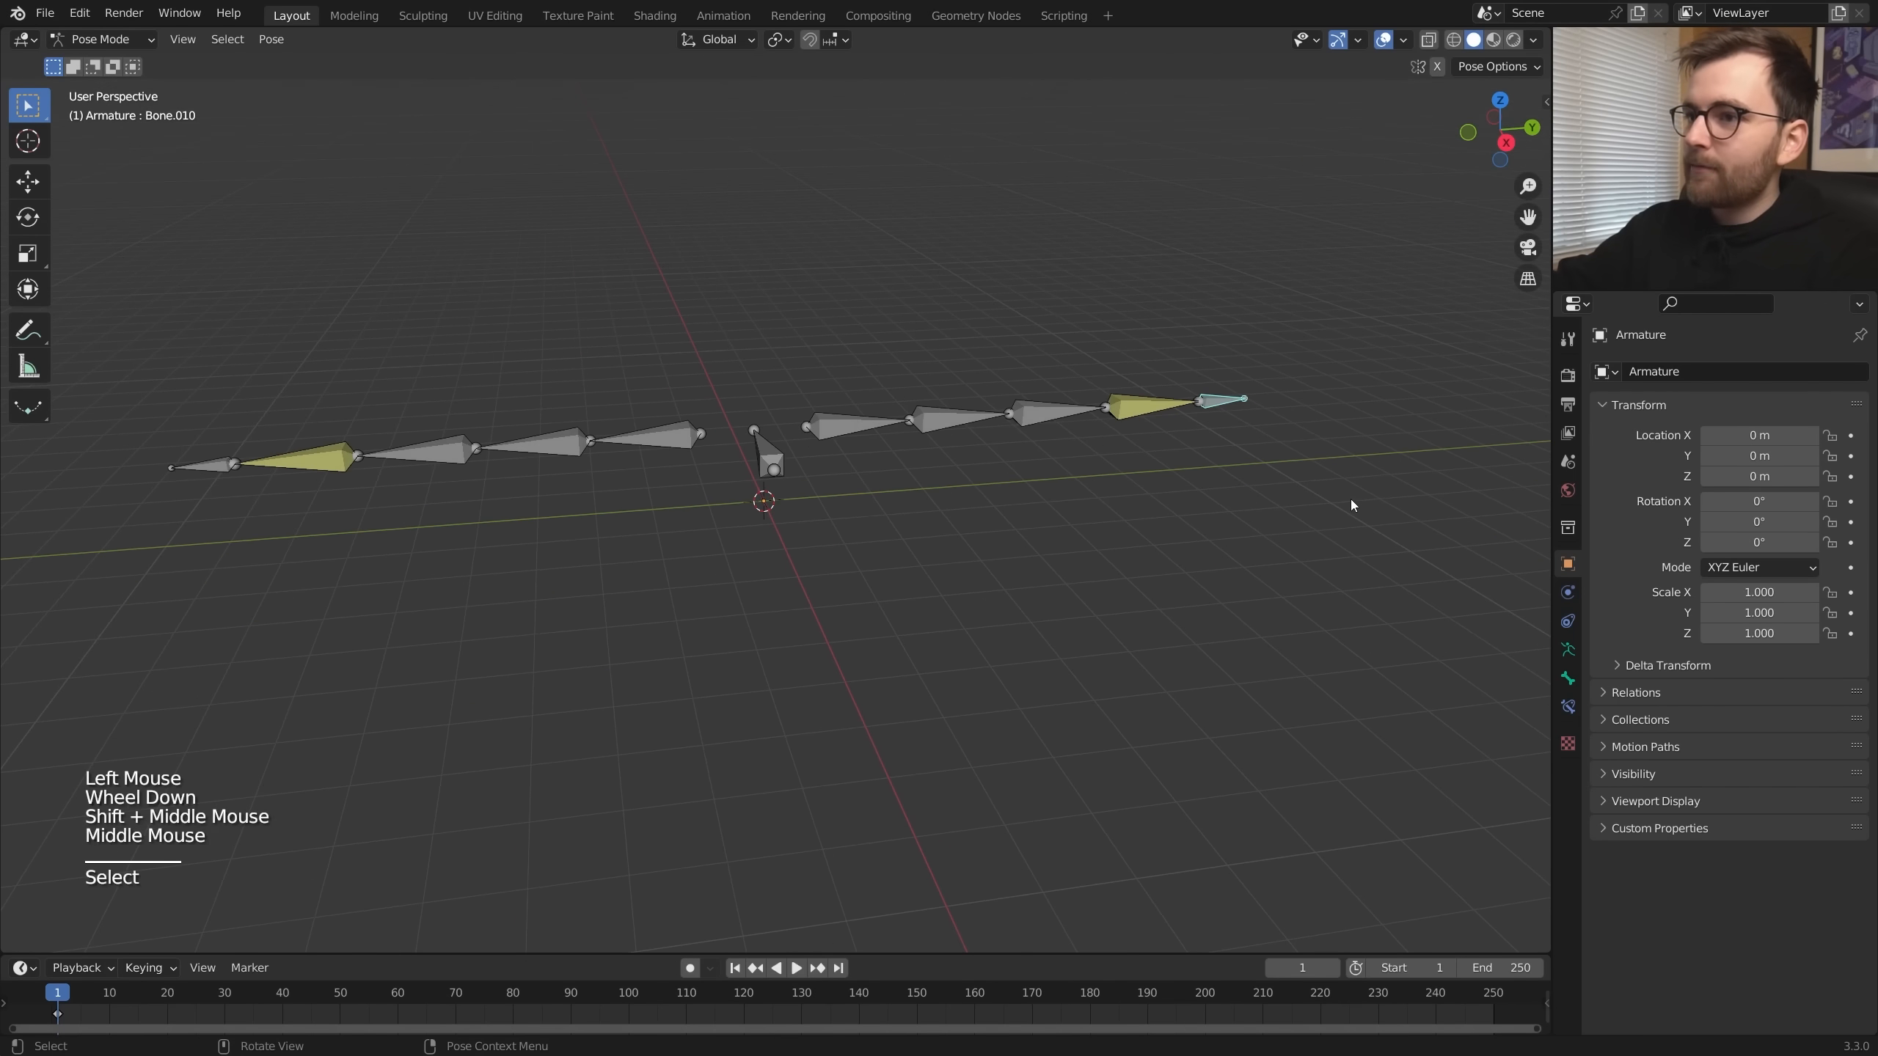
{"action": "key", "text": "g"}
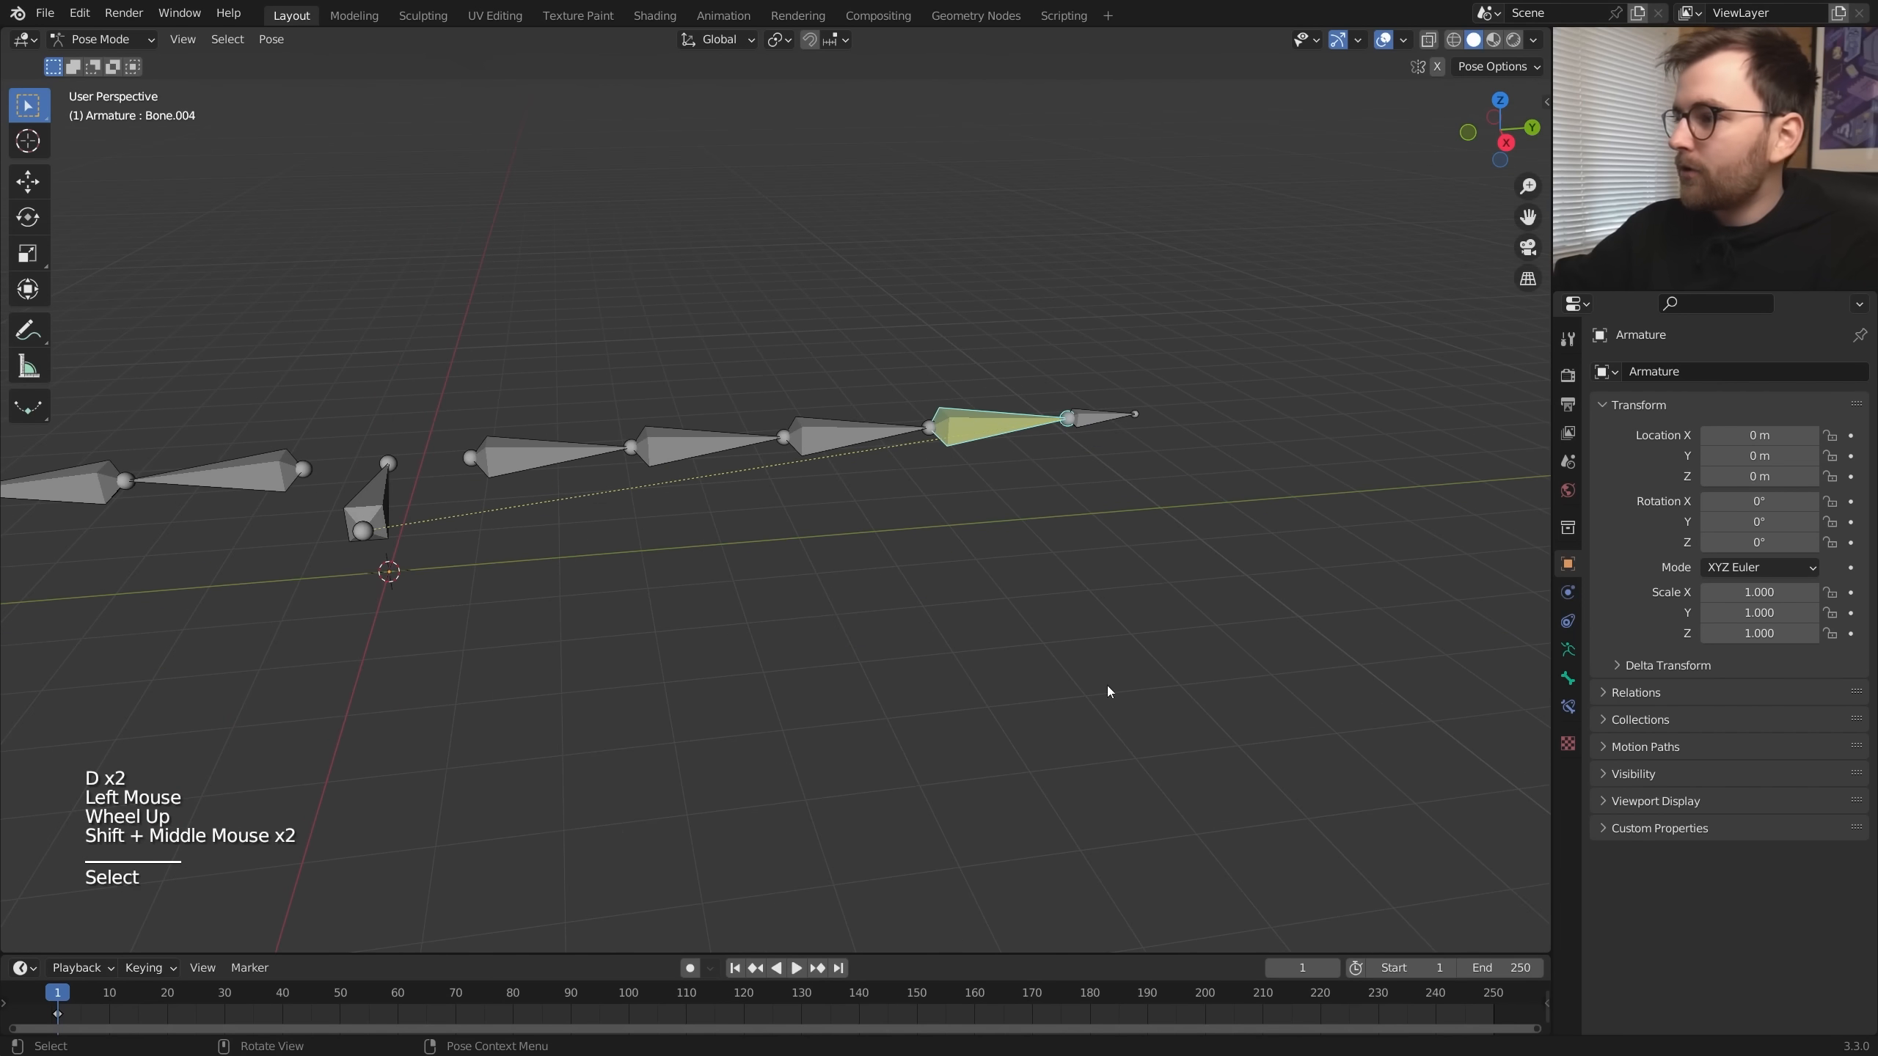
{"action": "mouse_move", "coordinate": [1568, 707]}
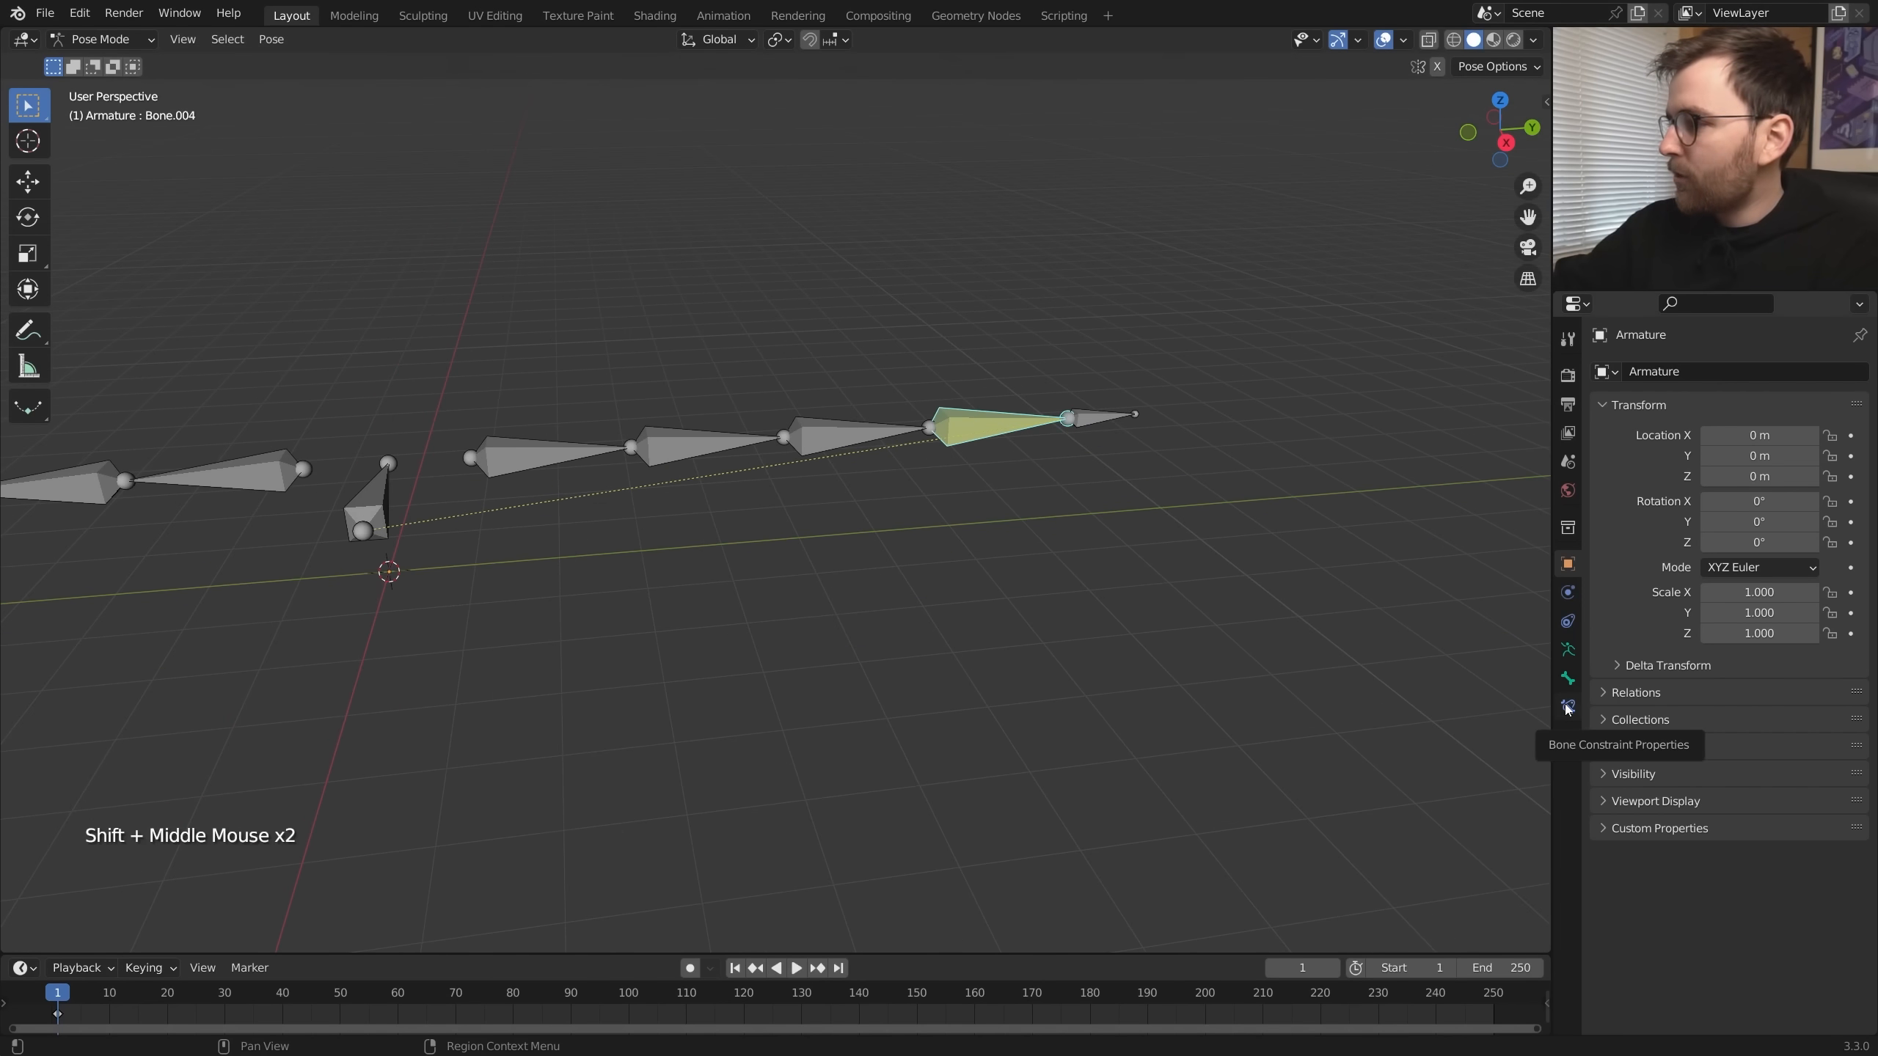
- In Bone Constraint Properties, set the leg's IK Chain Length to 2
{"action": "left_click", "coordinate": [1567, 705]}
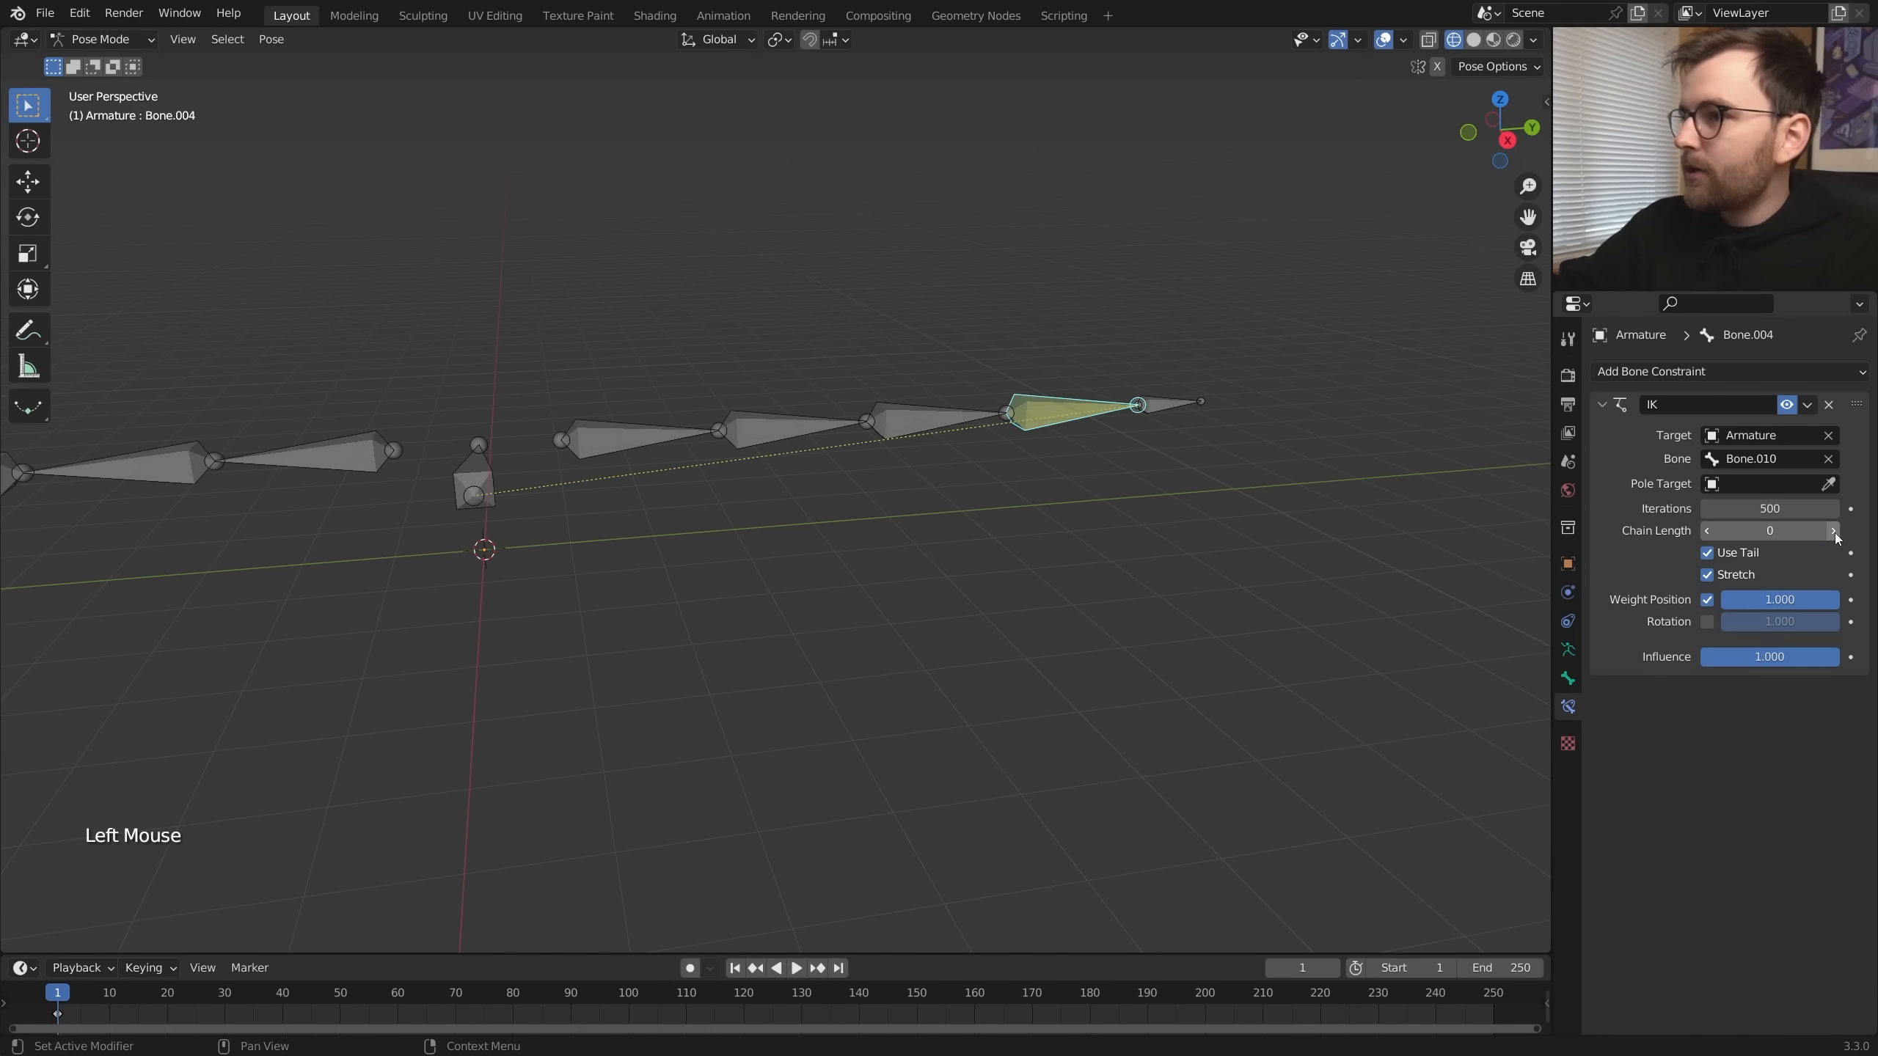
{"action": "left_click", "coordinate": [1834, 531]}
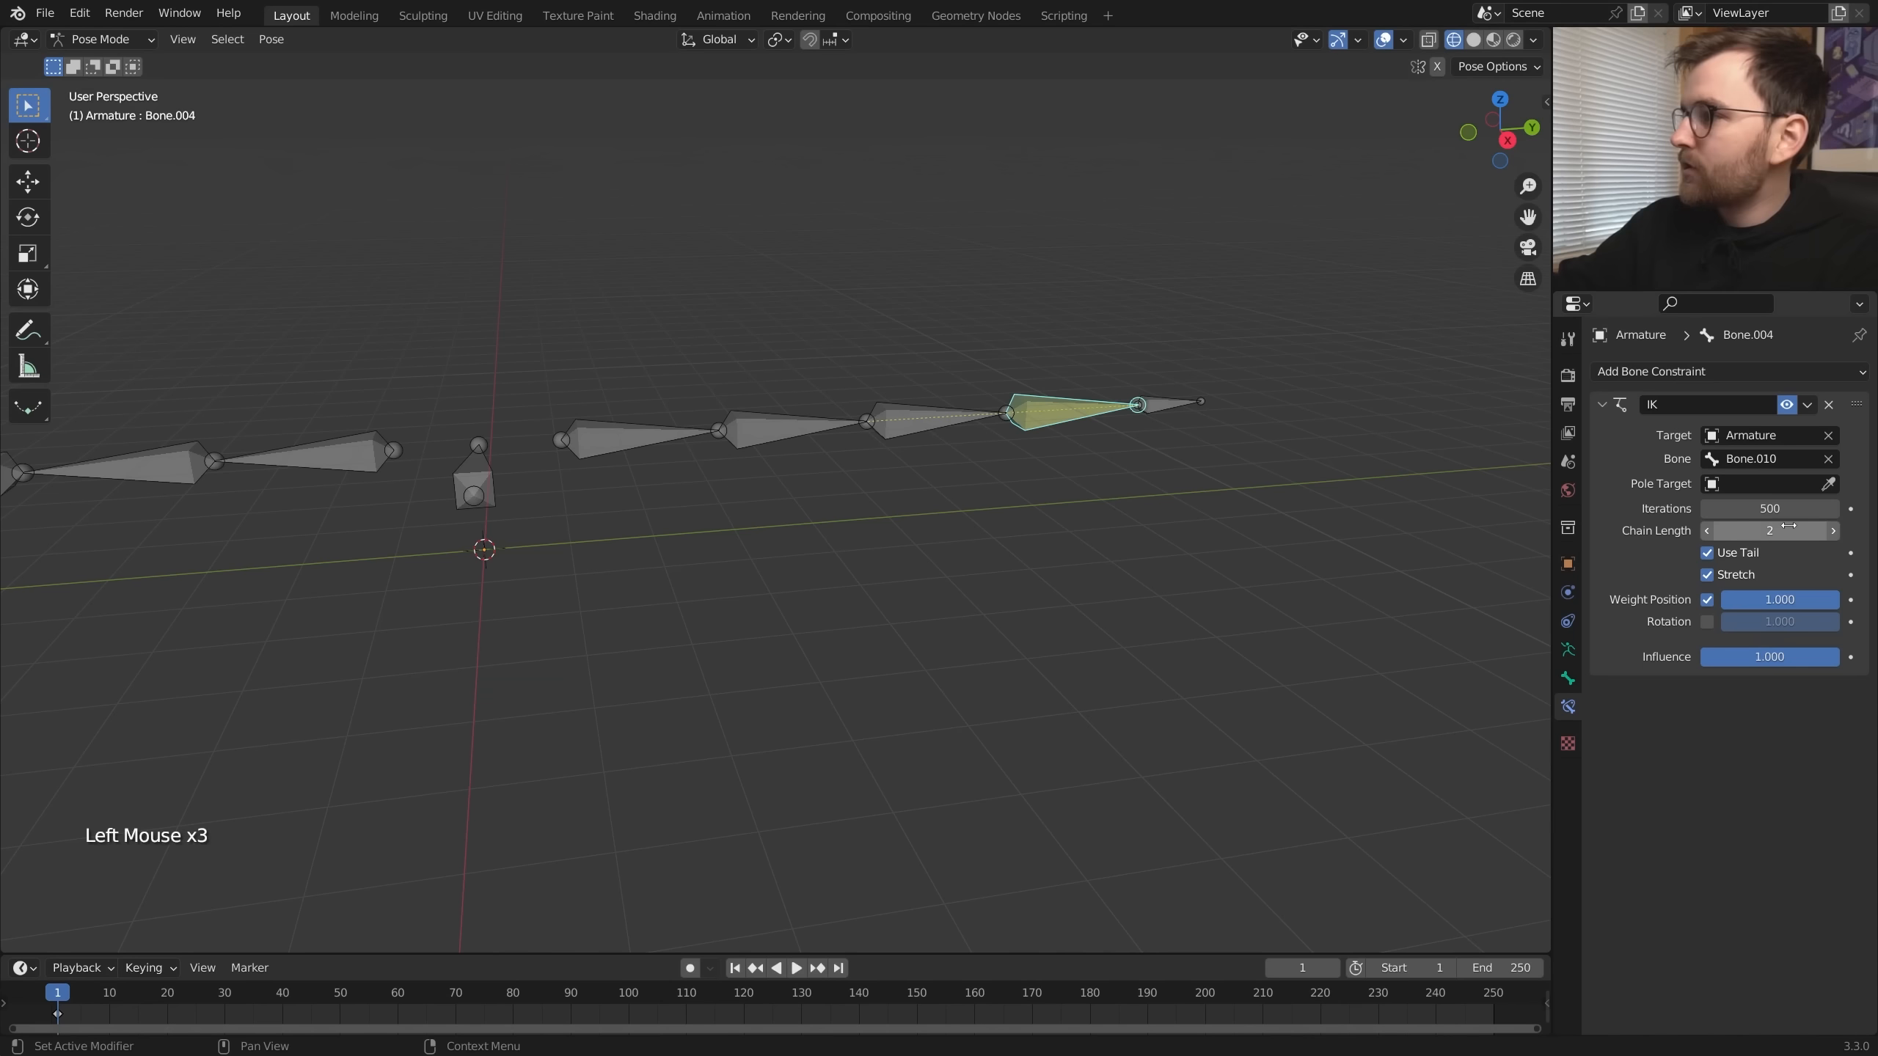
{"action": "left_click", "coordinate": [1834, 531]}
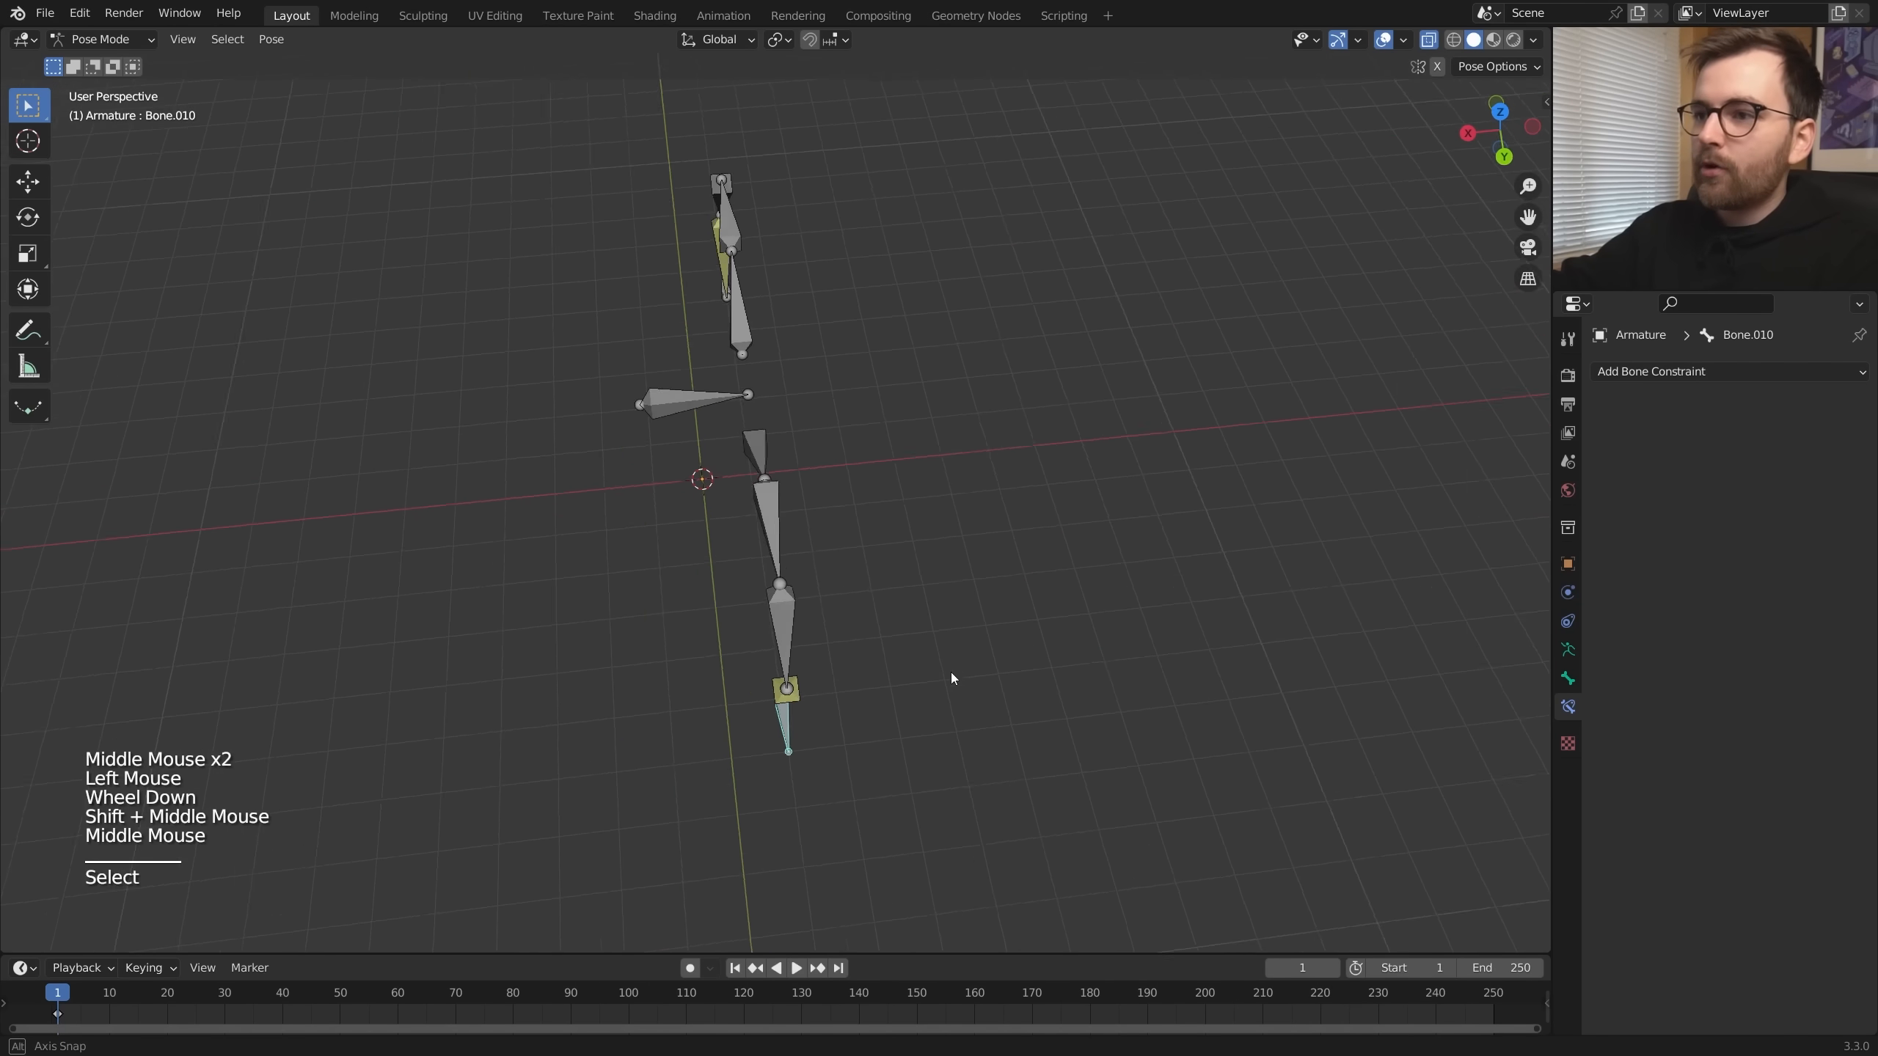
- Grab the leg bone and slide it along global X to watch the IK leg follow
{"action": "key", "text": "g"}
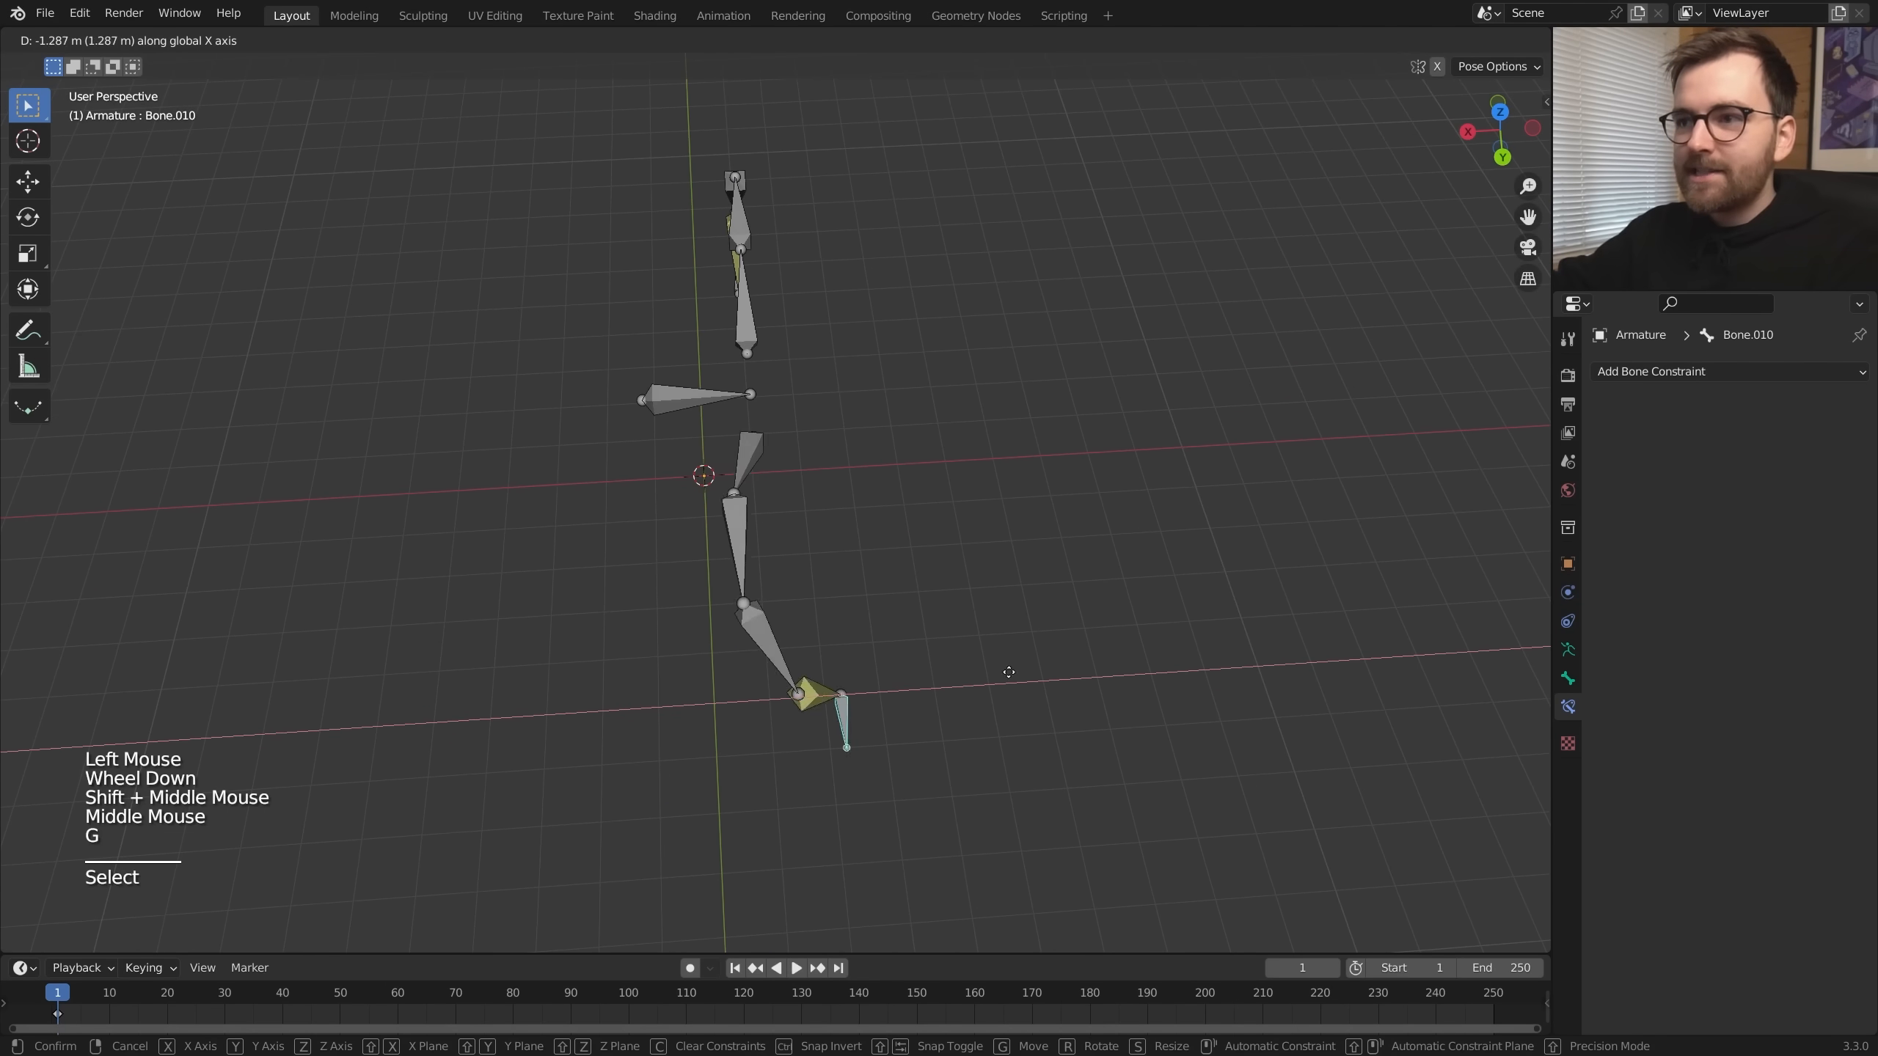
{"action": "left_click_drag", "start_coordinate": [1006, 670], "coordinate": [827, 647]}
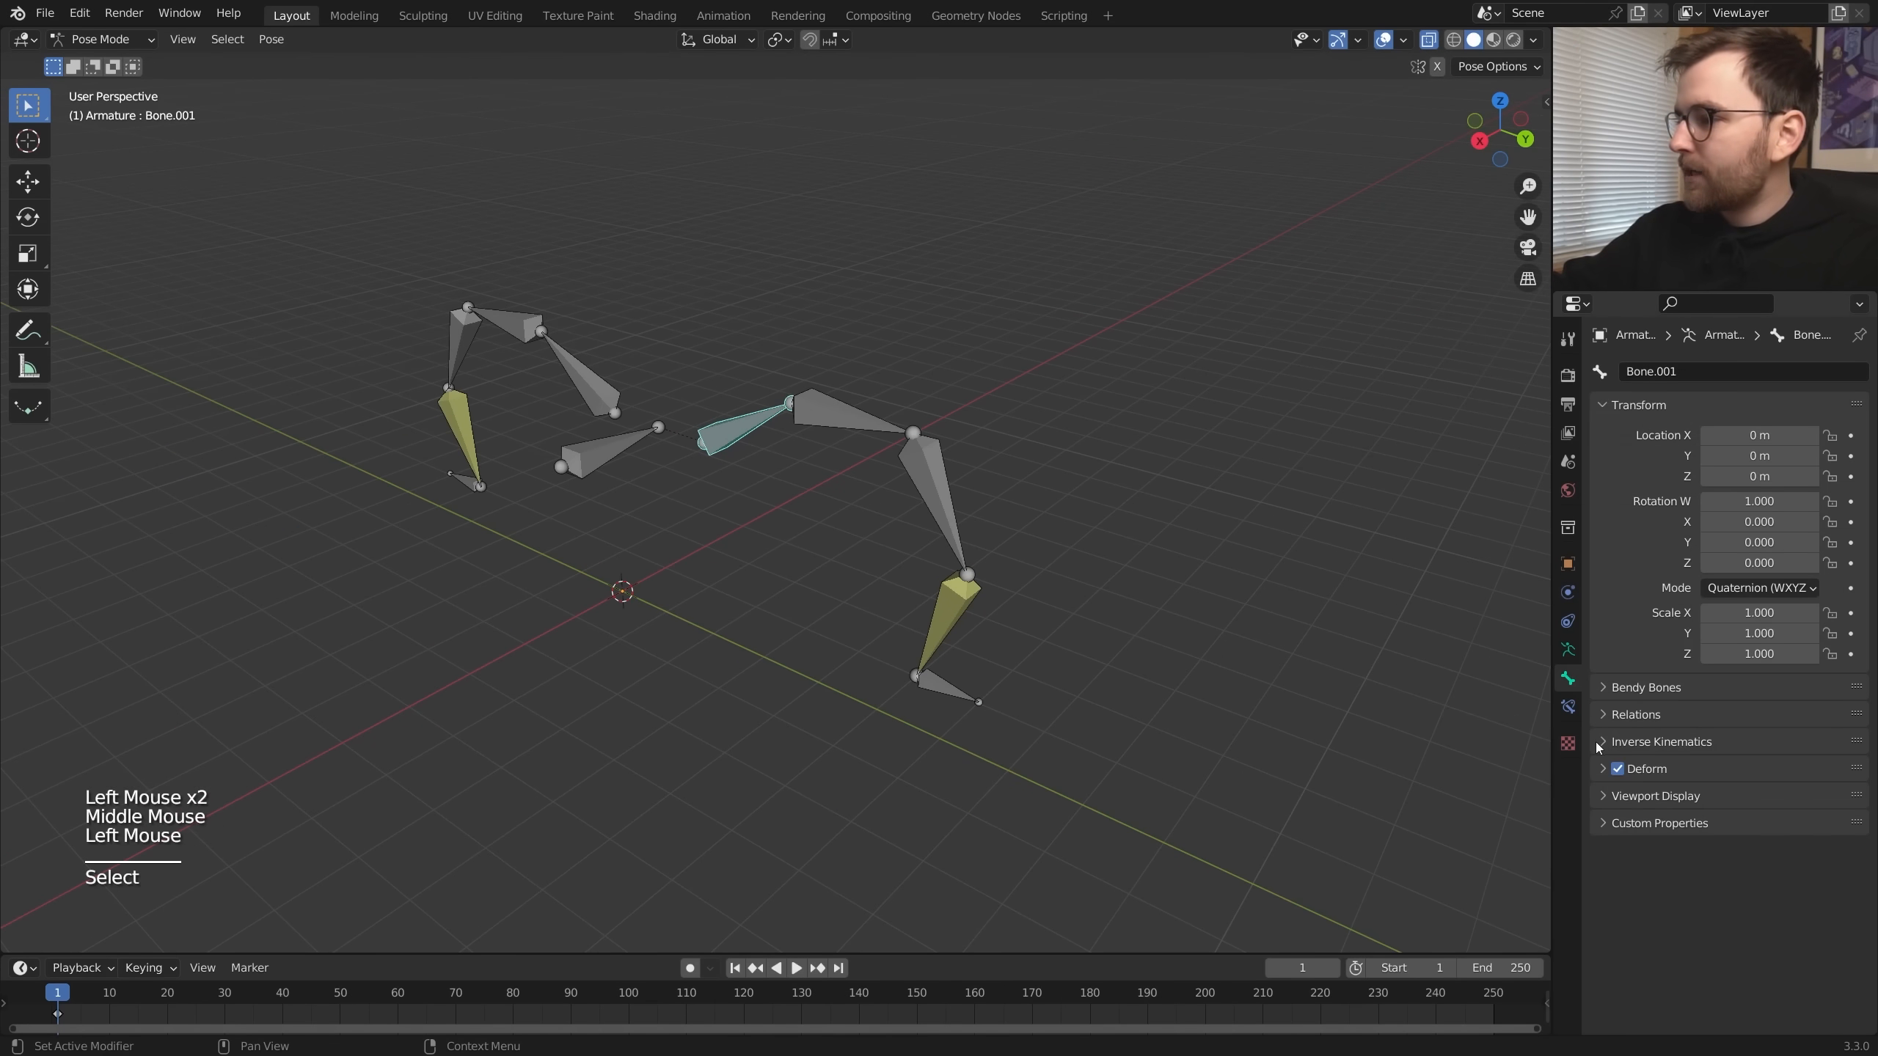
- Enable Lock IK on two axes for the first lower leg bone so it bends in one plane
{"action": "left_click", "coordinate": [1604, 741]}
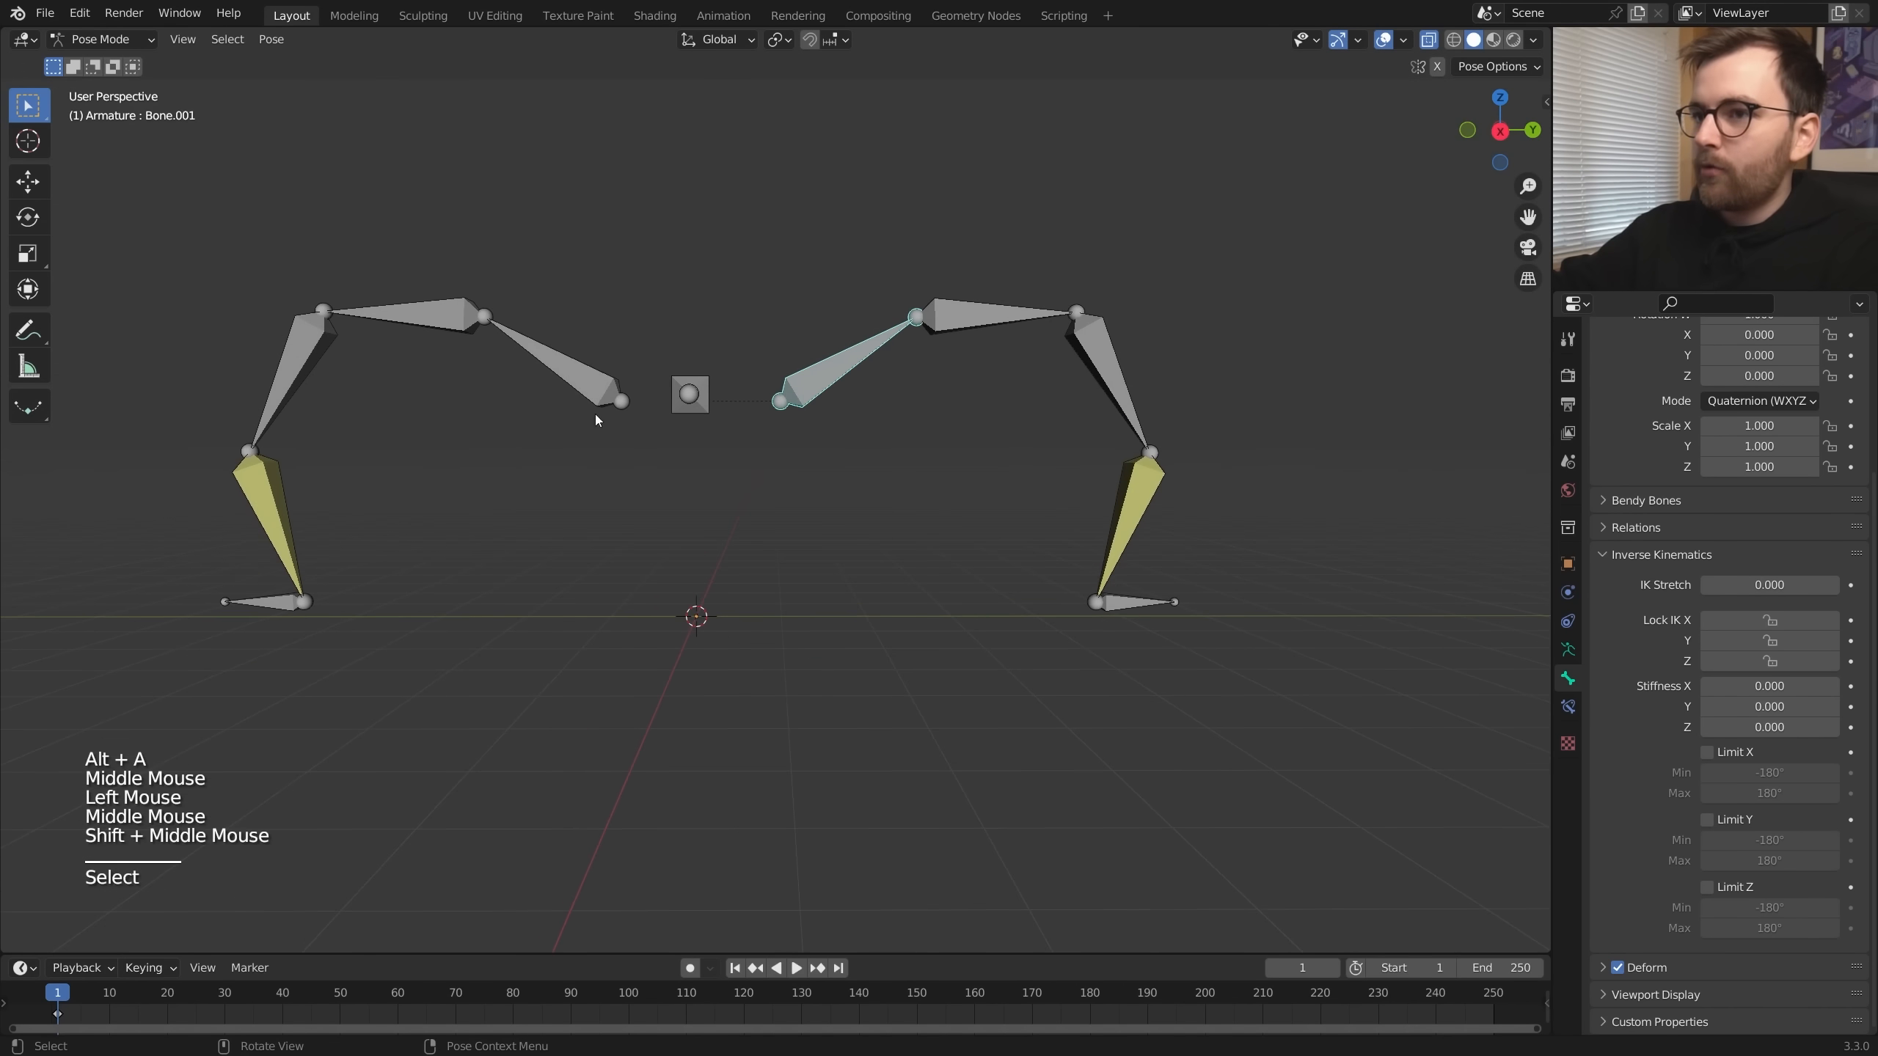
{"action": "left_click_drag", "start_coordinate": [475, 408], "coordinate": [892, 416]}
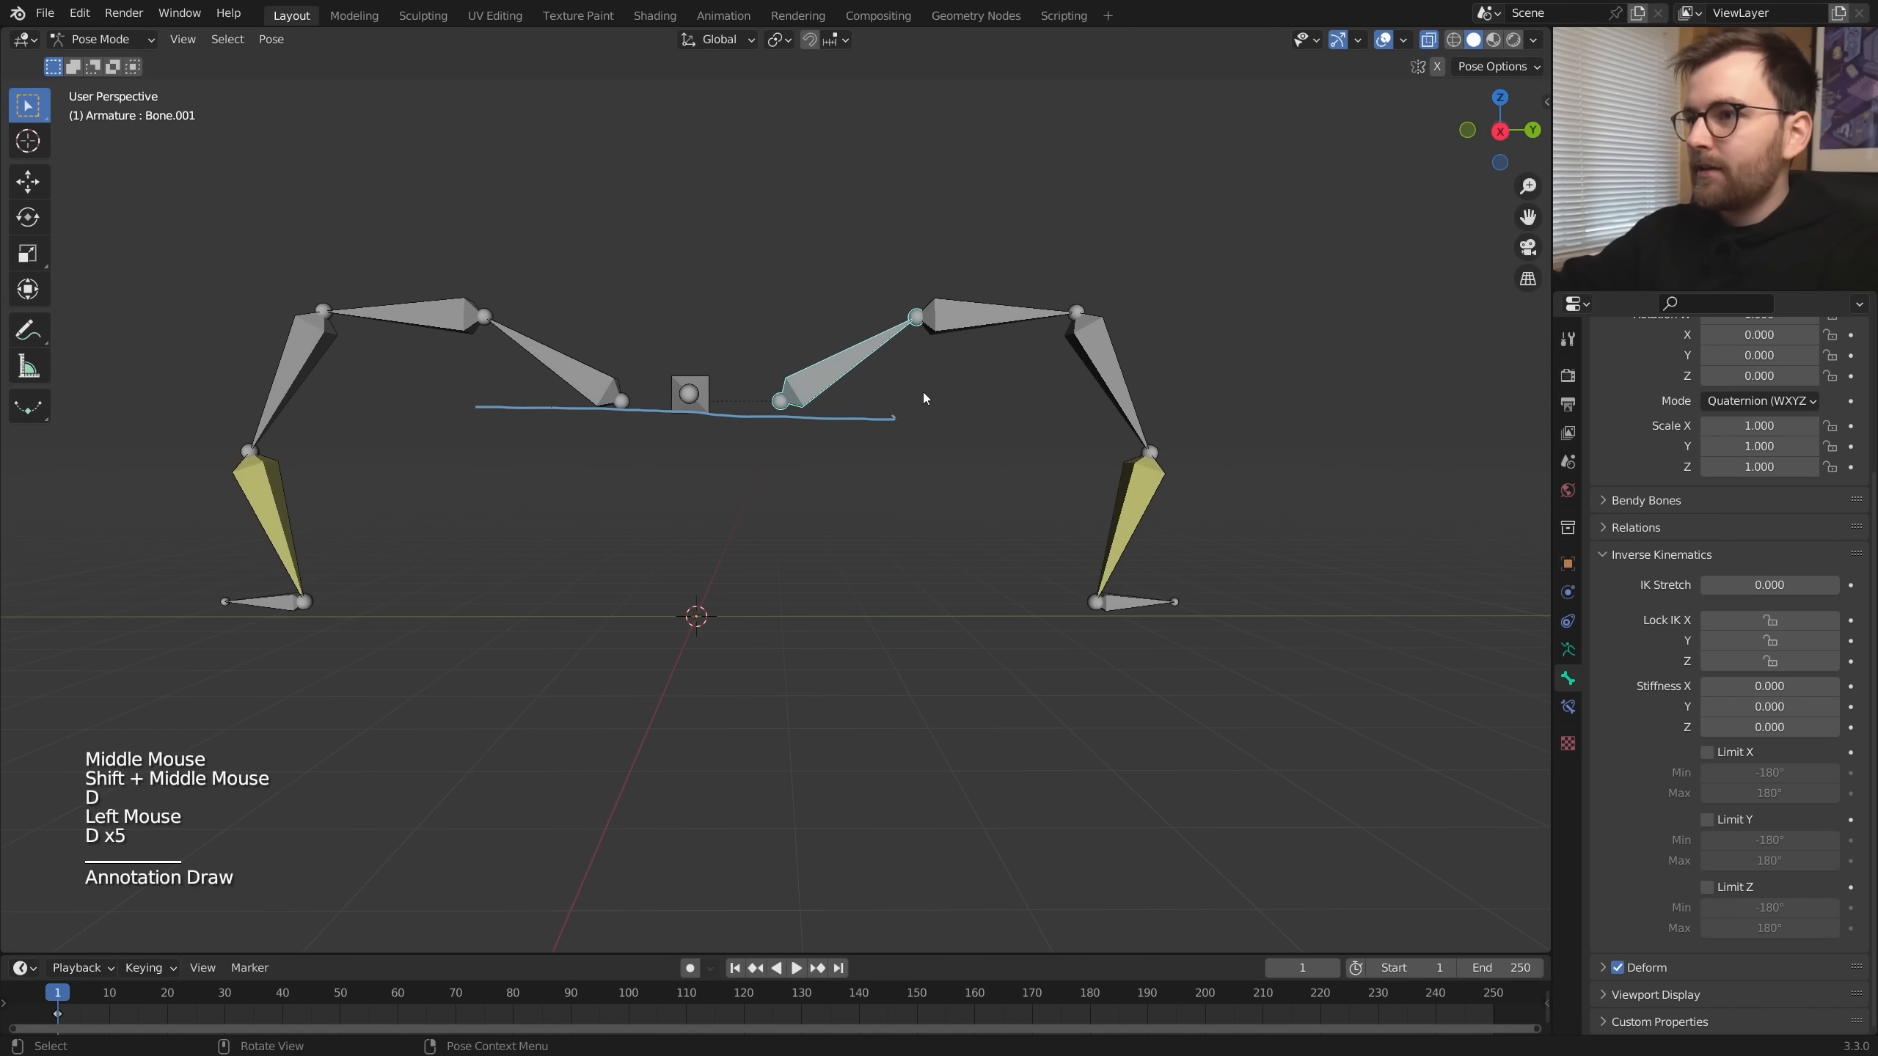
{"action": "left_click_drag", "start_coordinate": [910, 395], "coordinate": [1217, 575]}
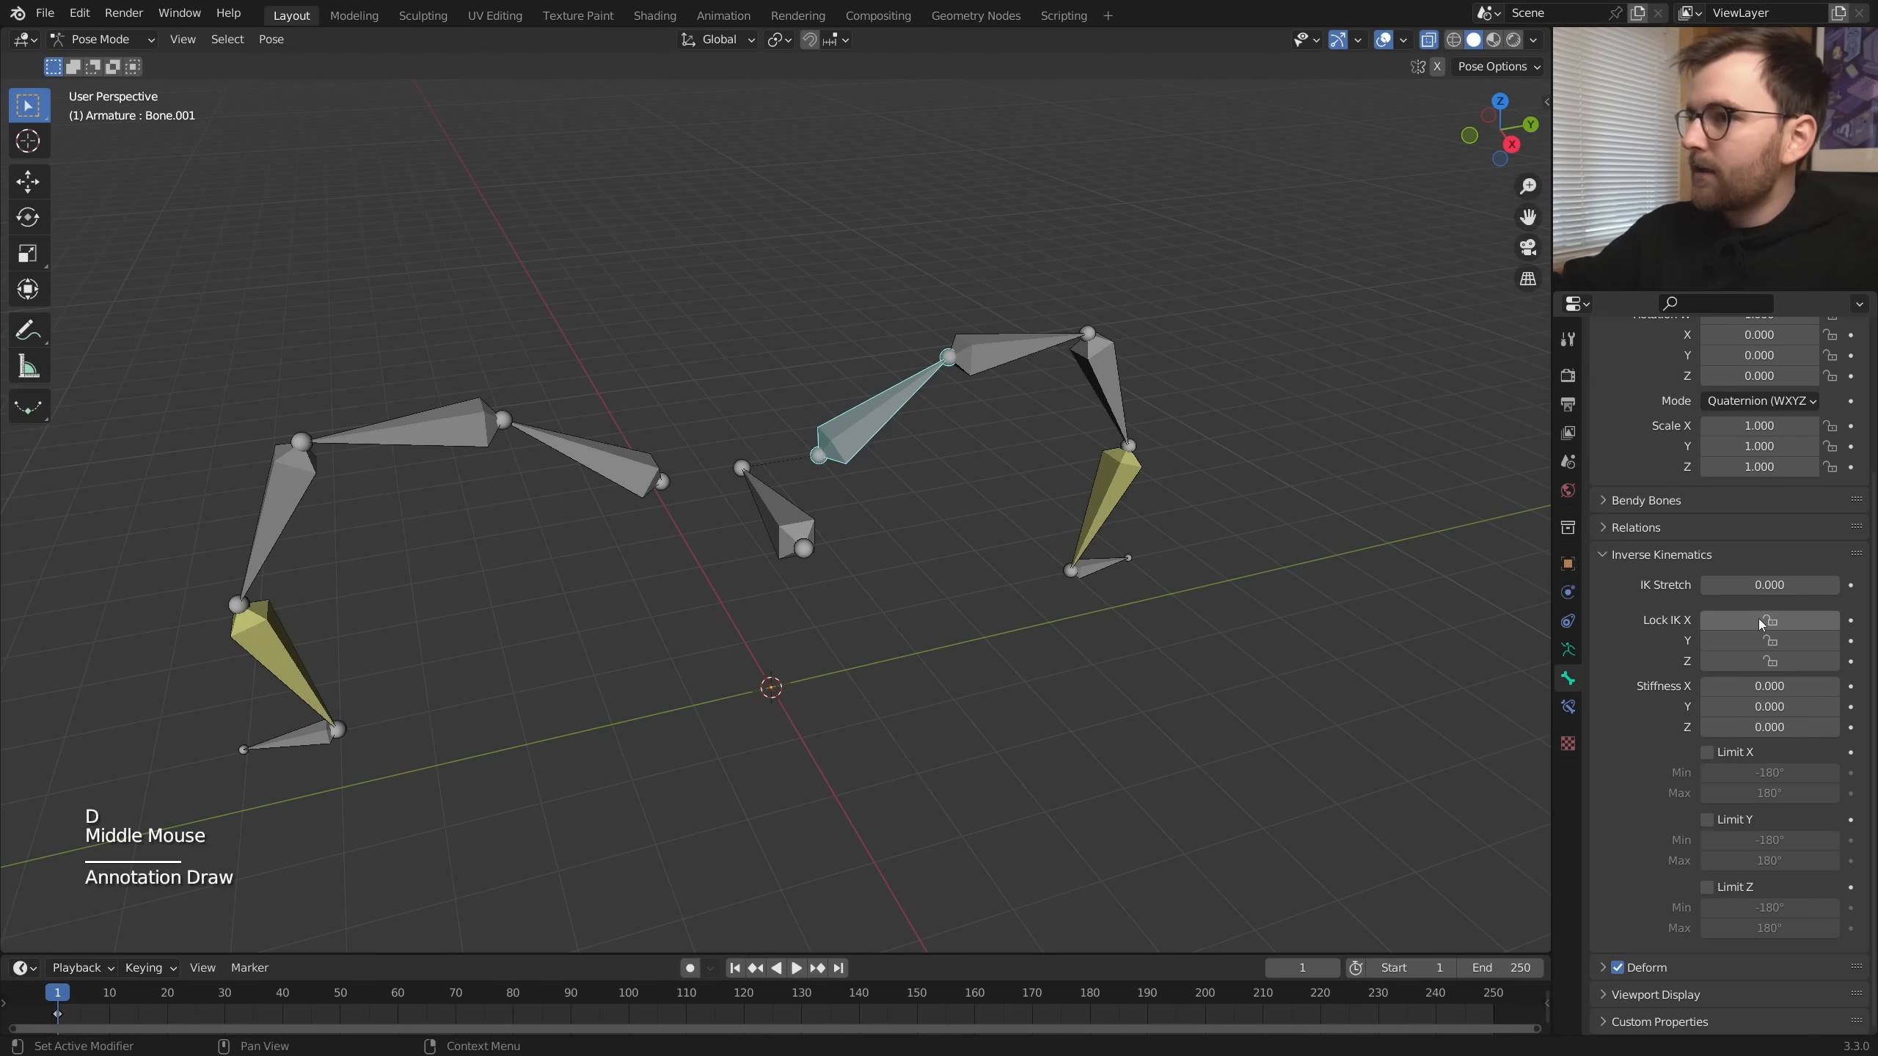
{"action": "left_click", "coordinate": [1769, 641]}
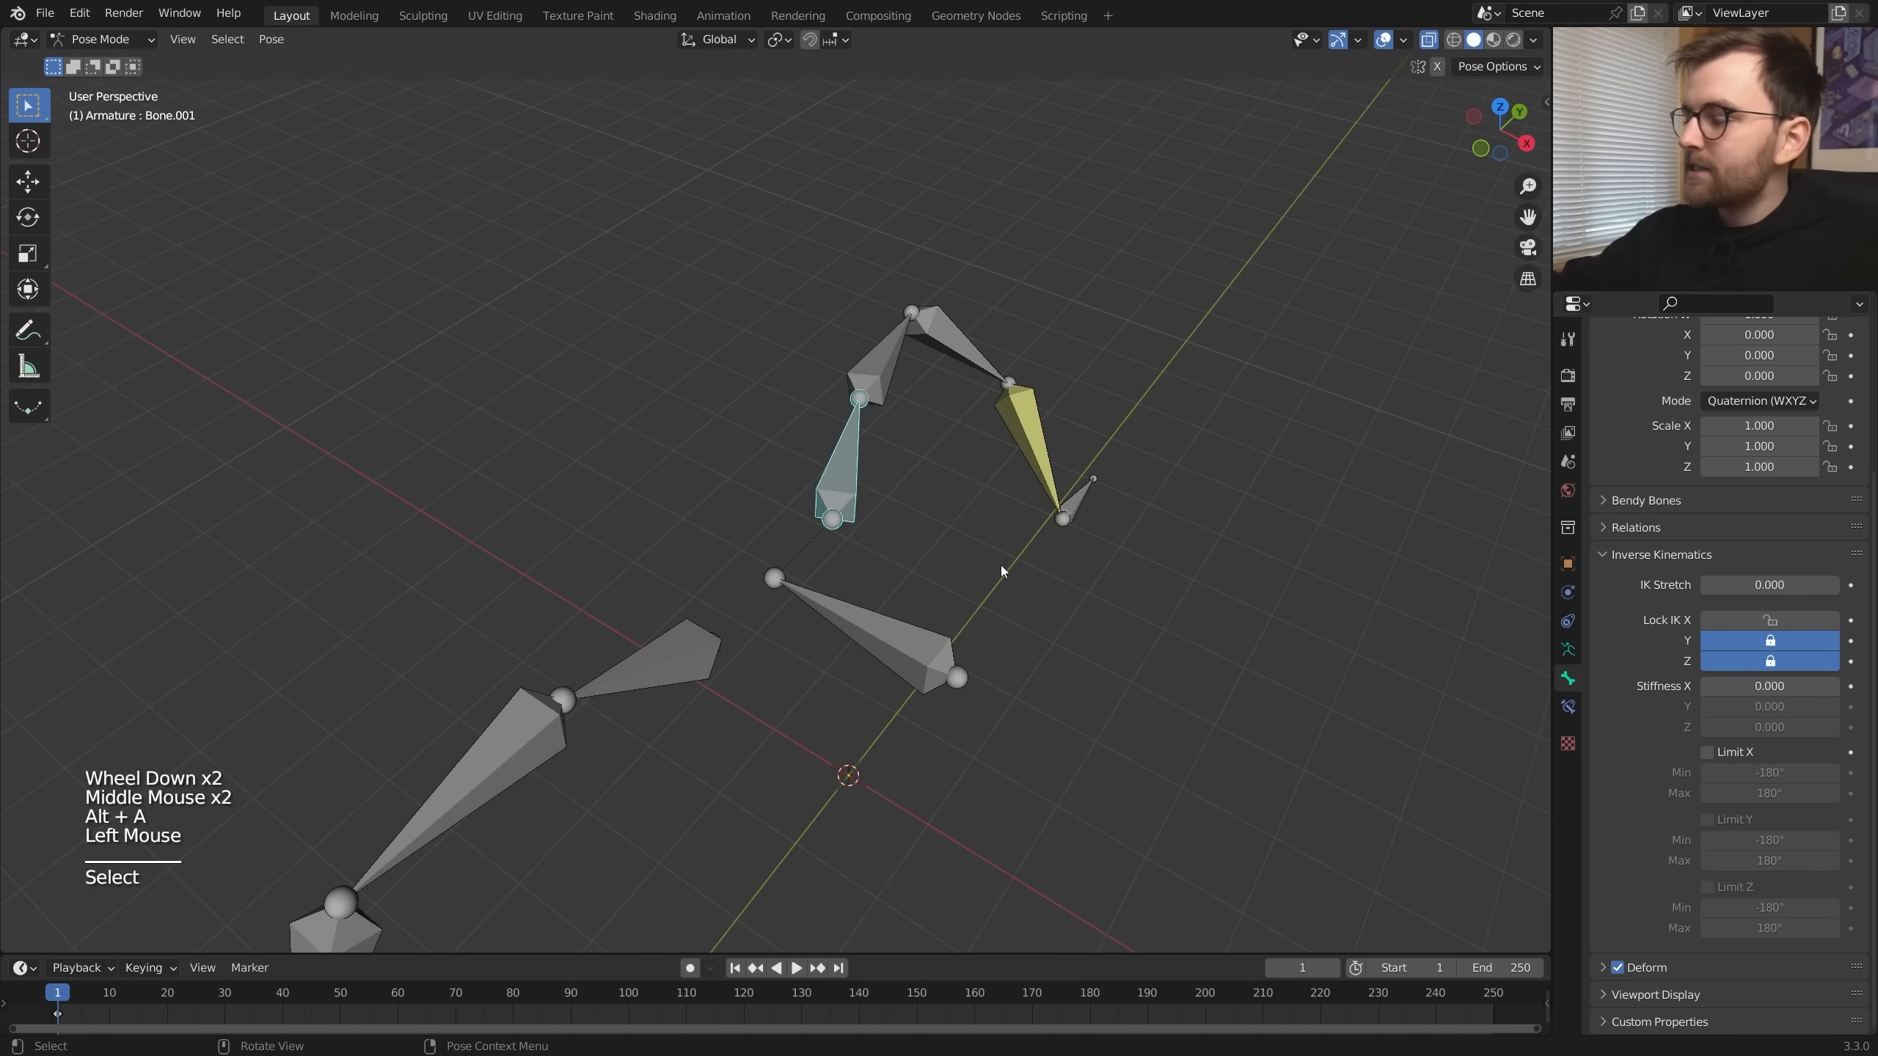
{"action": "key", "text": "r"}
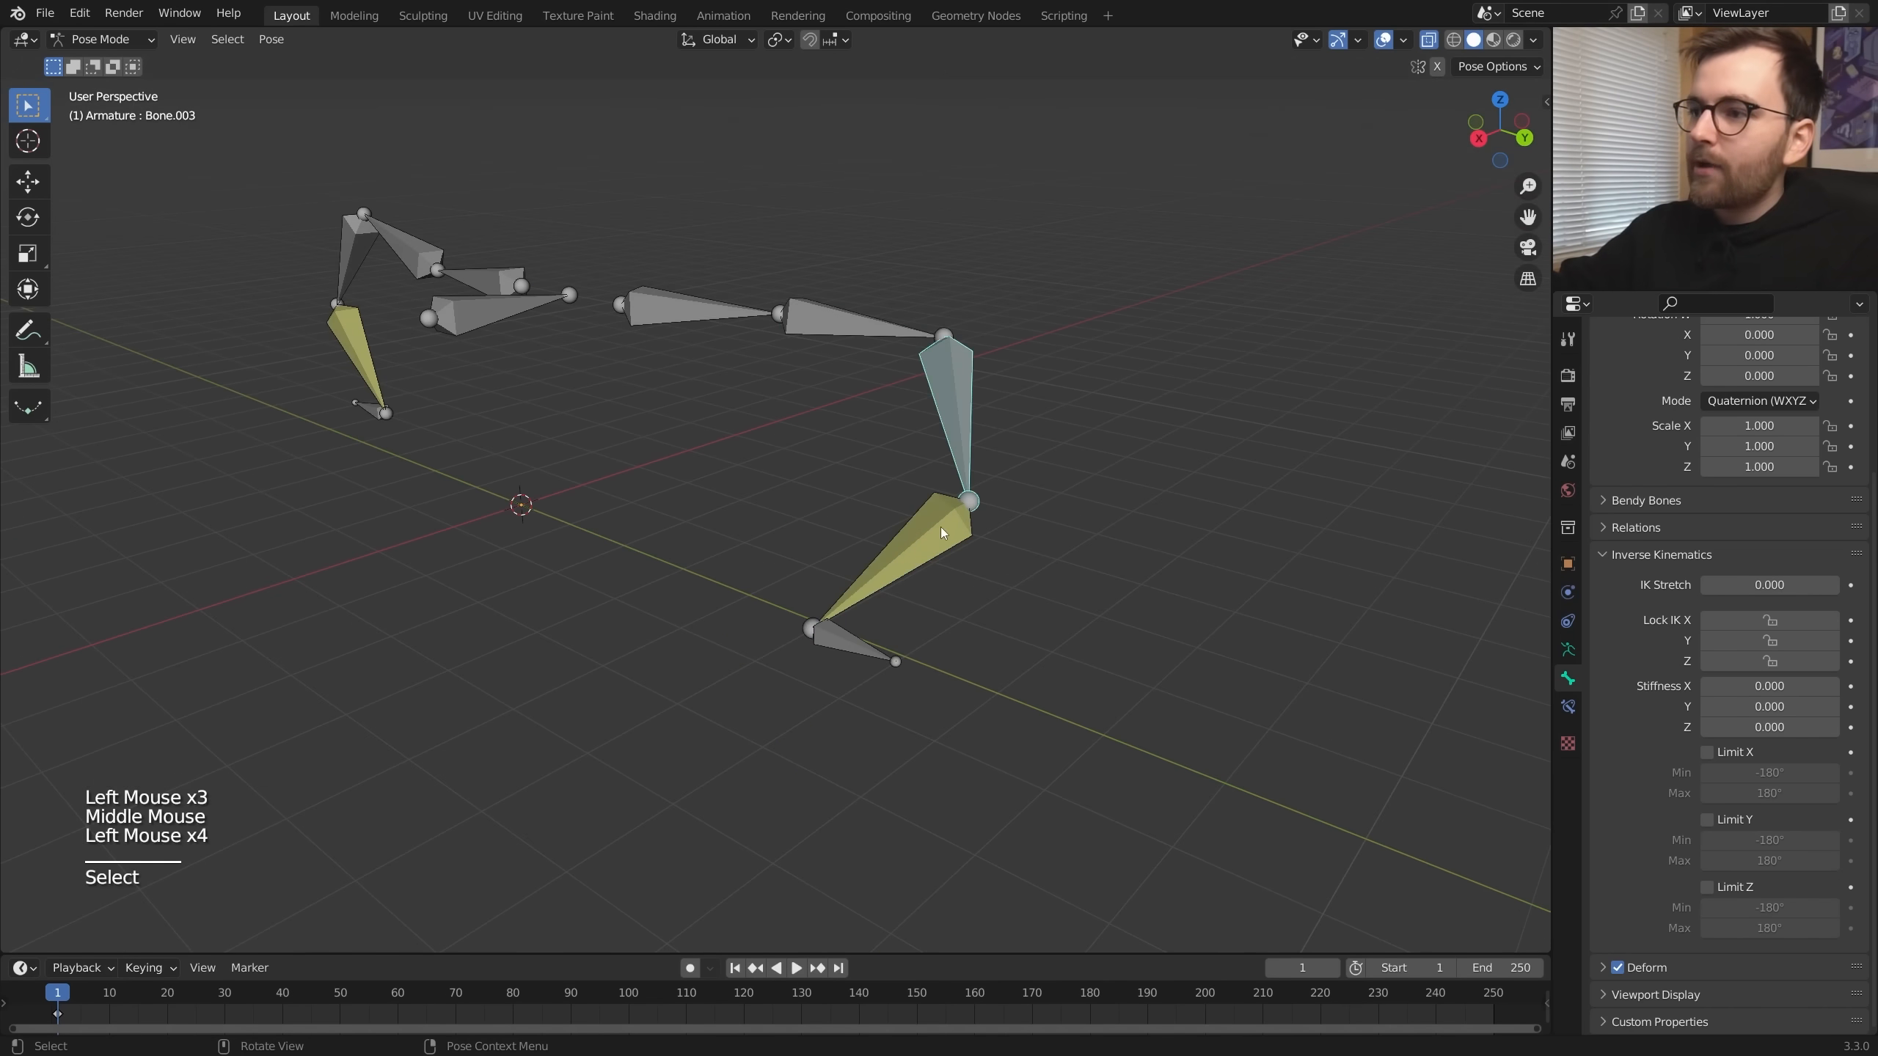
- Lock IK axes on the other leg's lower bone, then select every bone in the rig
{"action": "left_click", "coordinate": [919, 548]}
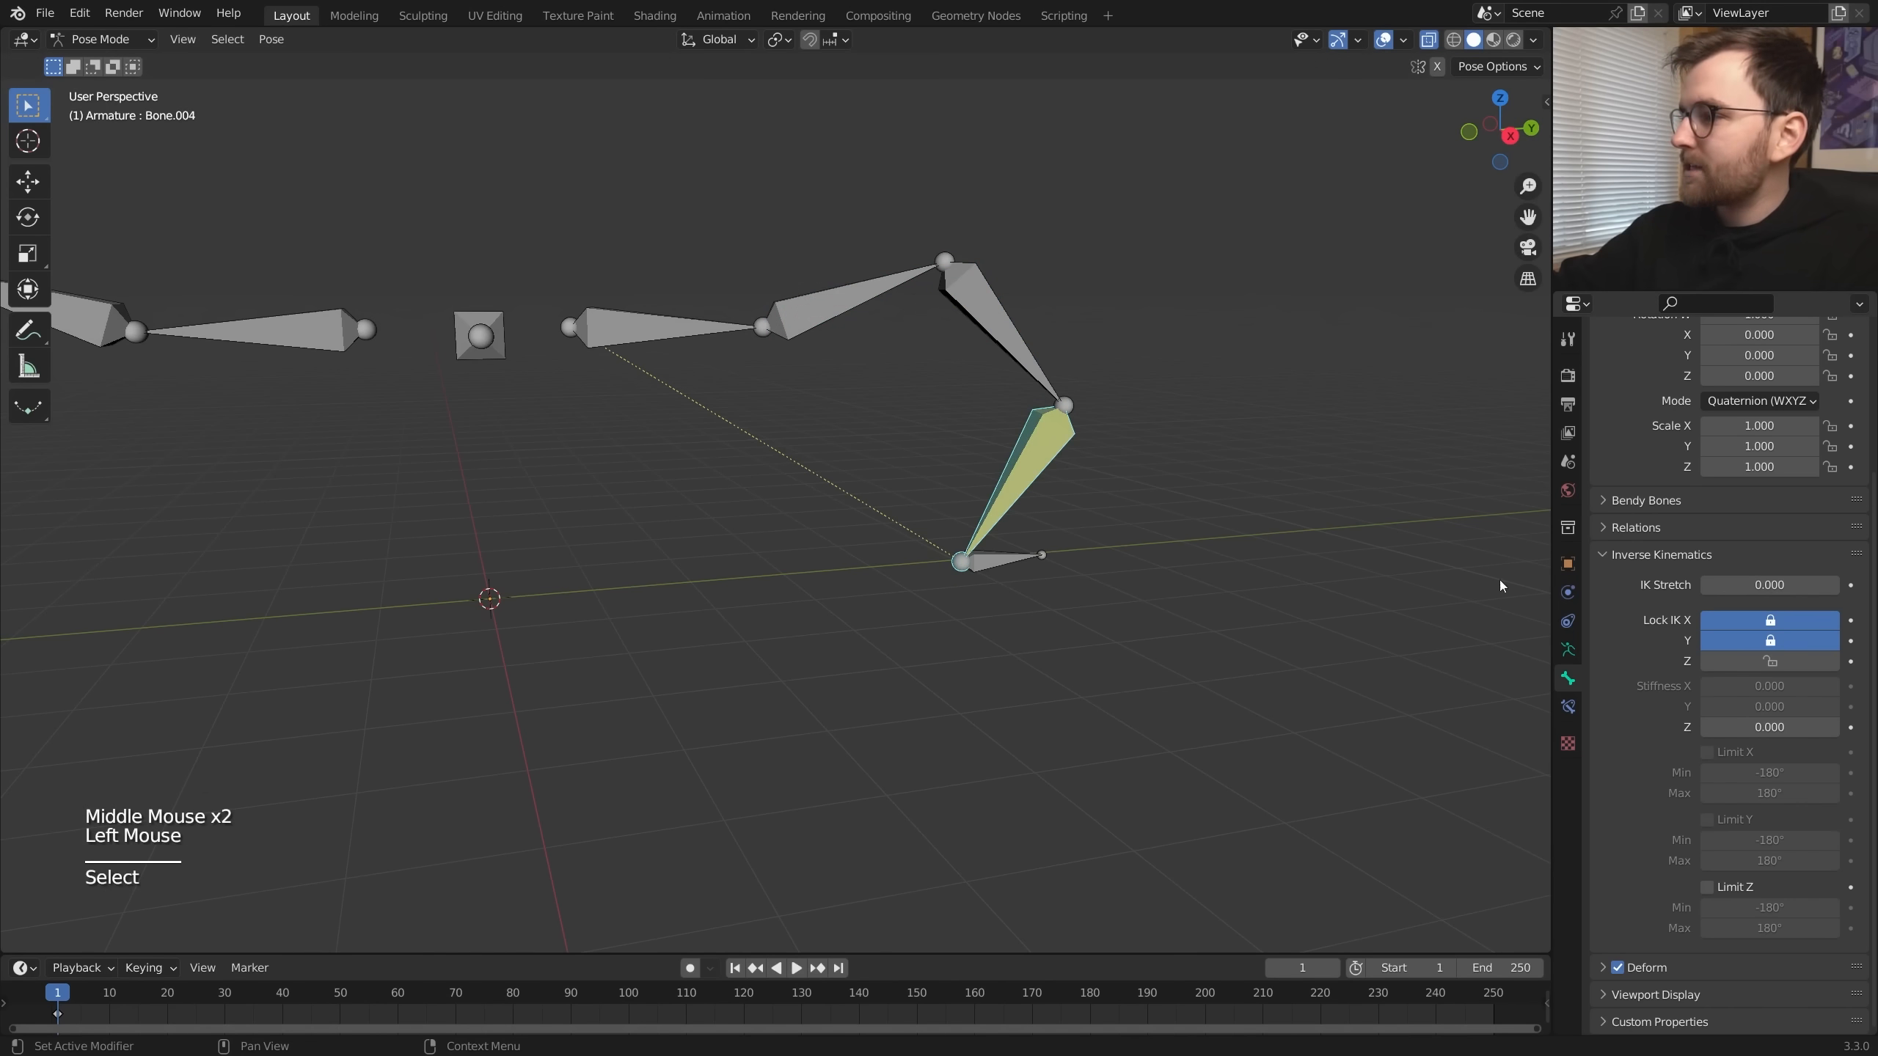
{"action": "left_click", "coordinate": [867, 304]}
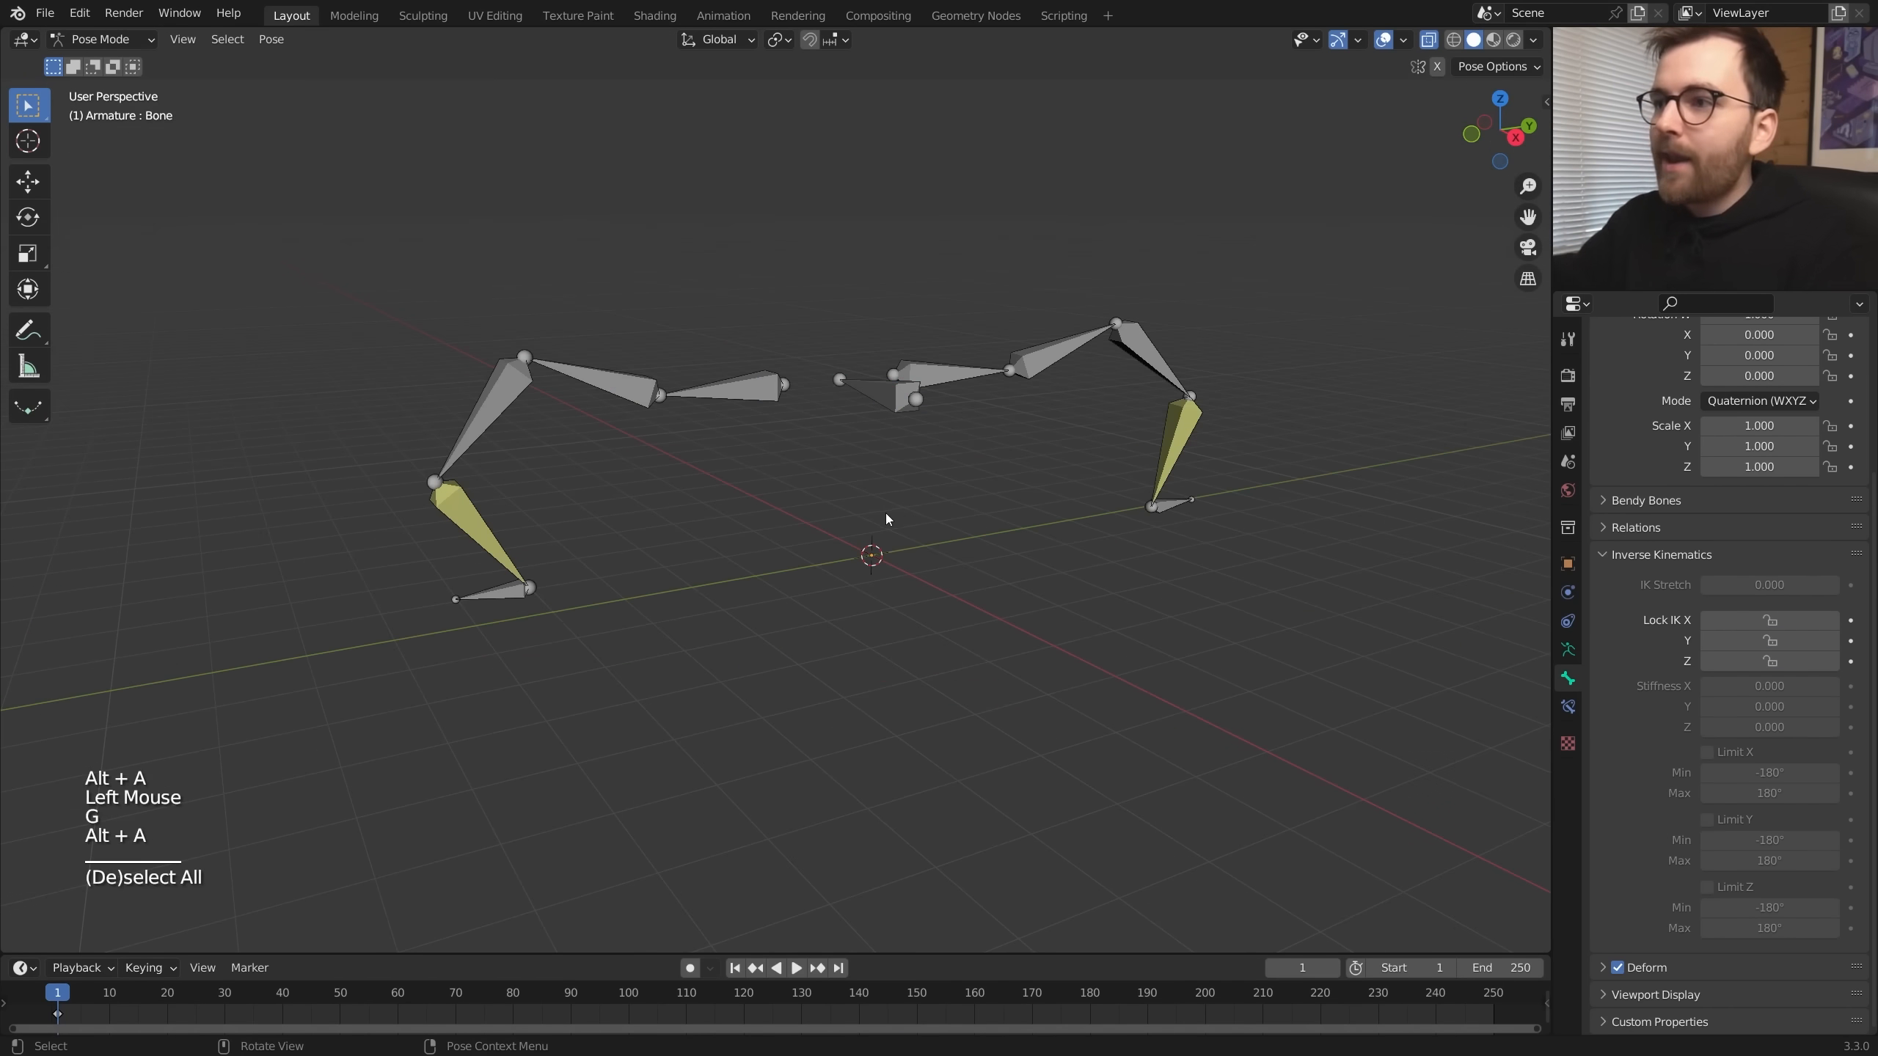
{"action": "left_click", "coordinate": [892, 399]}
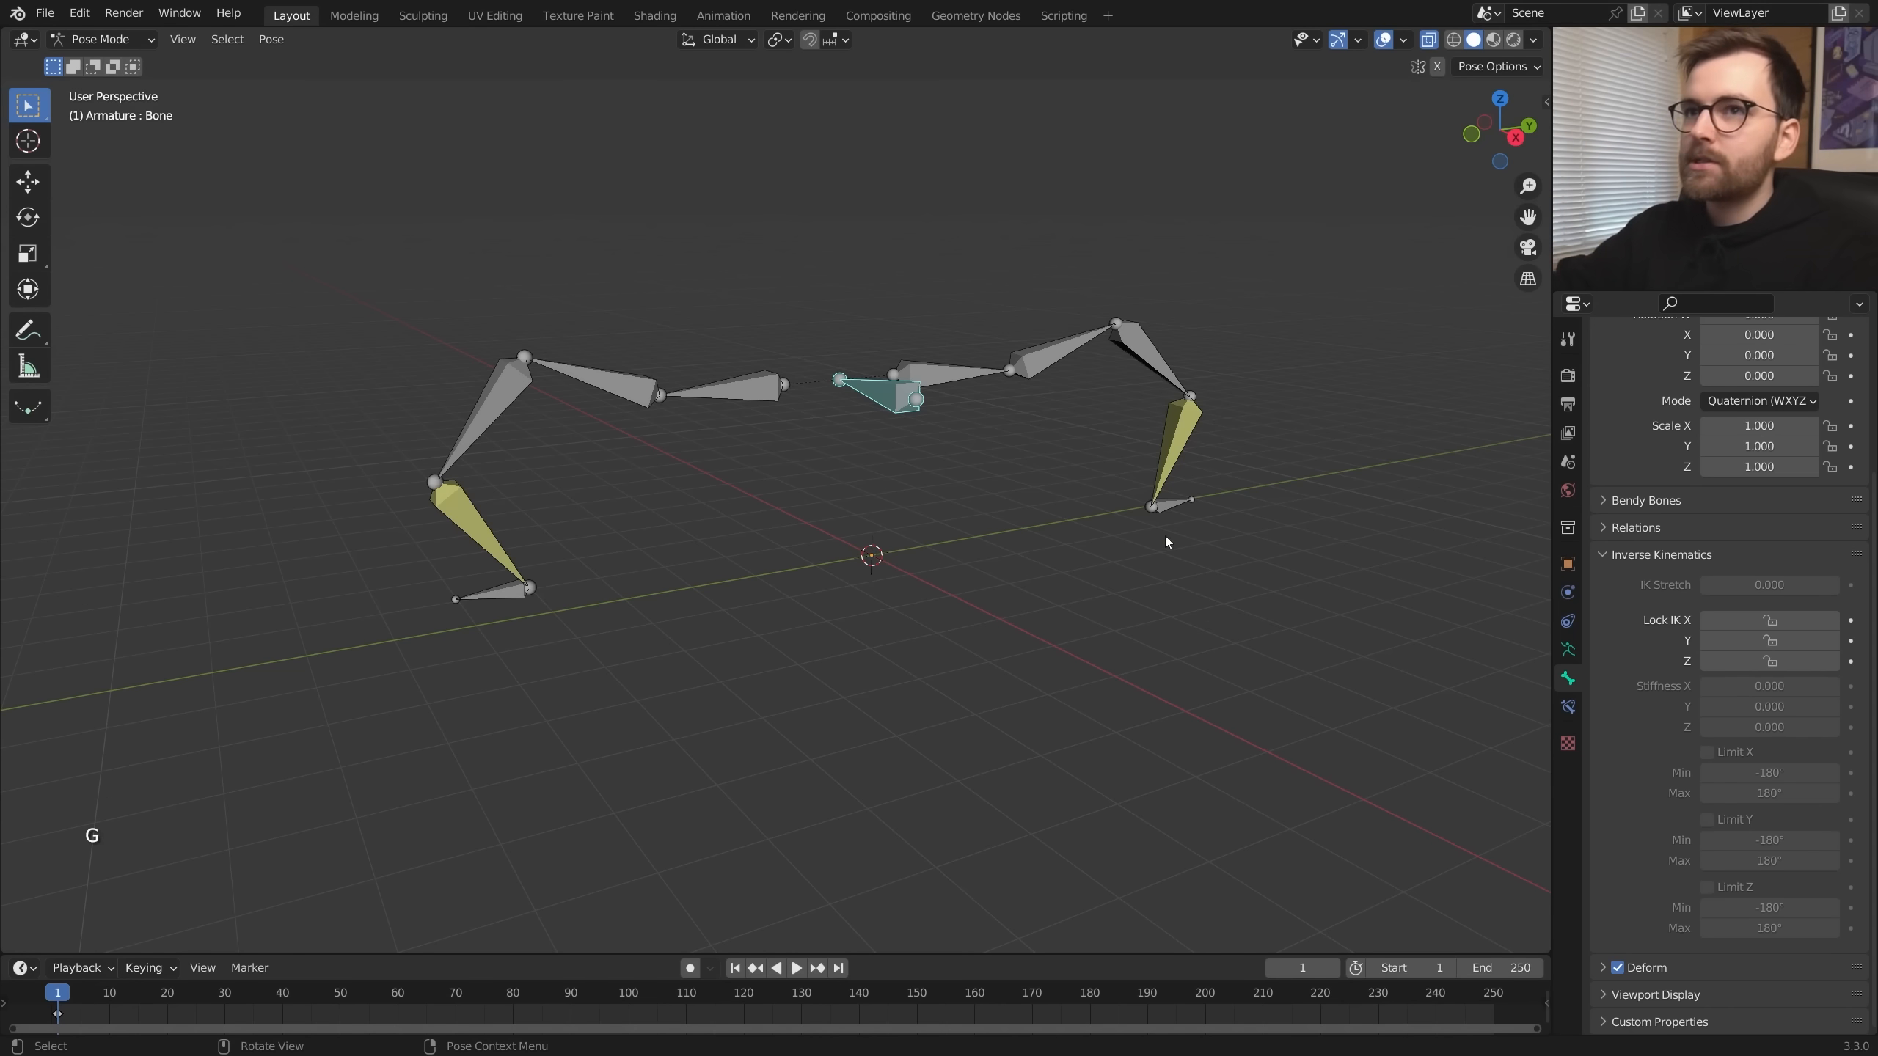
{"action": "key", "text": "a"}
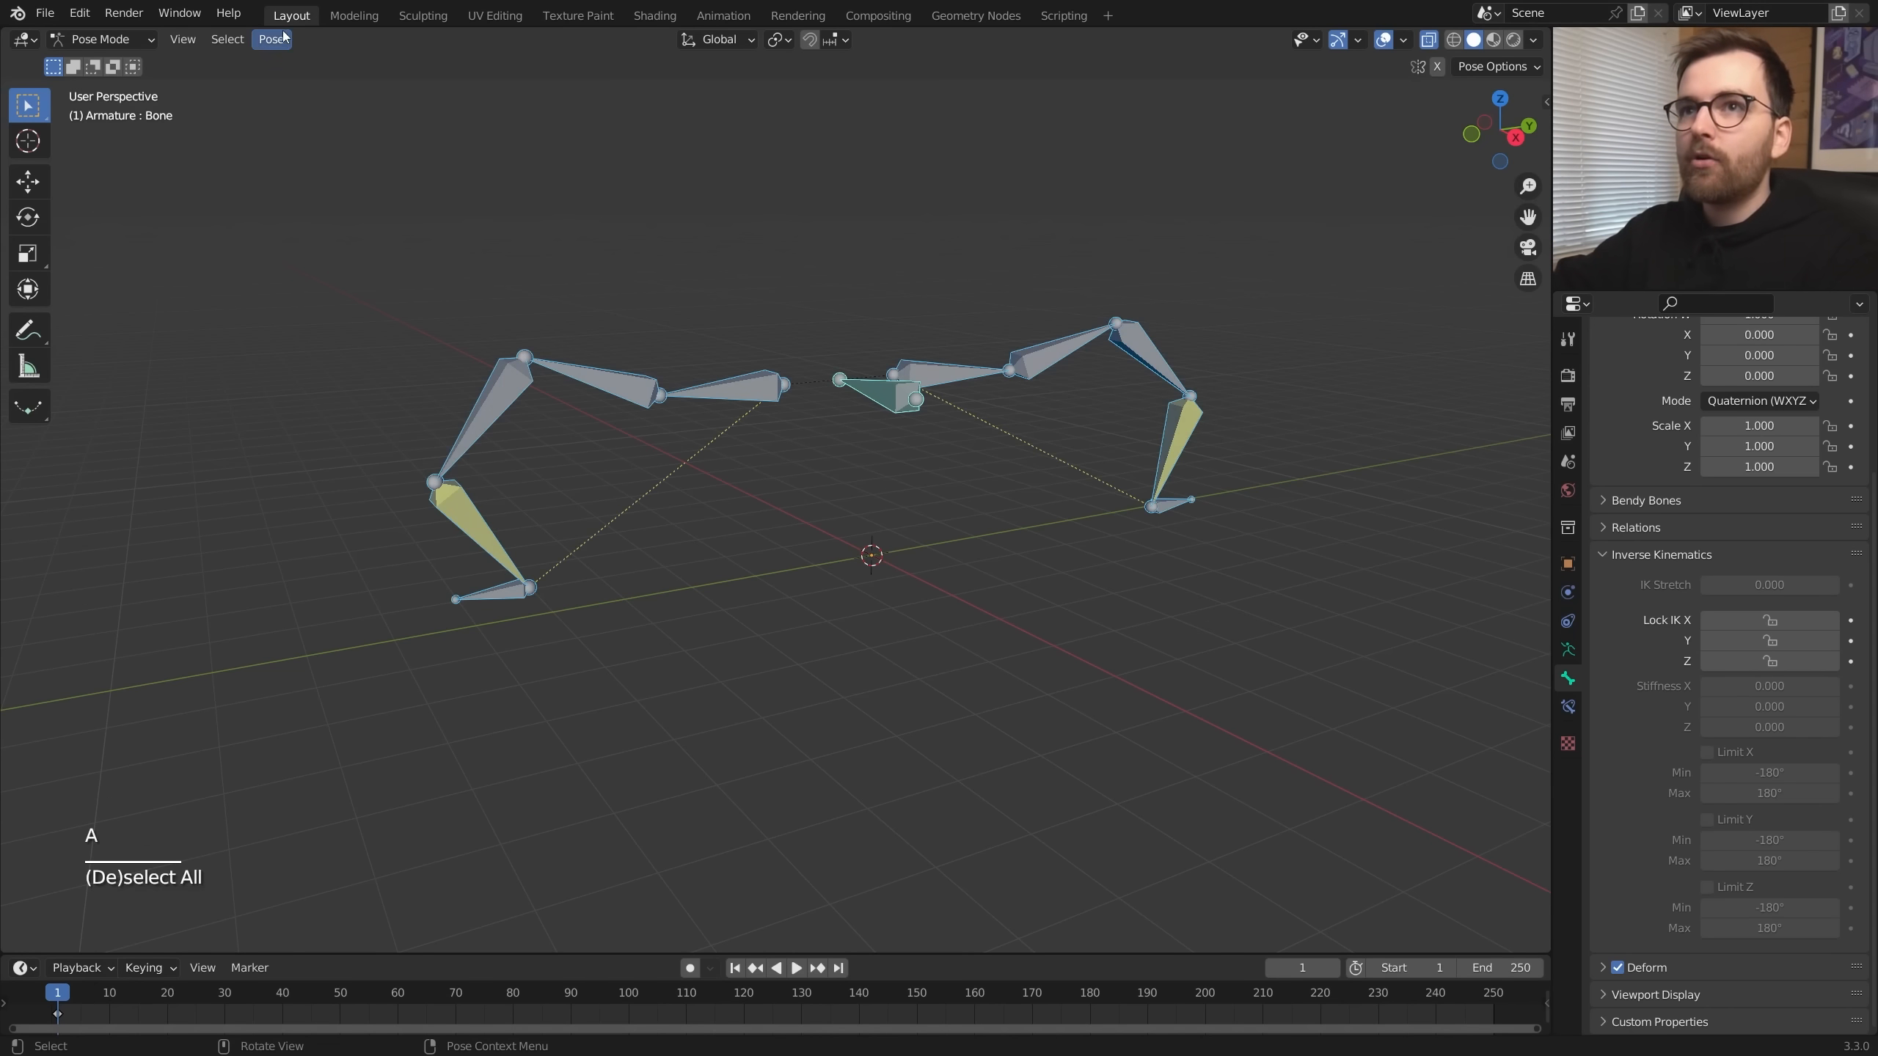
- Clear all pose transforms, duplicate the legs from Top view to make six, and move the body bone to test them
{"action": "left_click", "coordinate": [270, 39]}
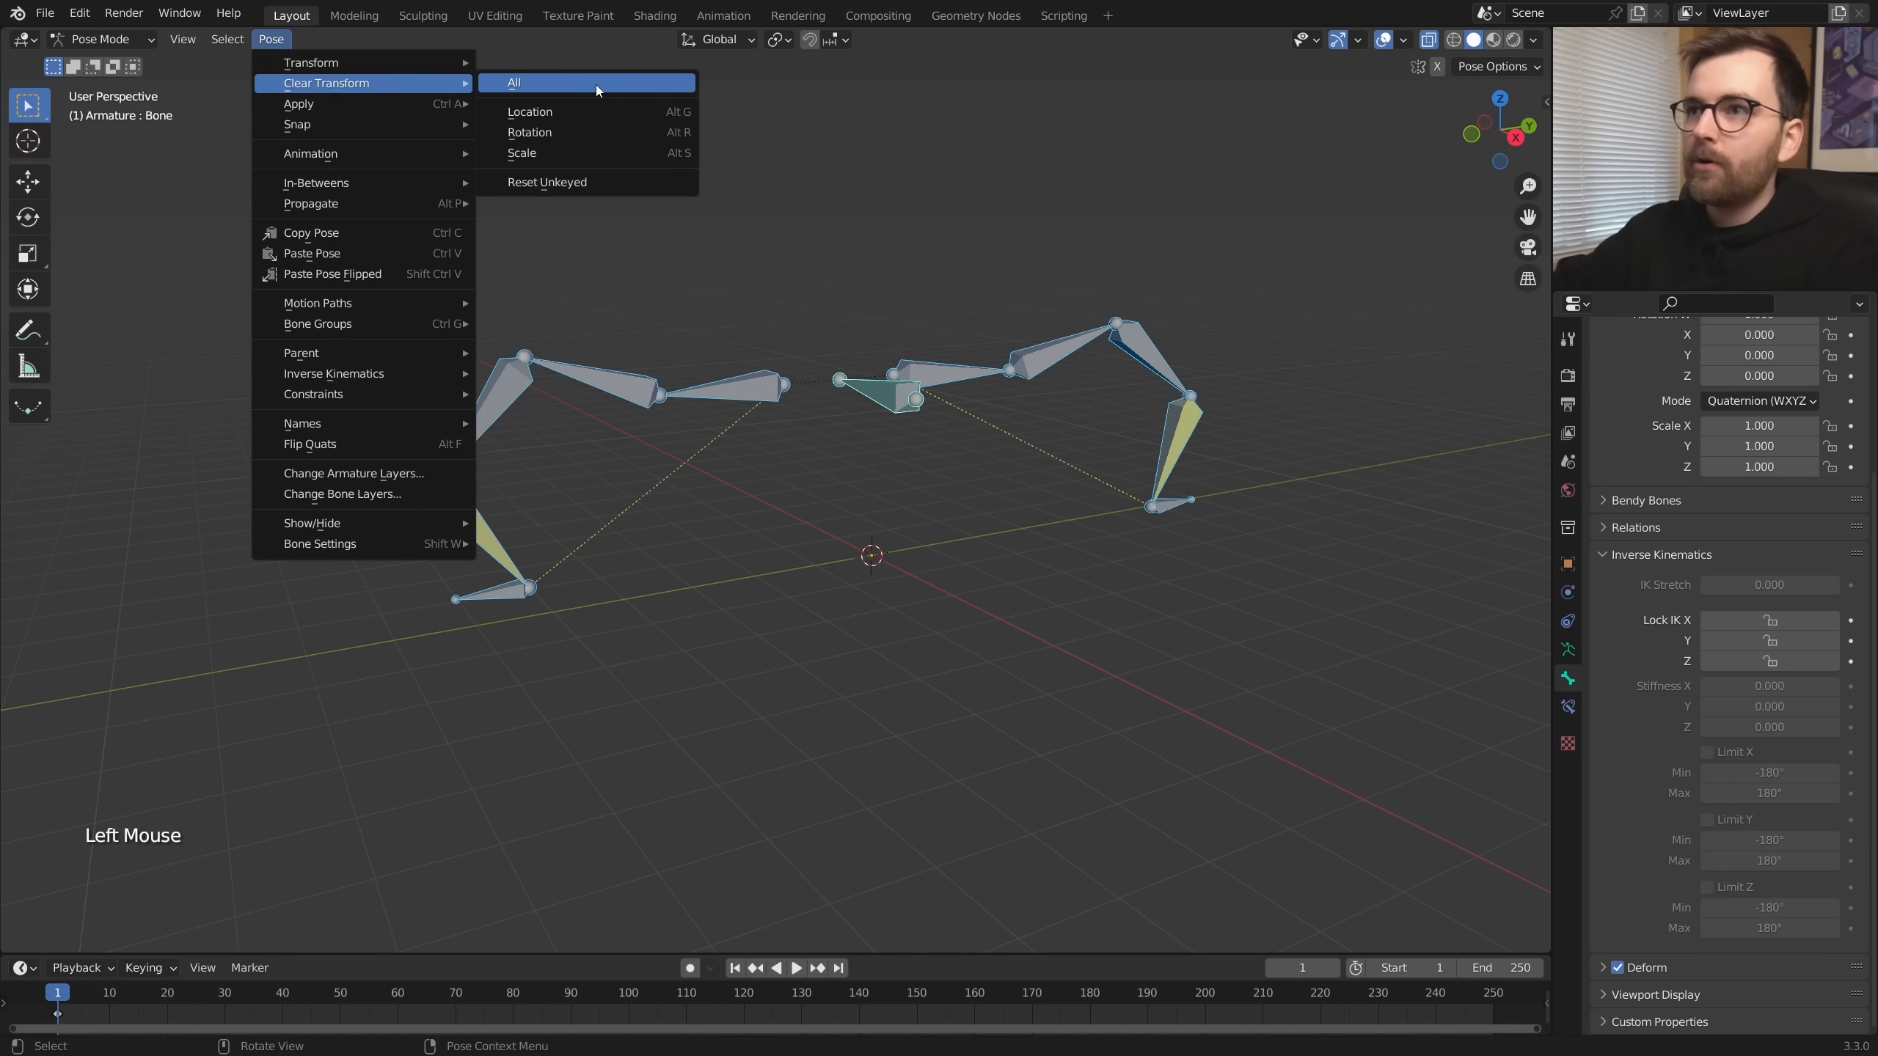
{"action": "left_click", "coordinate": [513, 82]}
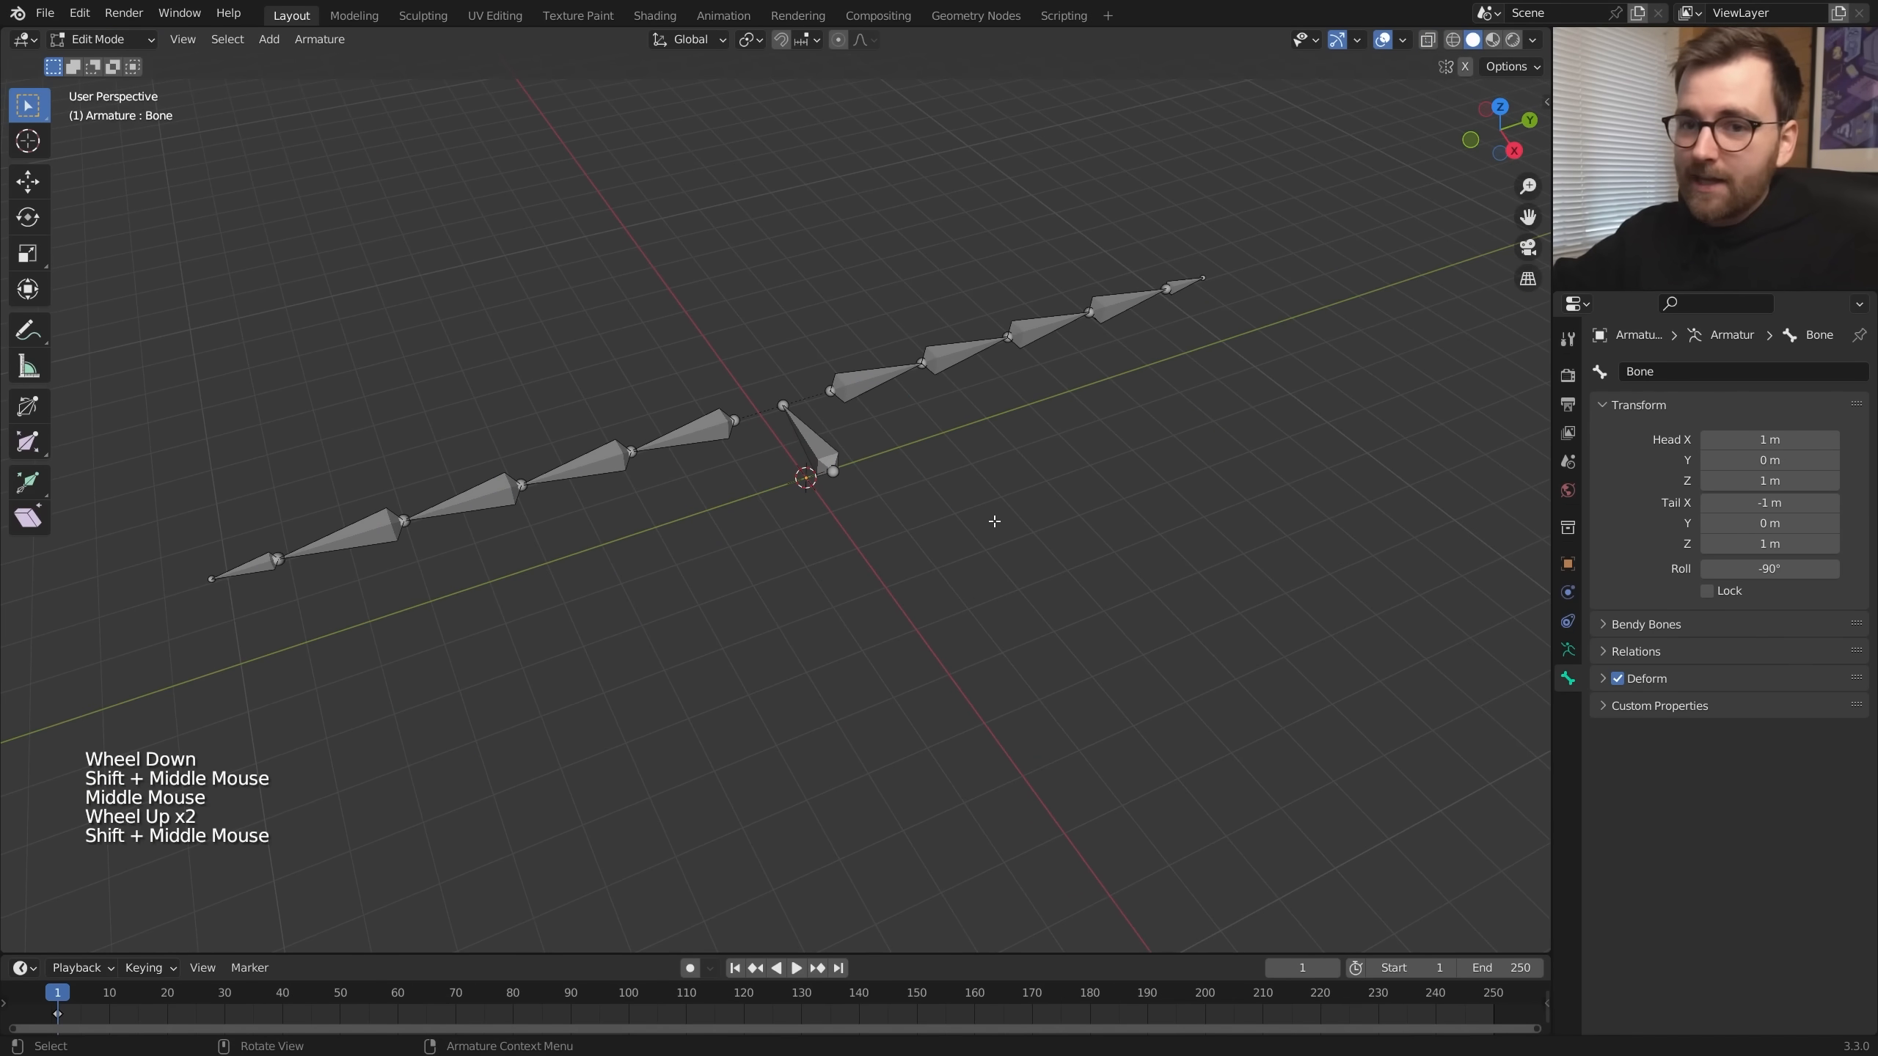
{"action": "key", "text": "KP_7"}
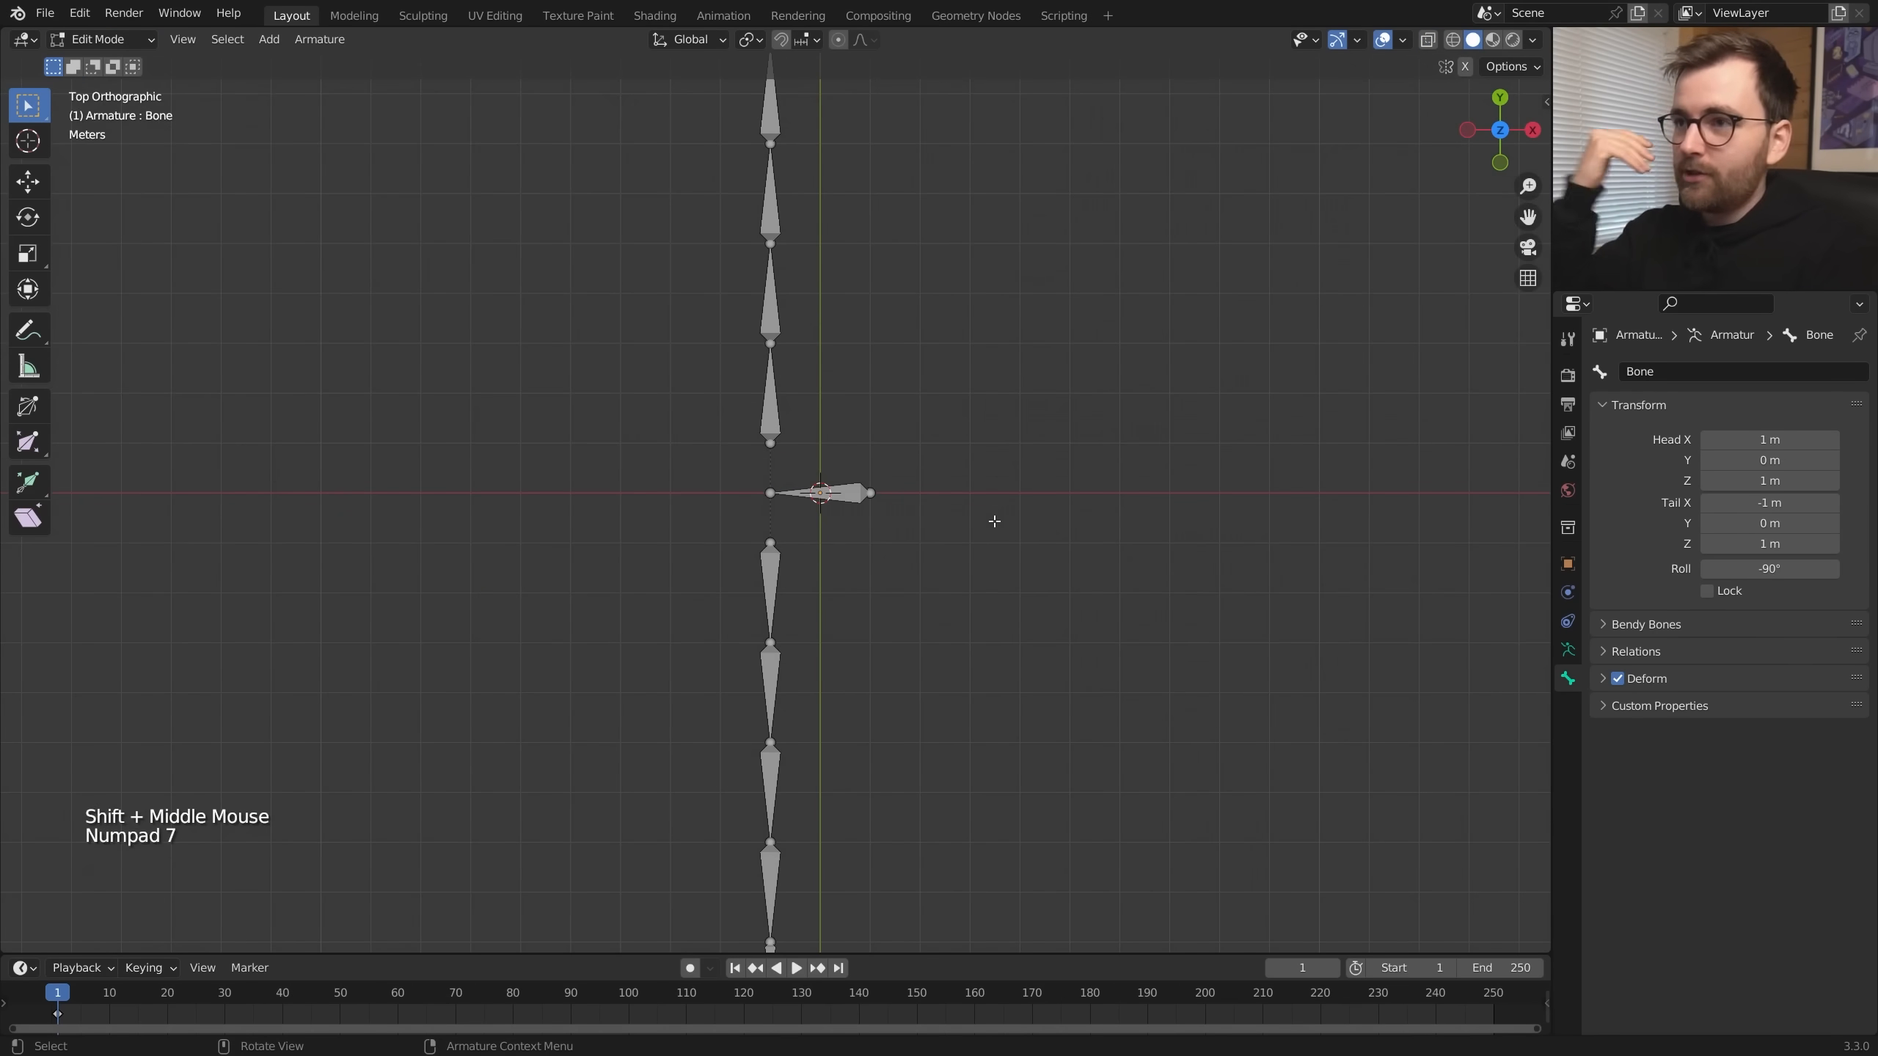
{"action": "scroll", "scroll_direction": "down", "scroll_amount": 3}
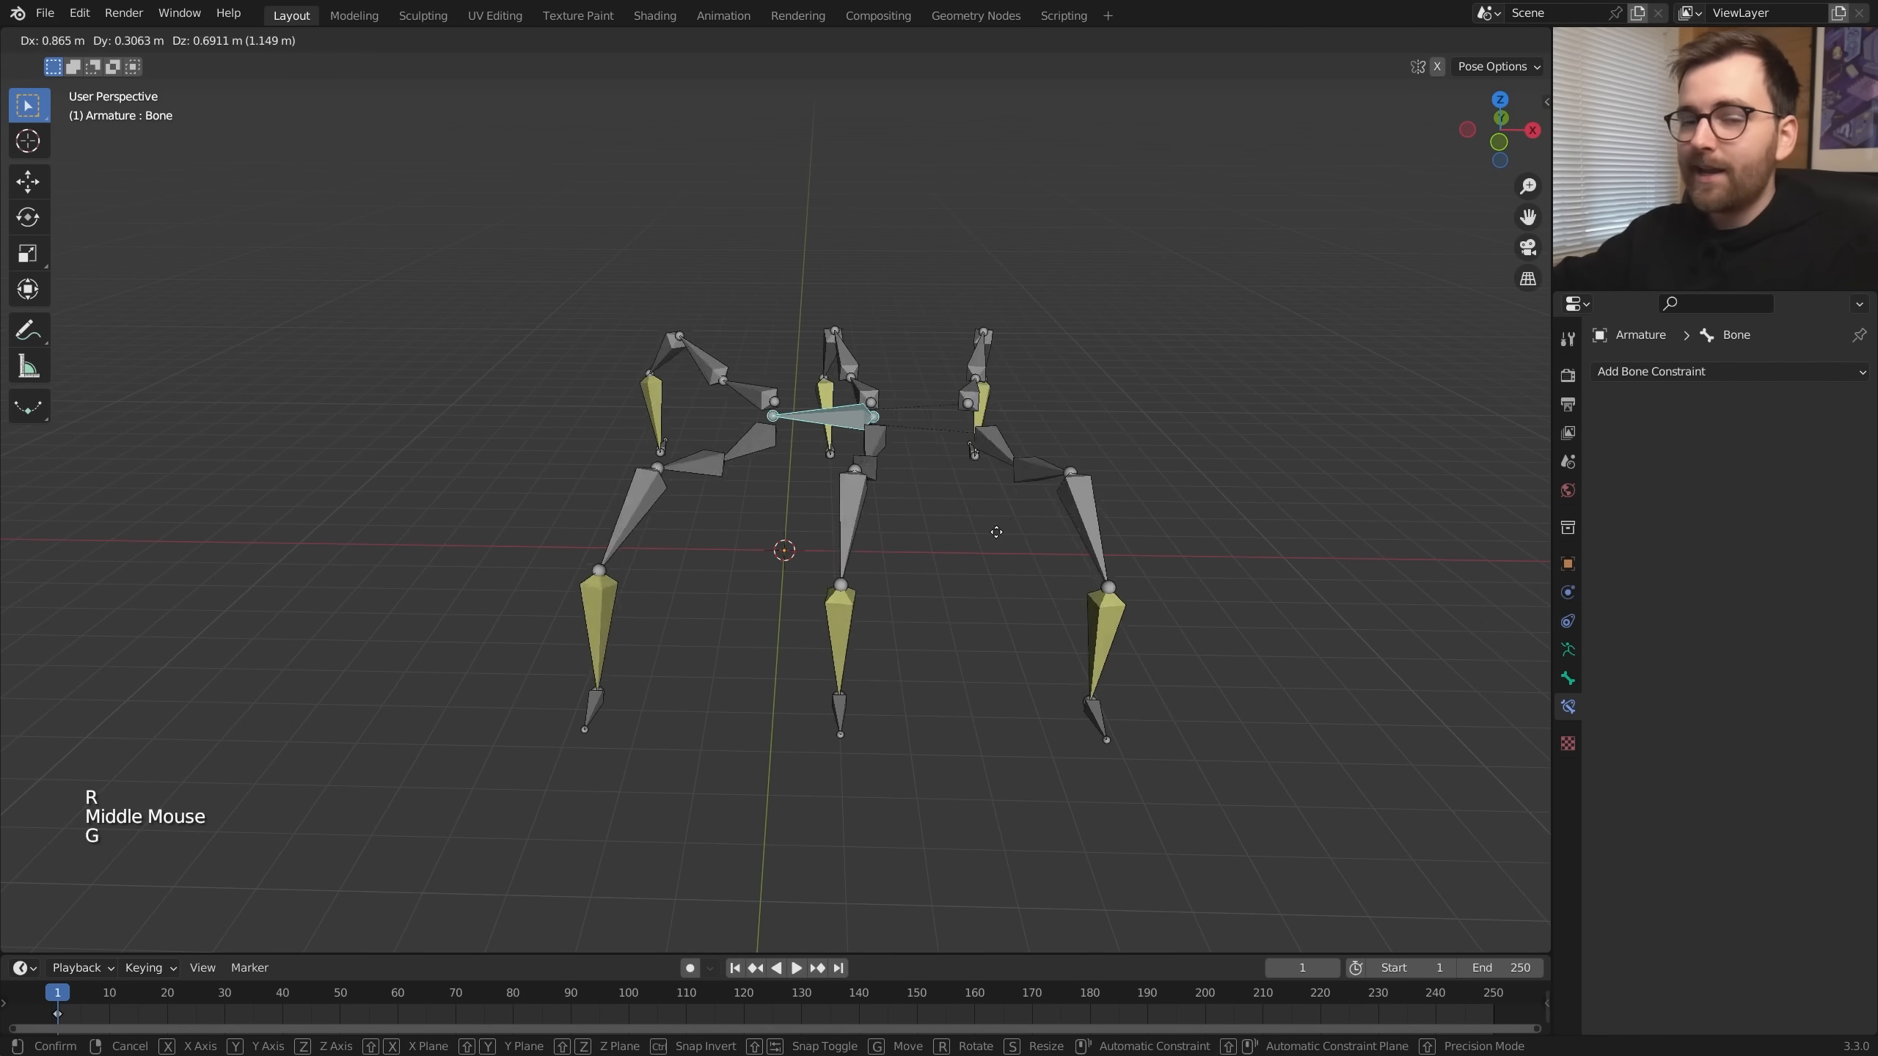
{"action": "left_click_drag", "start_coordinate": [995, 533], "coordinate": [863, 503]}
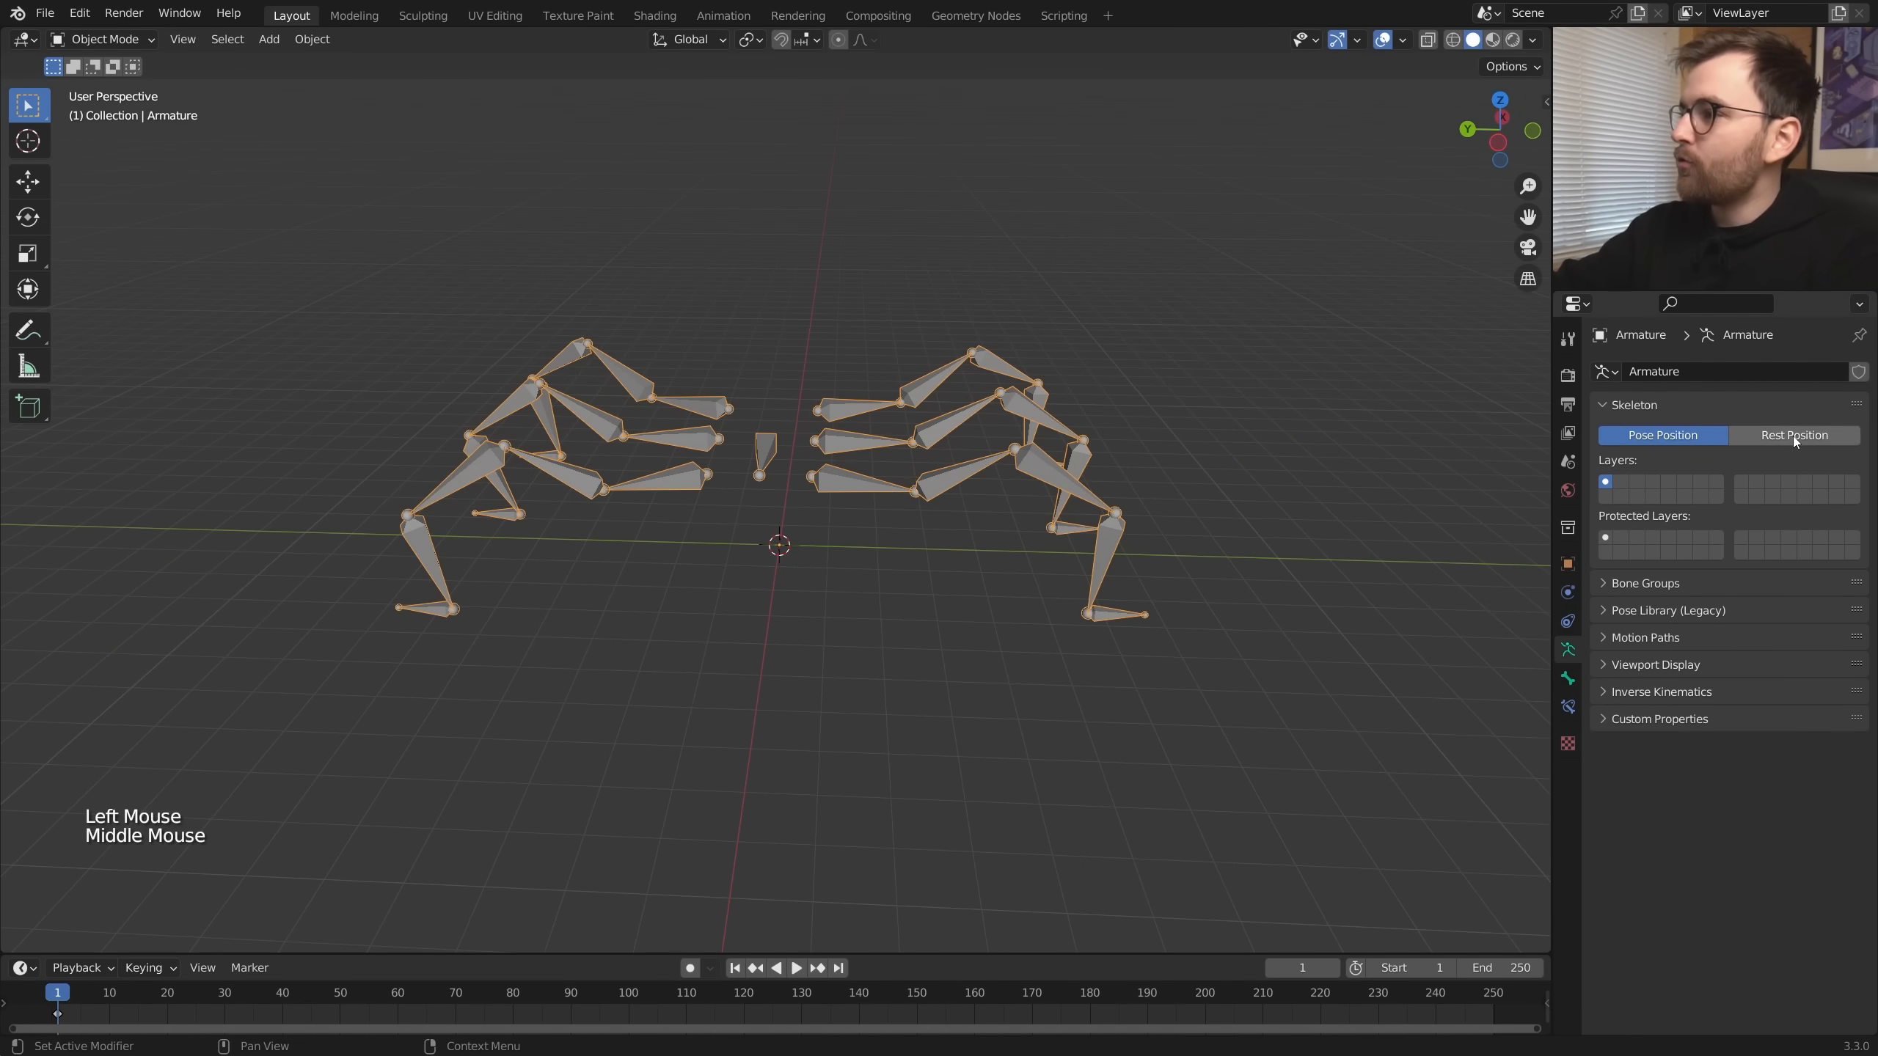
- Switch the armature to Rest Position and drag a Connections.Round joint asset into the viewport
{"action": "left_click", "coordinate": [1794, 434]}
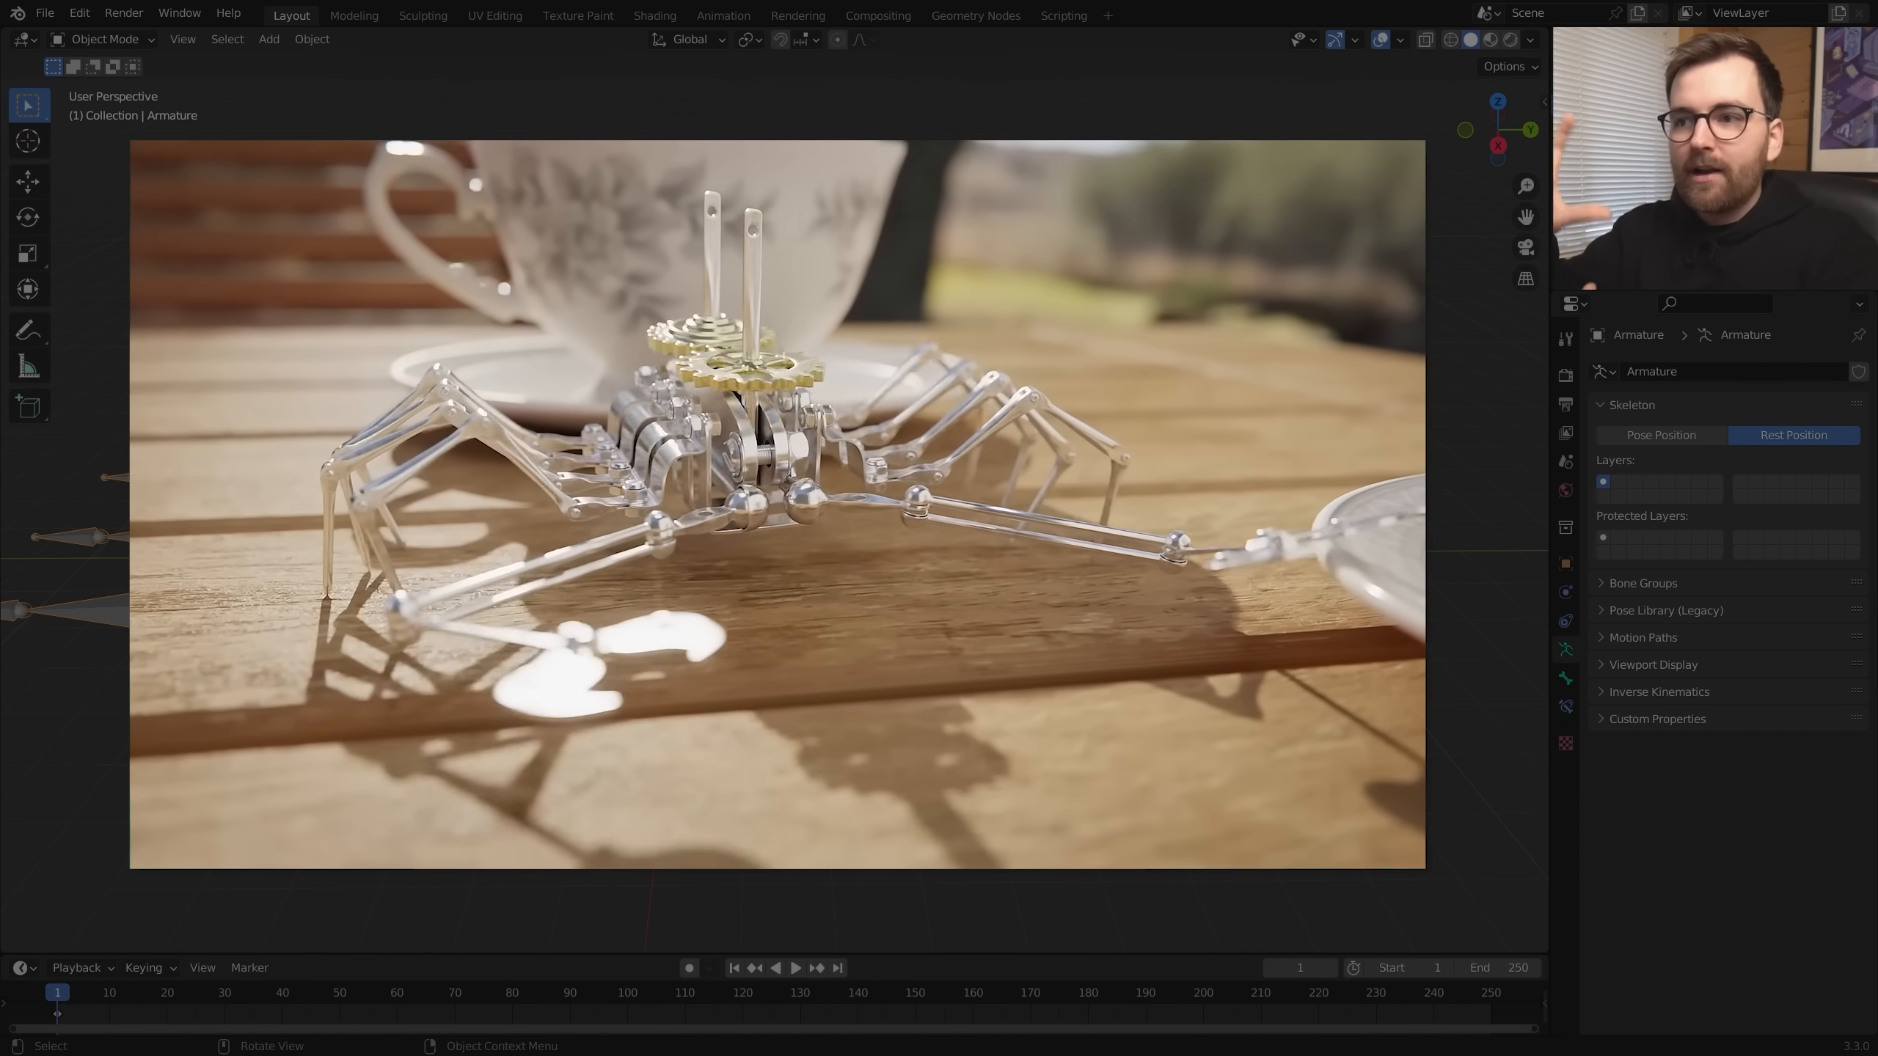
{"action": "left_click_drag", "start_coordinate": [779, 480], "coordinate": [892, 688]}
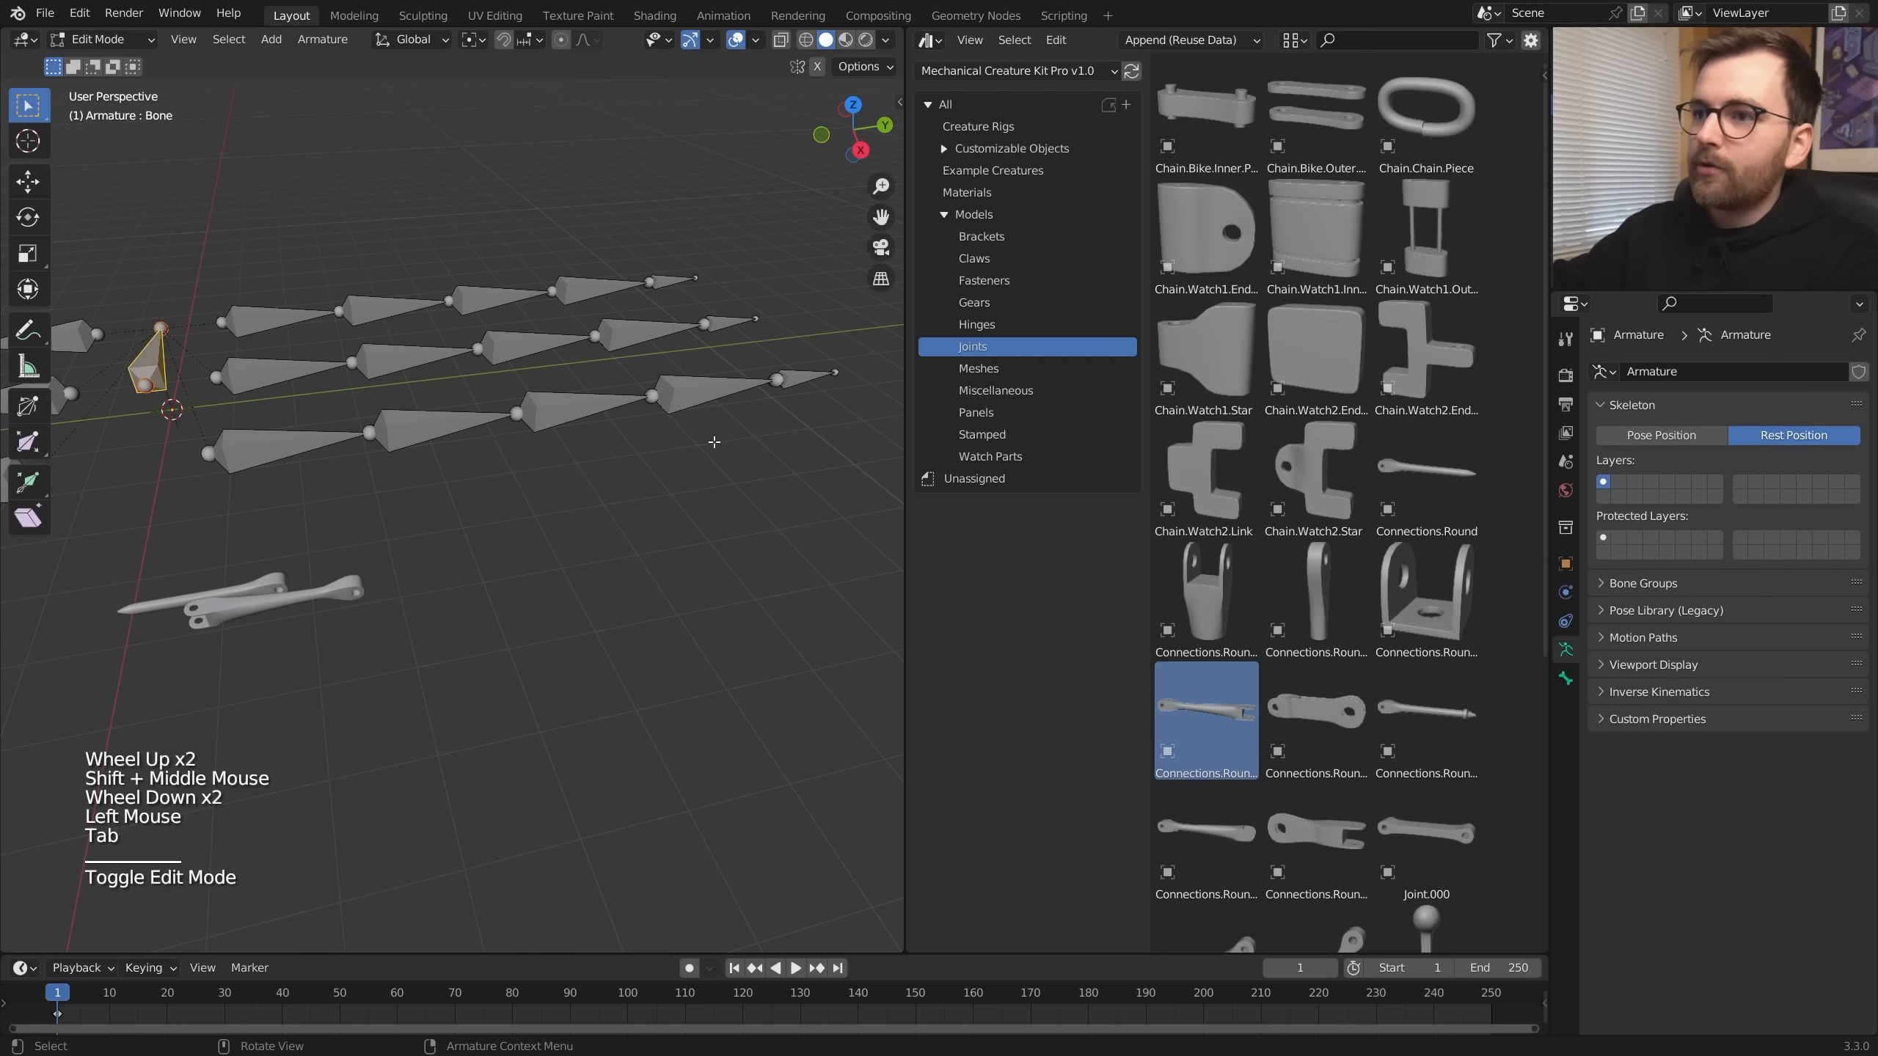
- Snap the 3D cursor to a leg joint and scale the rod mesh to fit the bone
{"action": "left_click", "coordinate": [652, 396]}
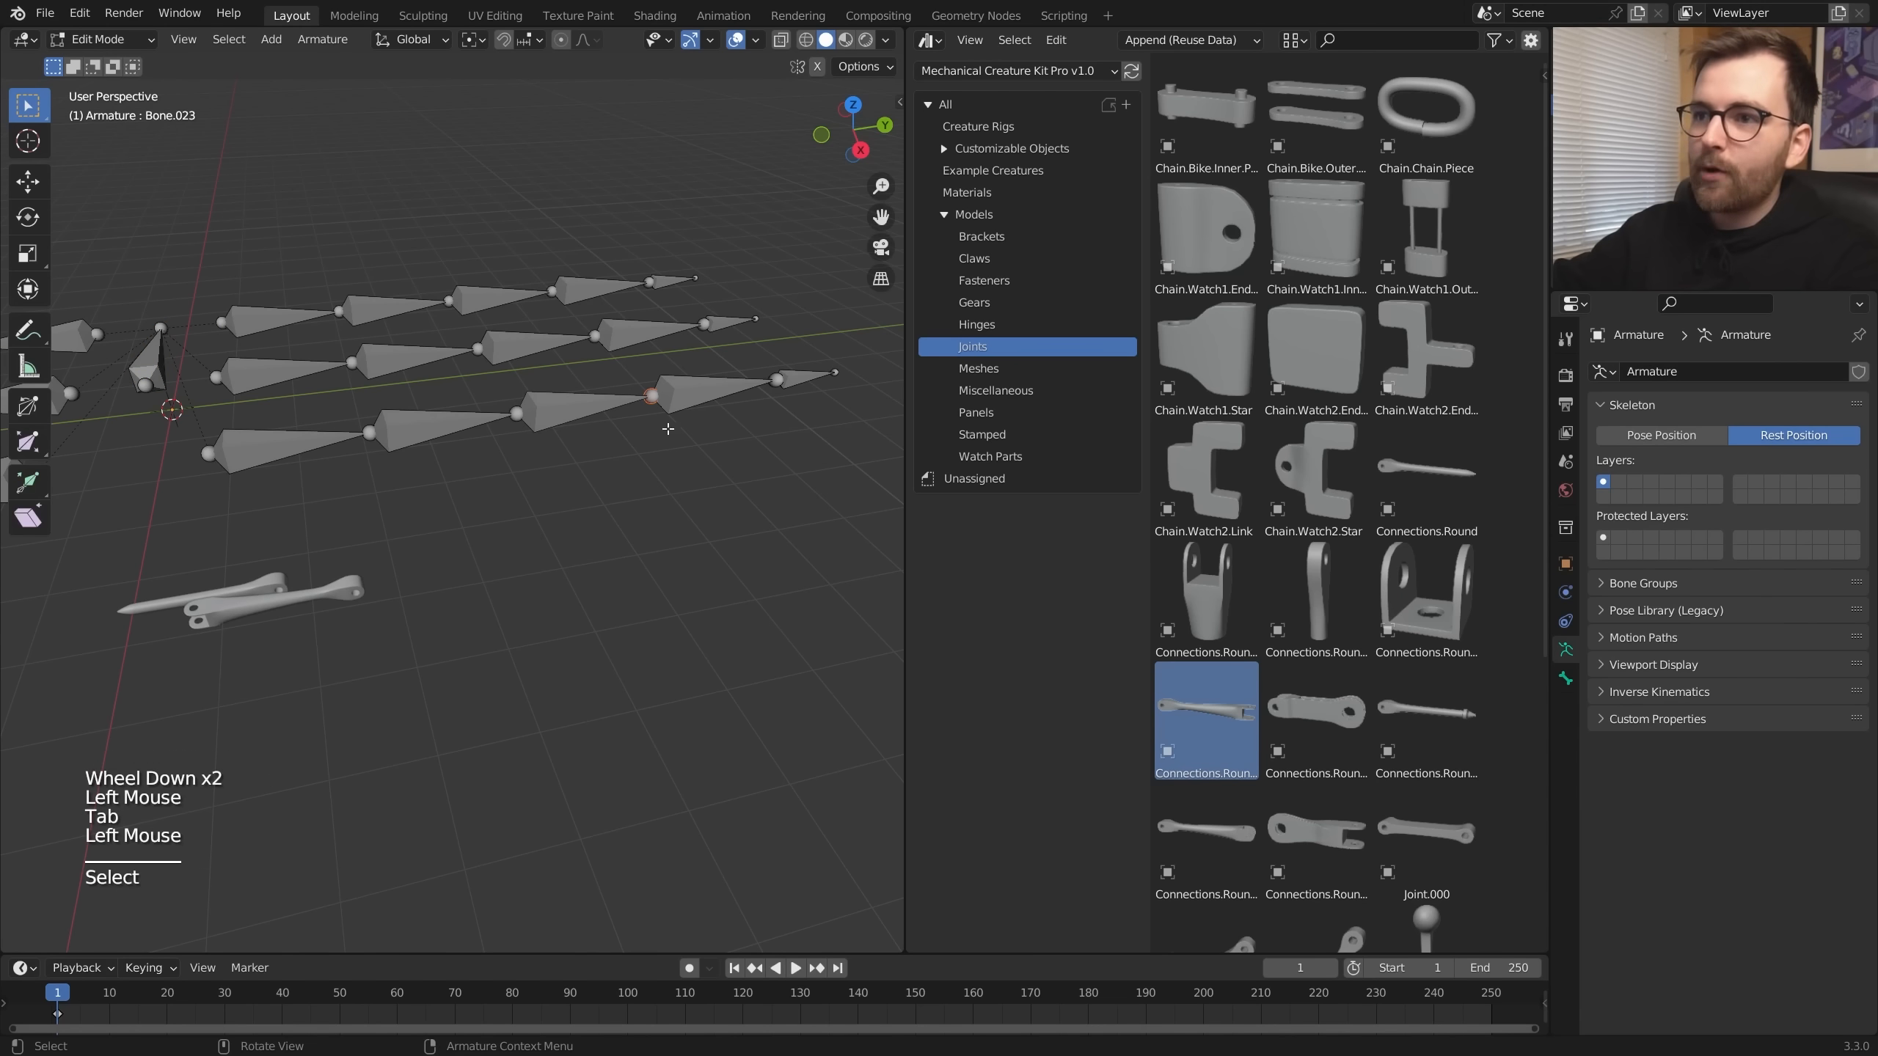
{"action": "key", "text": "shift+s"}
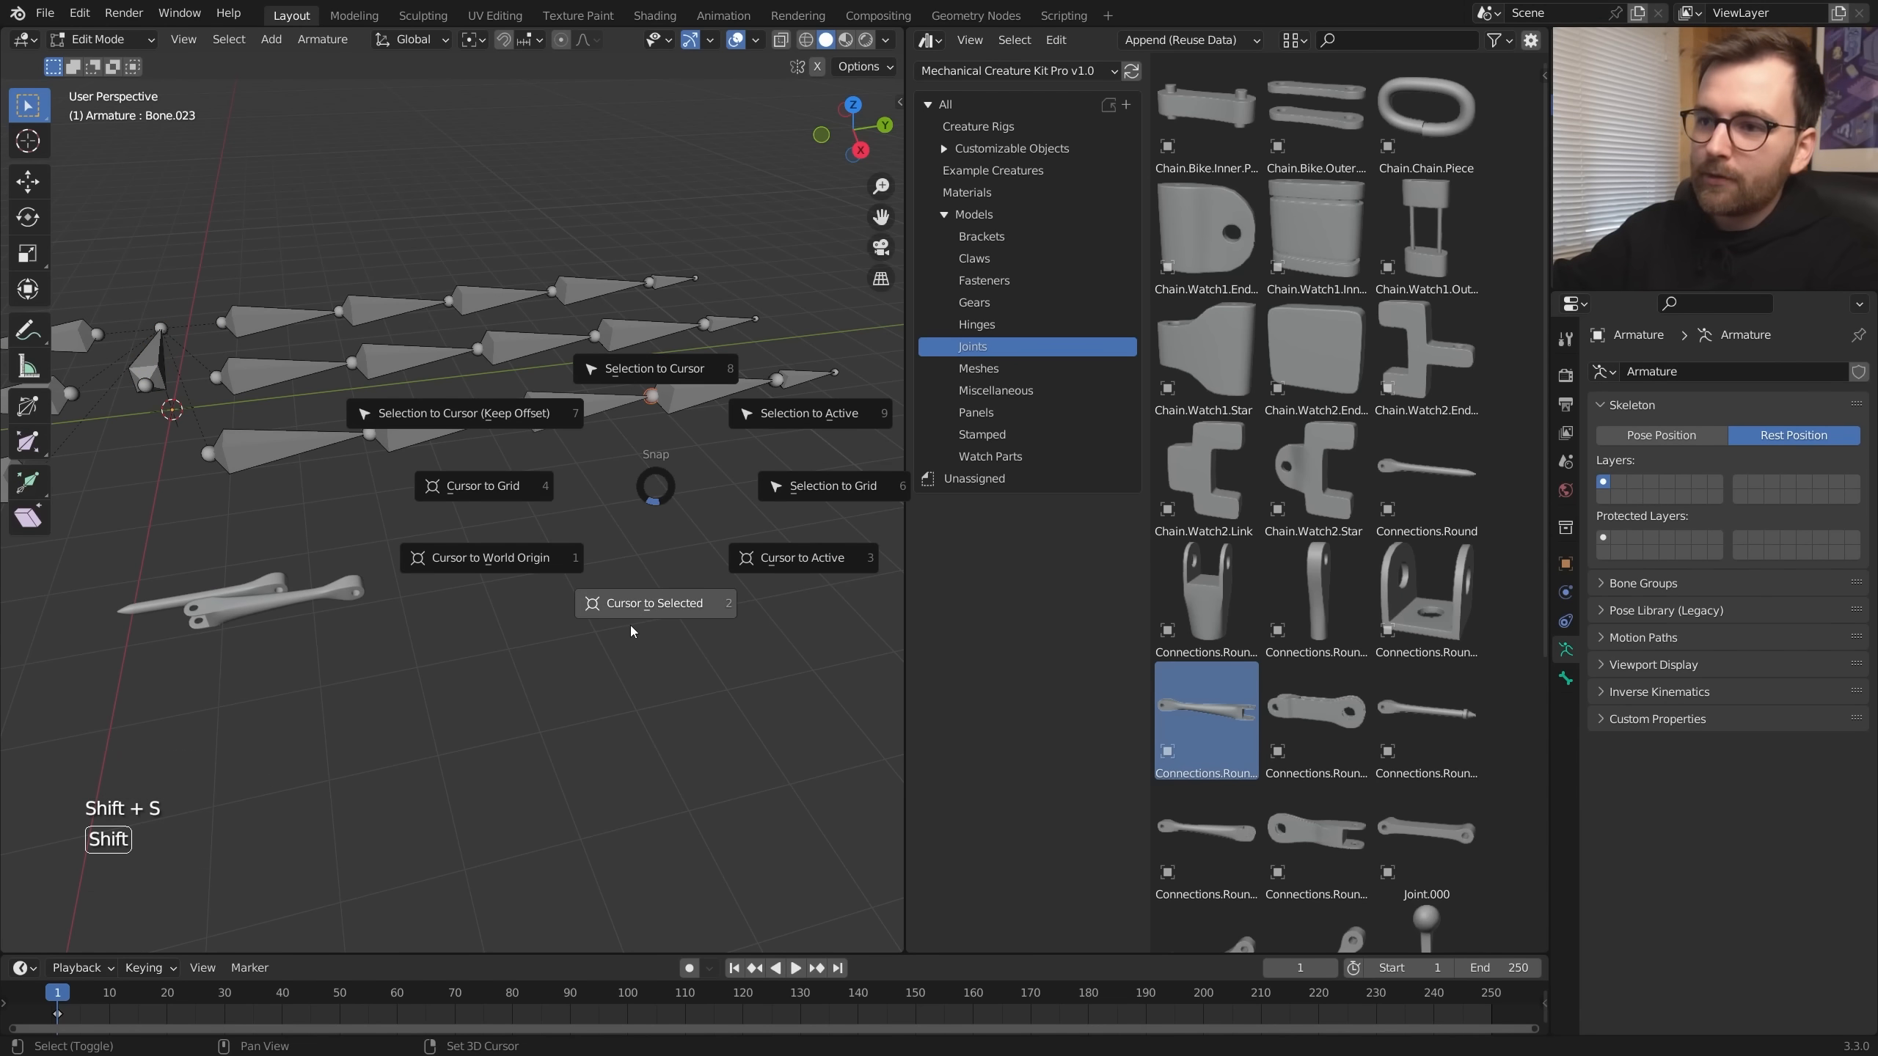
{"action": "key", "text": "Tab"}
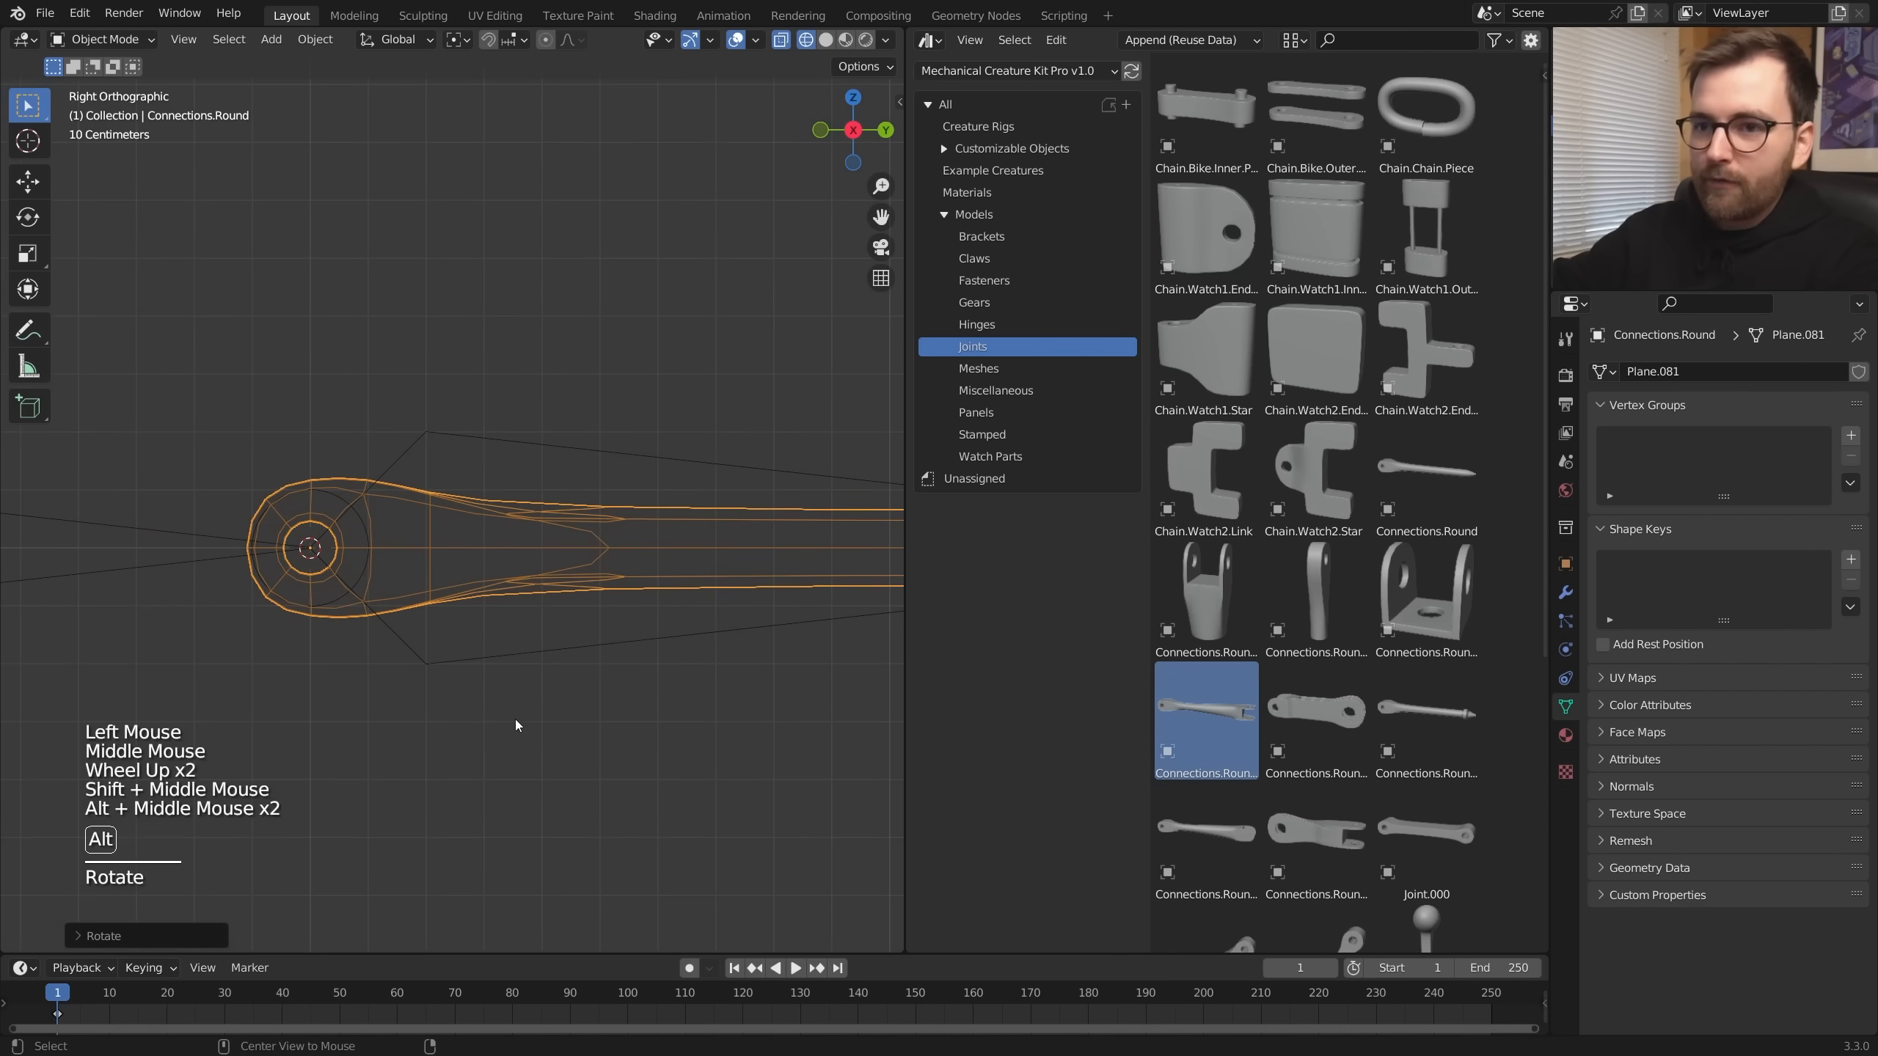
{"action": "key", "text": "s"}
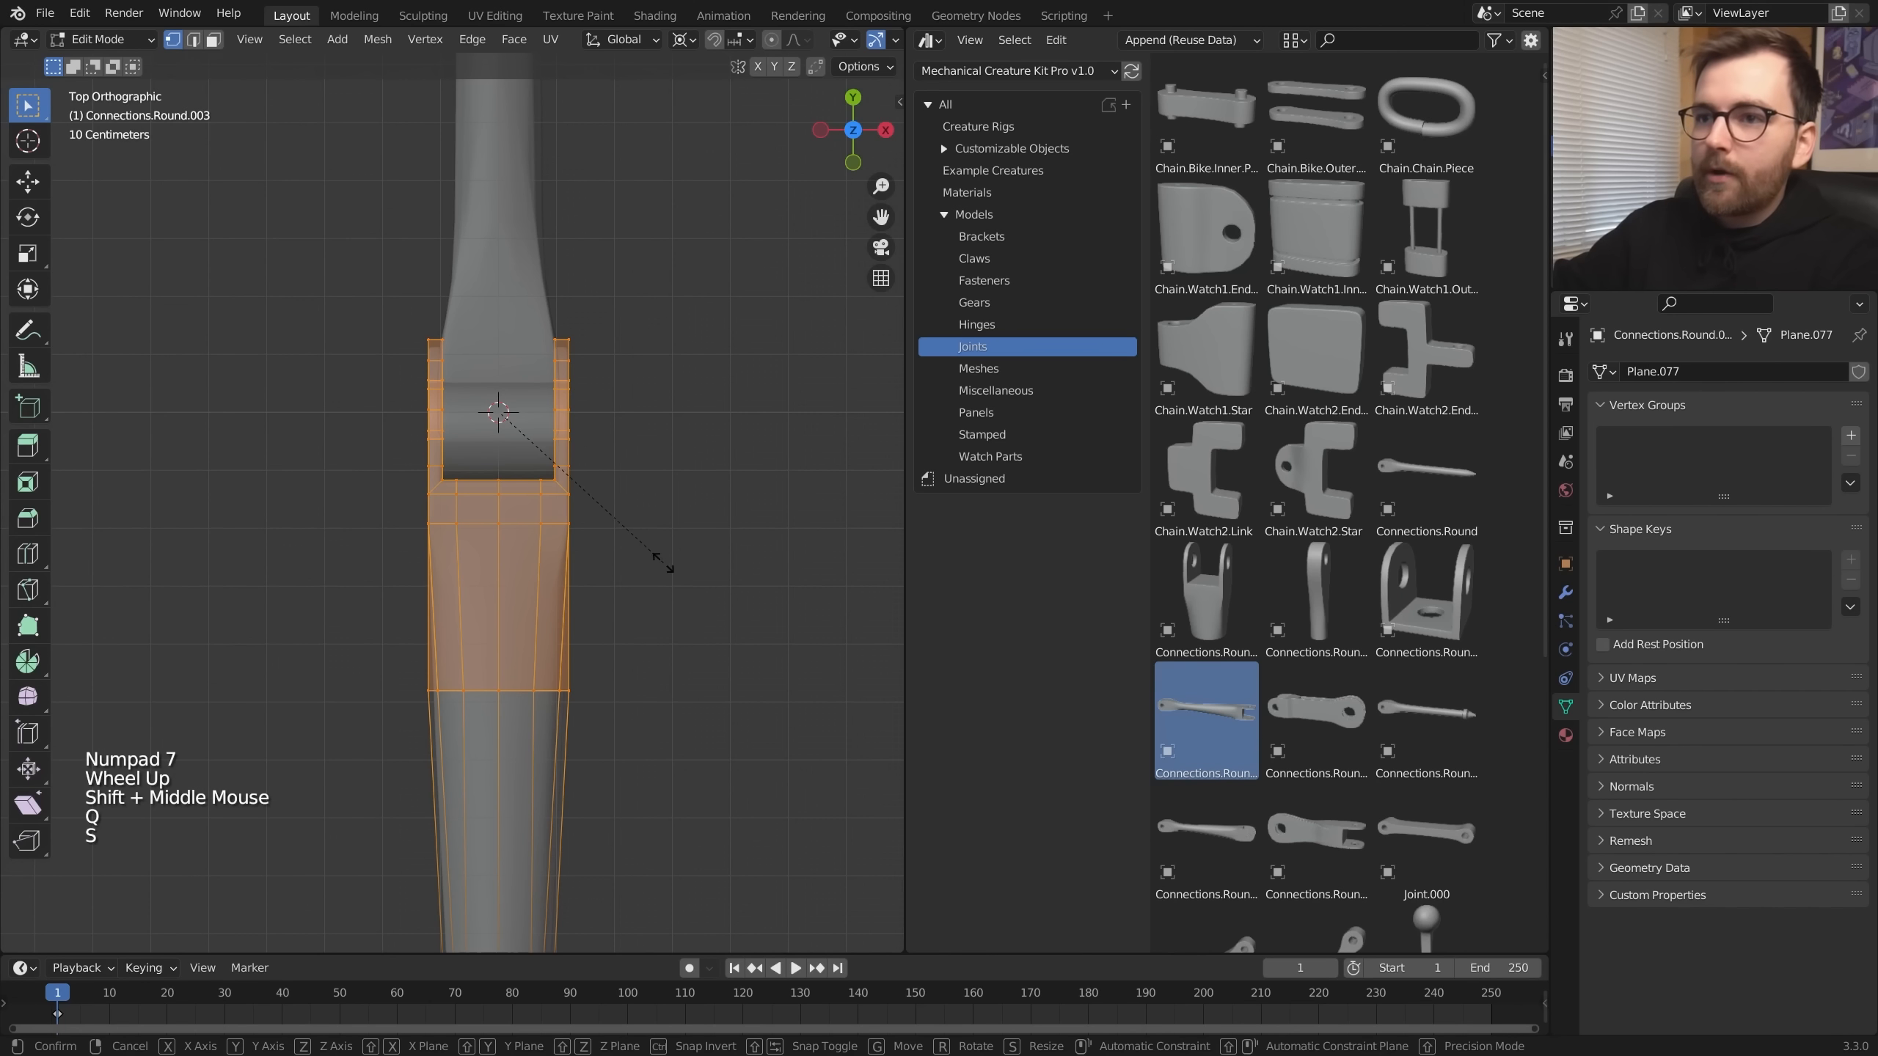
{"action": "key", "text": "Tab"}
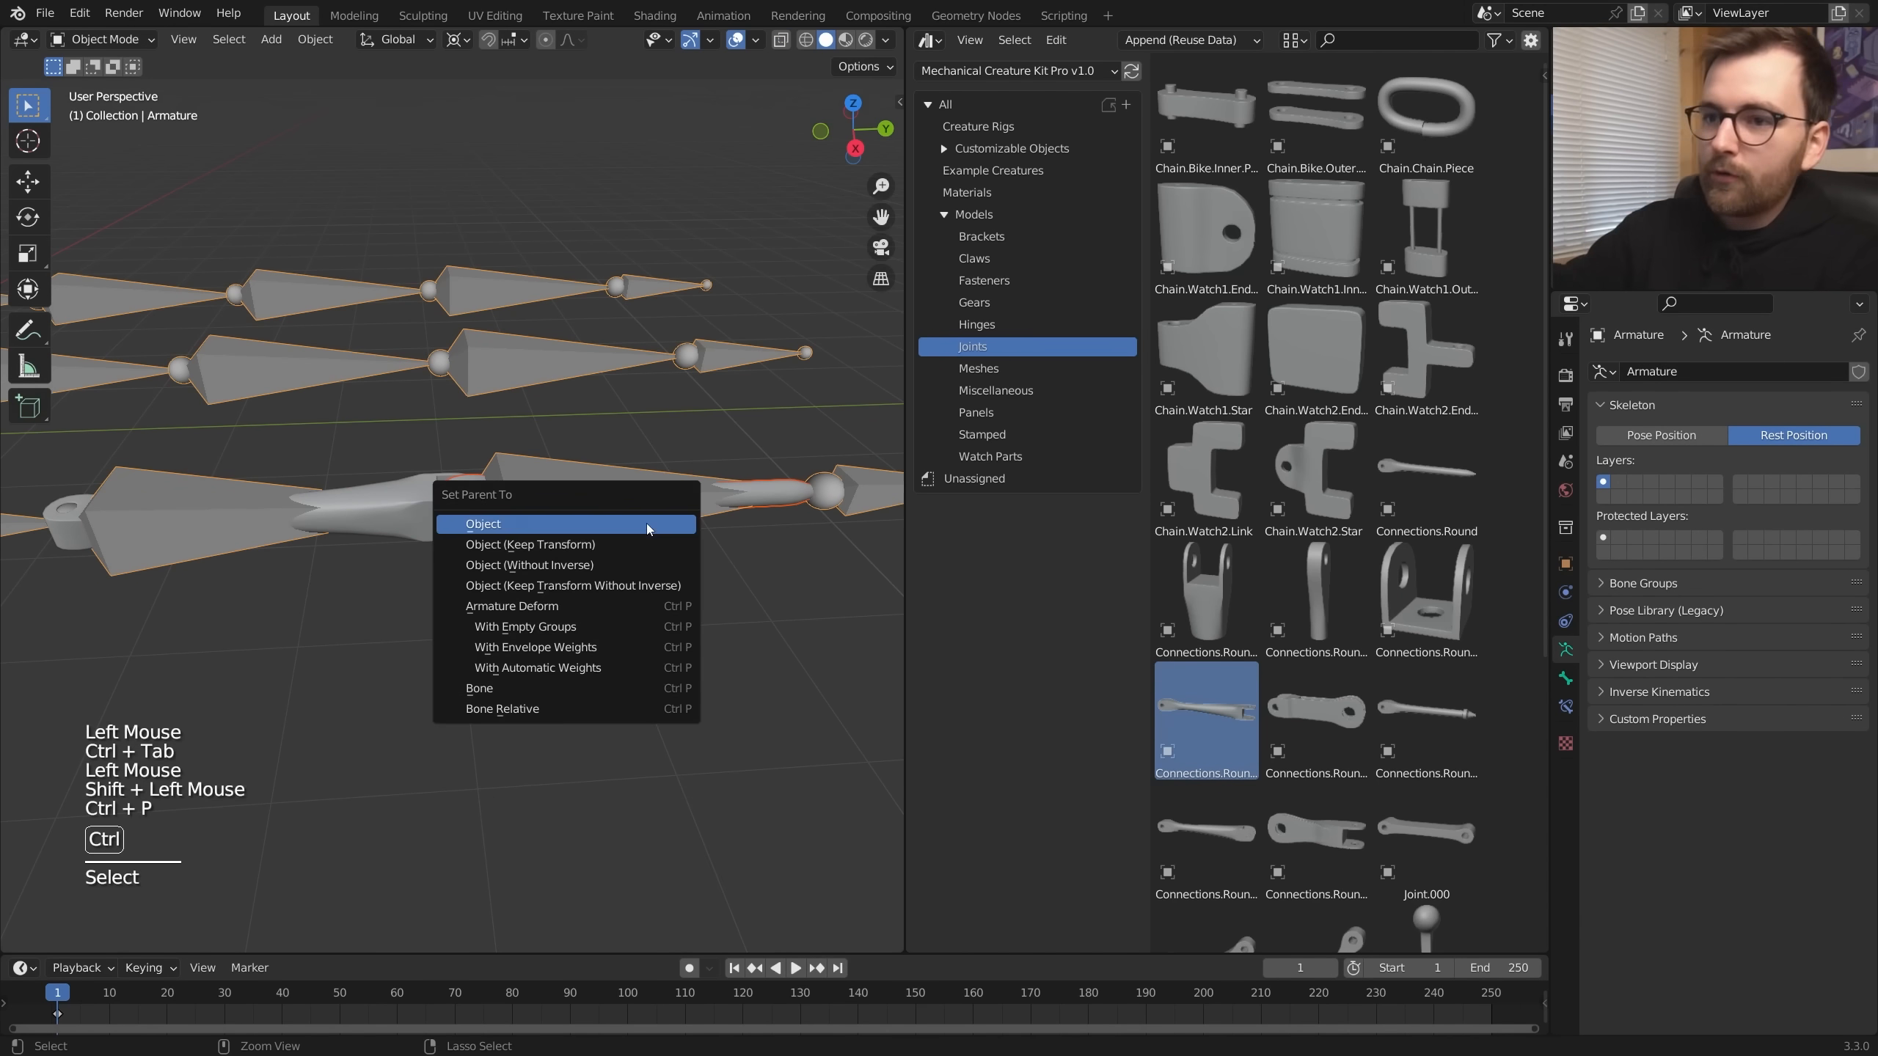
- Parent the joint mesh to the selected leg bone with Ctrl+P > Bone
{"action": "left_click", "coordinate": [483, 524]}
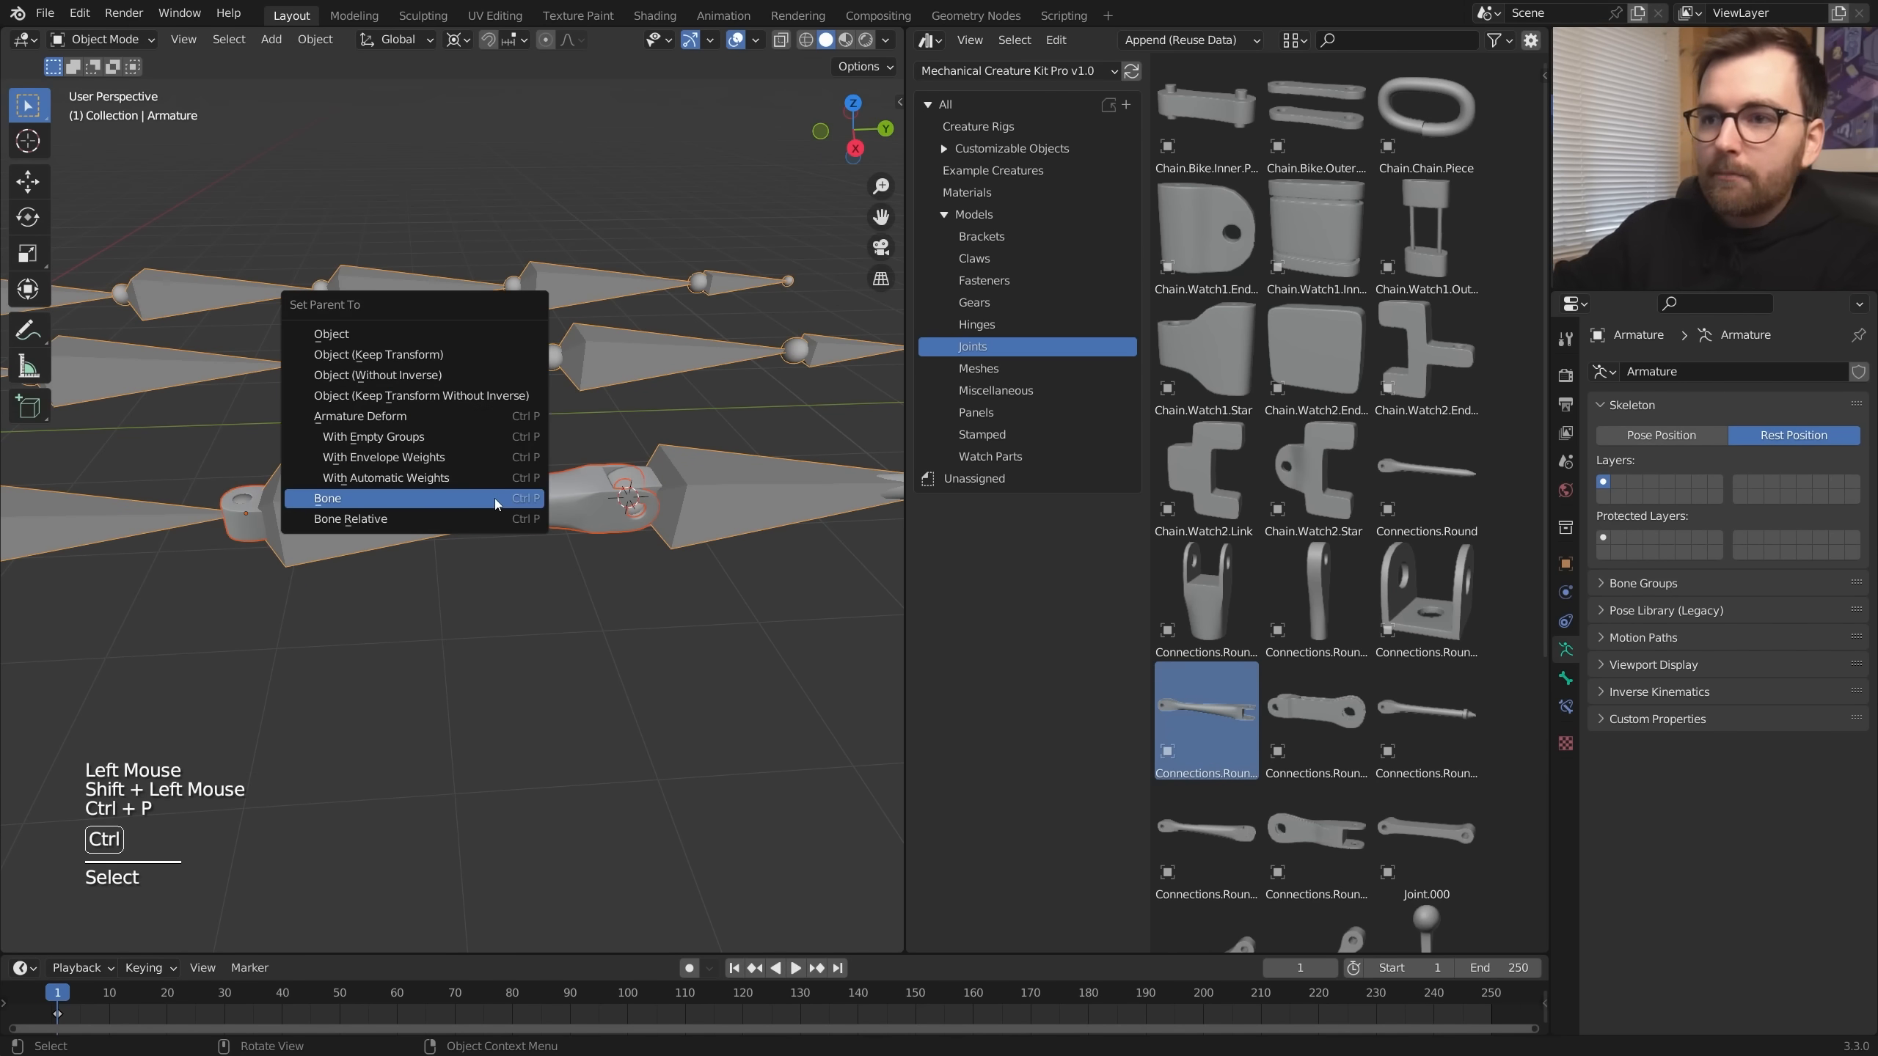
{"action": "left_click", "coordinate": [327, 499]}
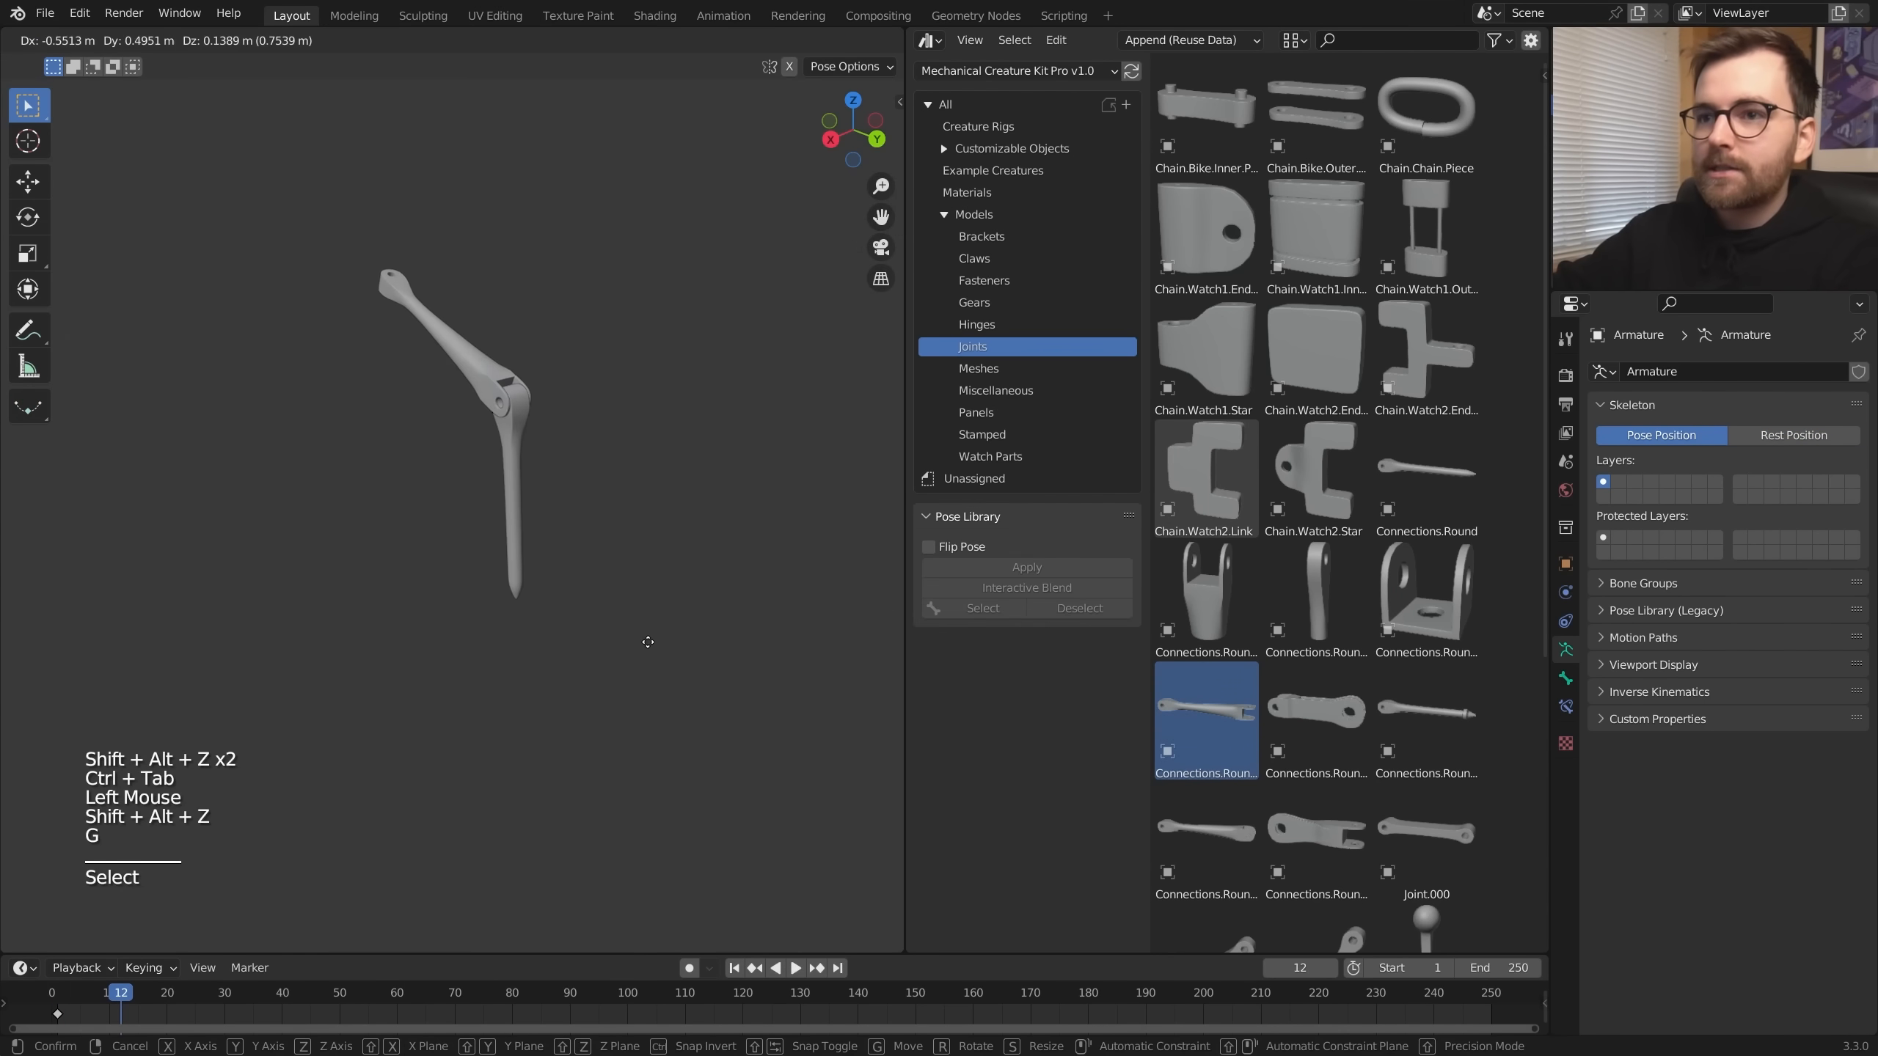
- Confirm the leg's test pose and save the file with Ctrl+S
{"action": "key", "text": "Tab"}
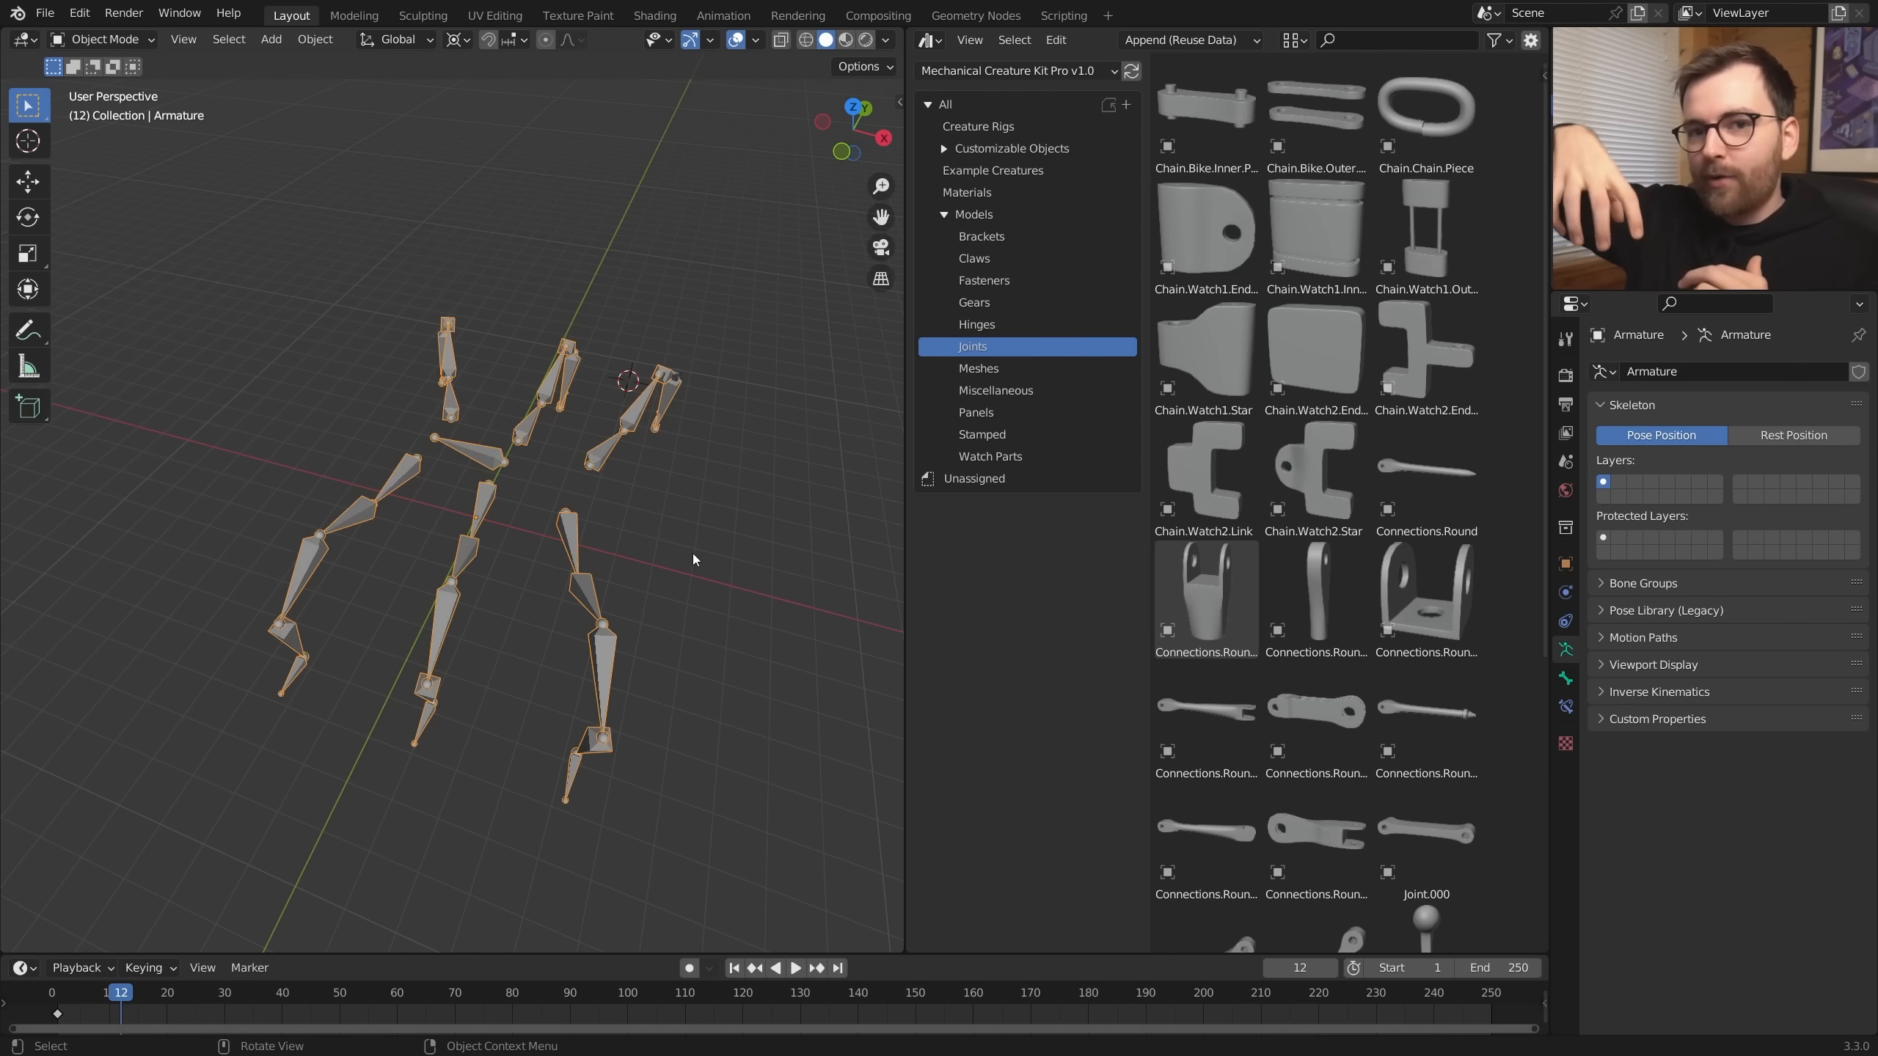
{"action": "key", "text": "Ctrl+S"}
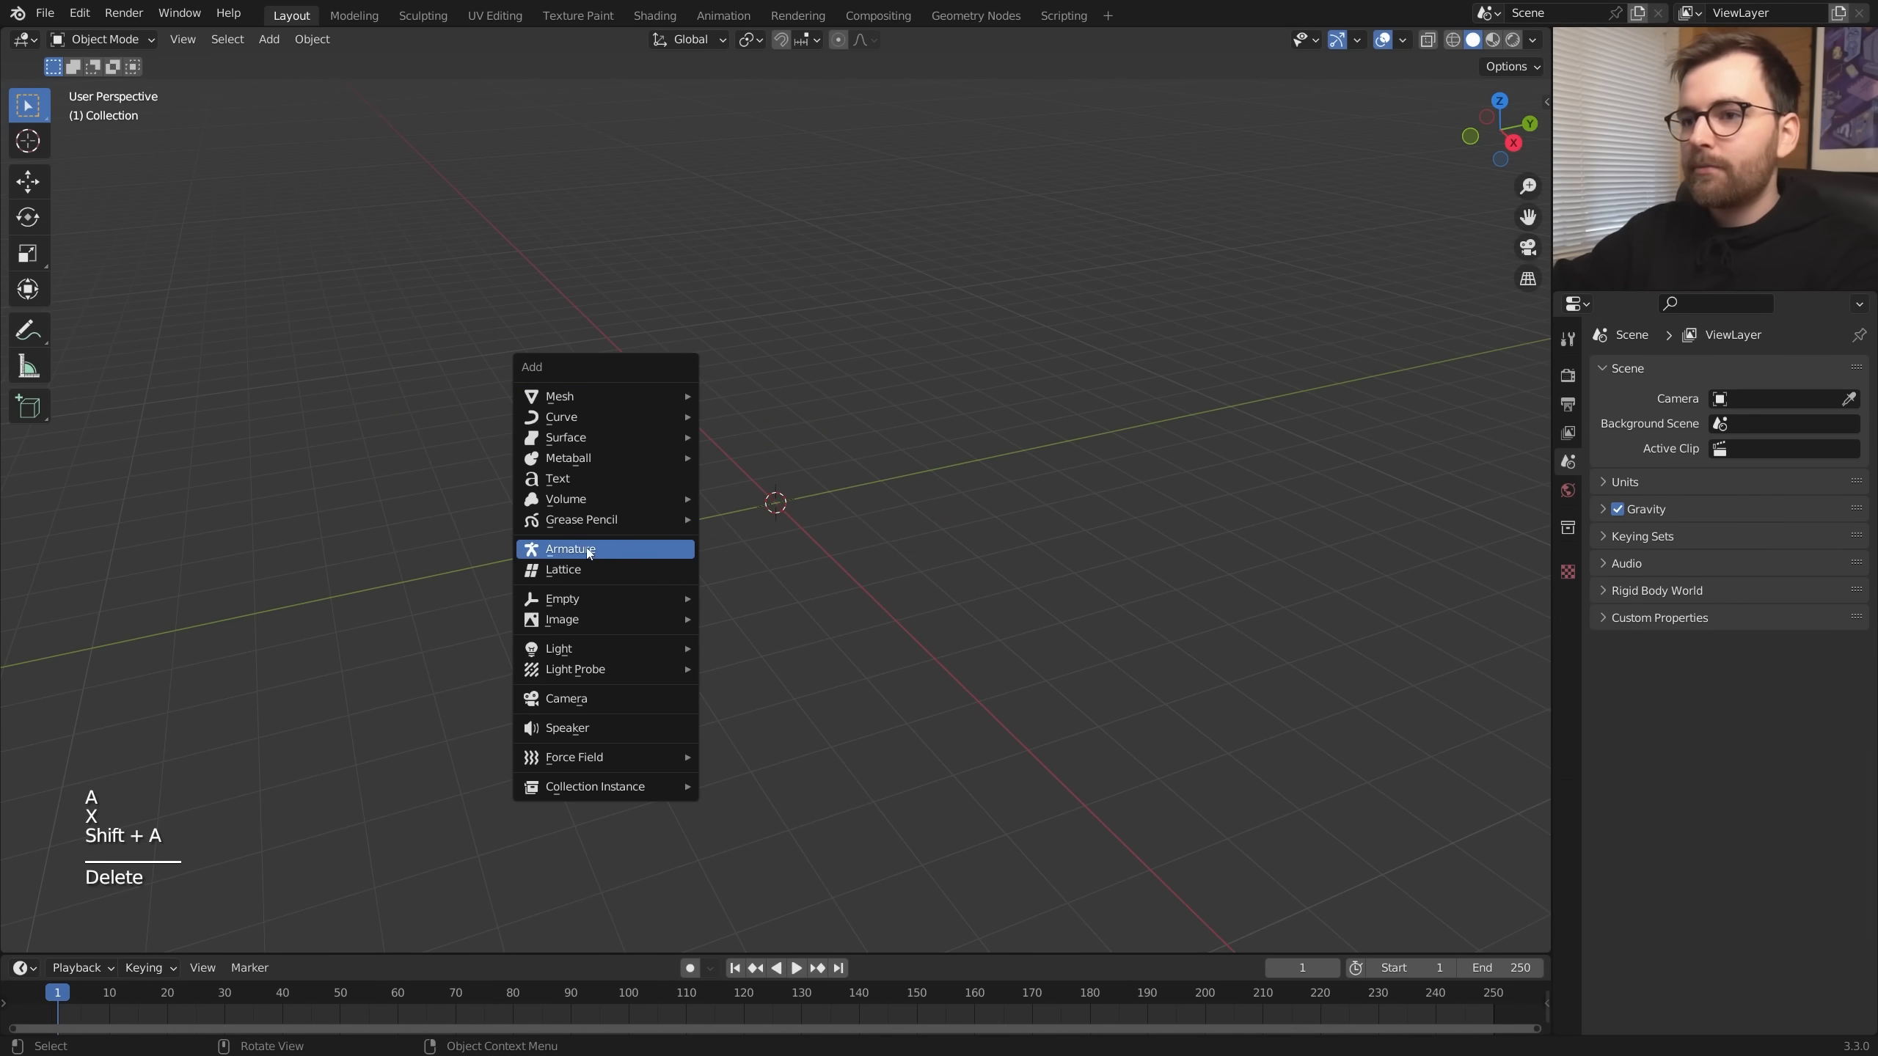
- Add a new armature to the empty scene as the base for the finger chains
{"action": "left_click", "coordinate": [569, 549]}
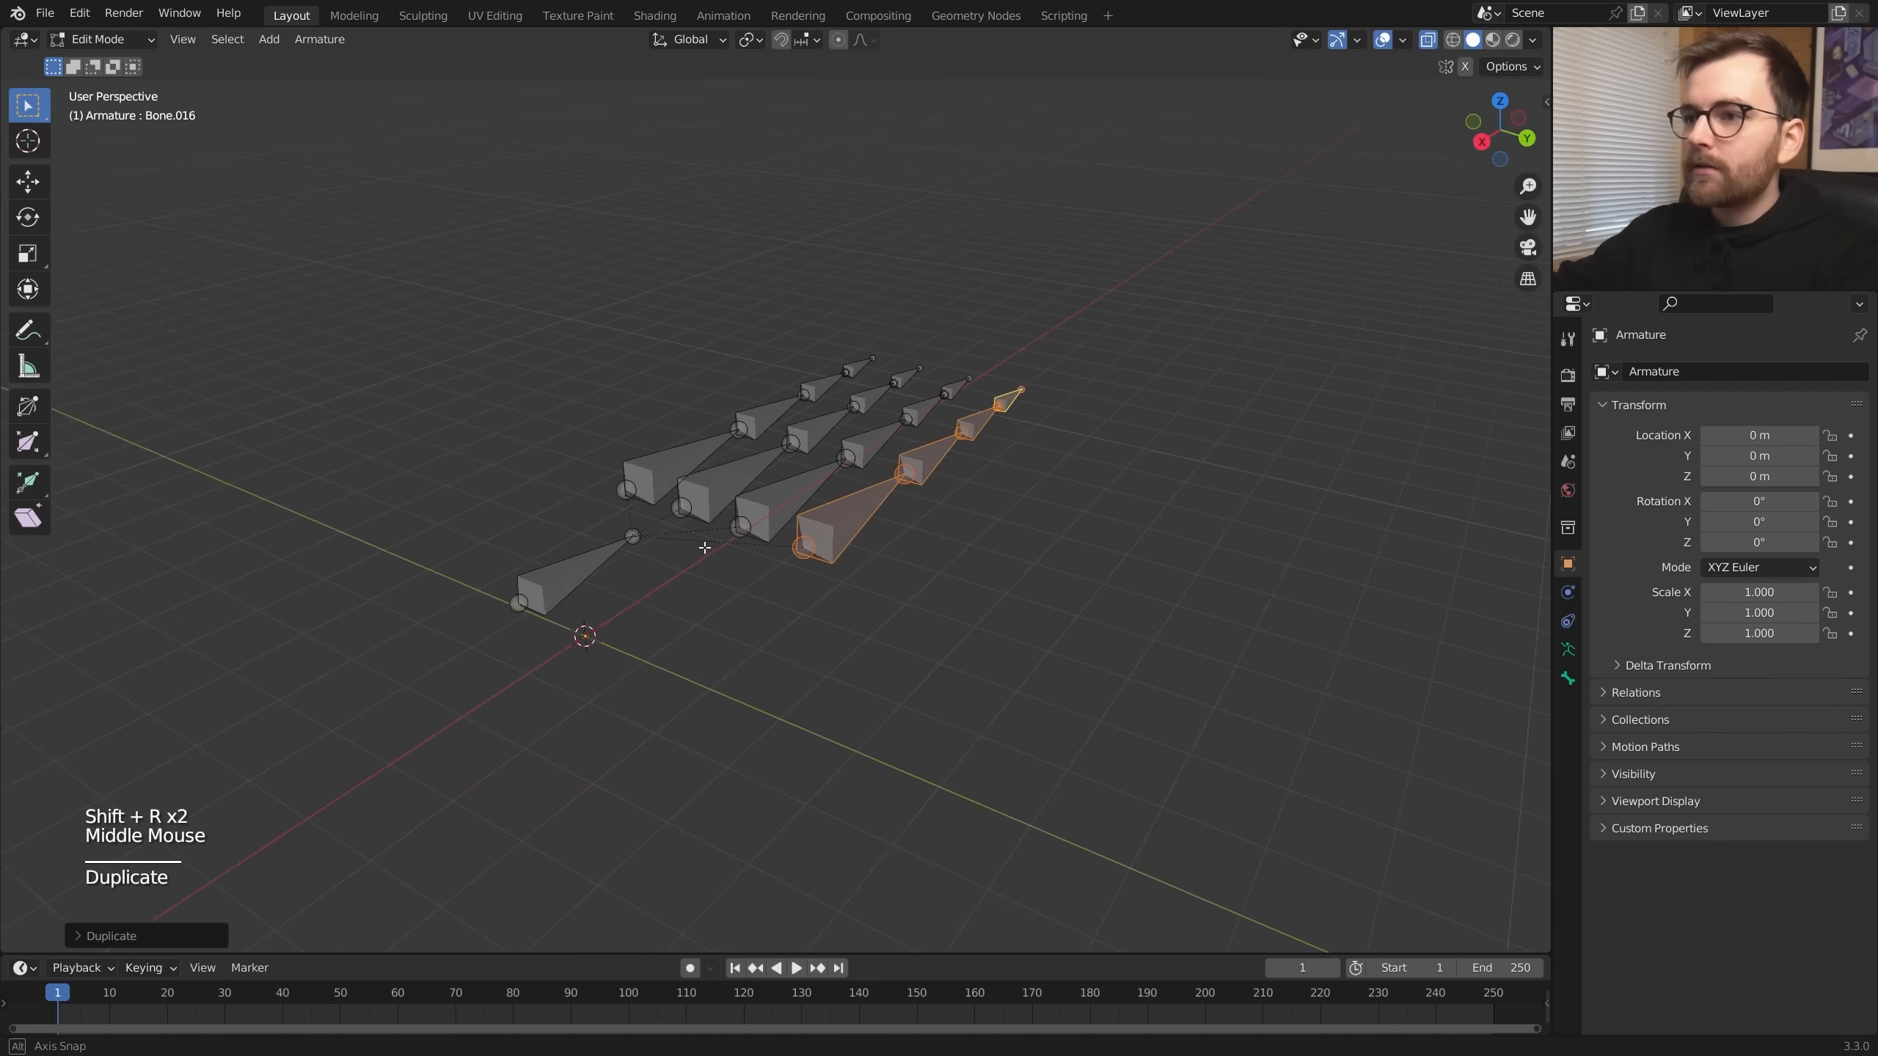
- Place the duplicated finger chain and set up the IK control bones for the chains
{"action": "key", "text": "KP_7"}
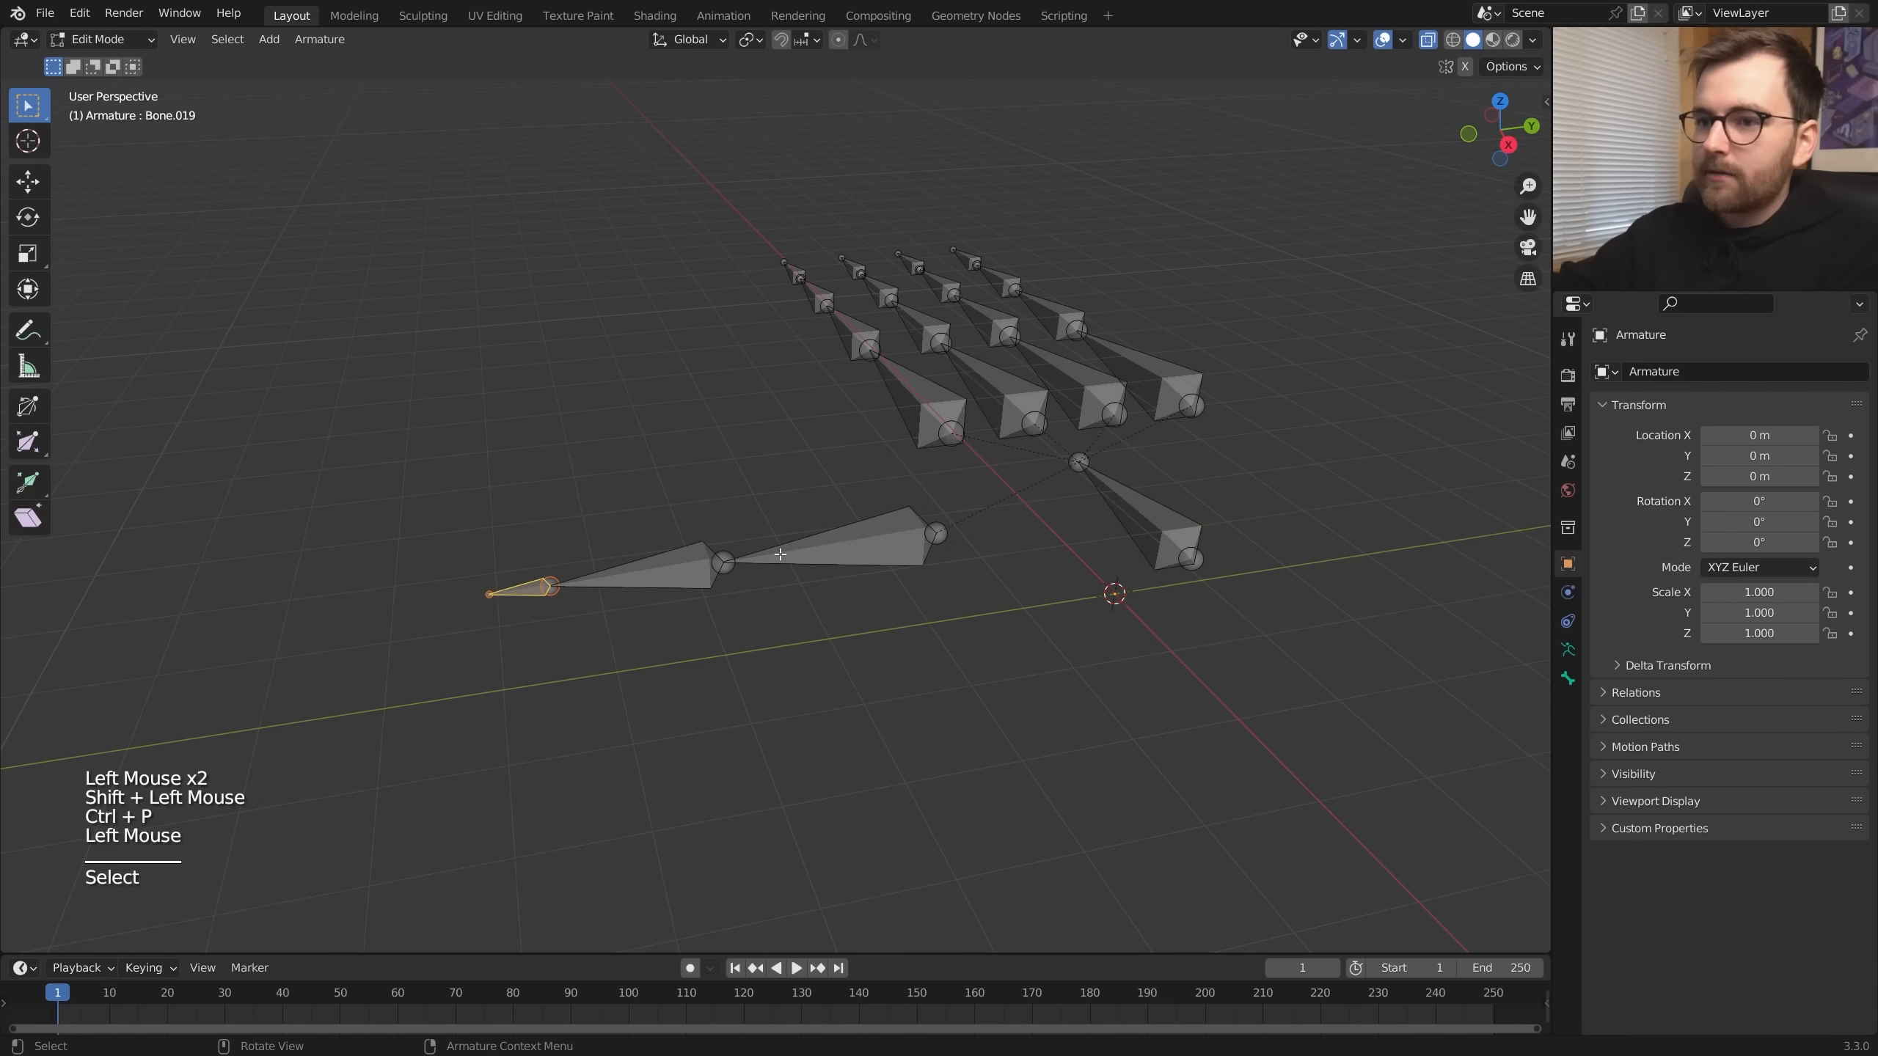
{"action": "left_click", "coordinate": [103, 38]}
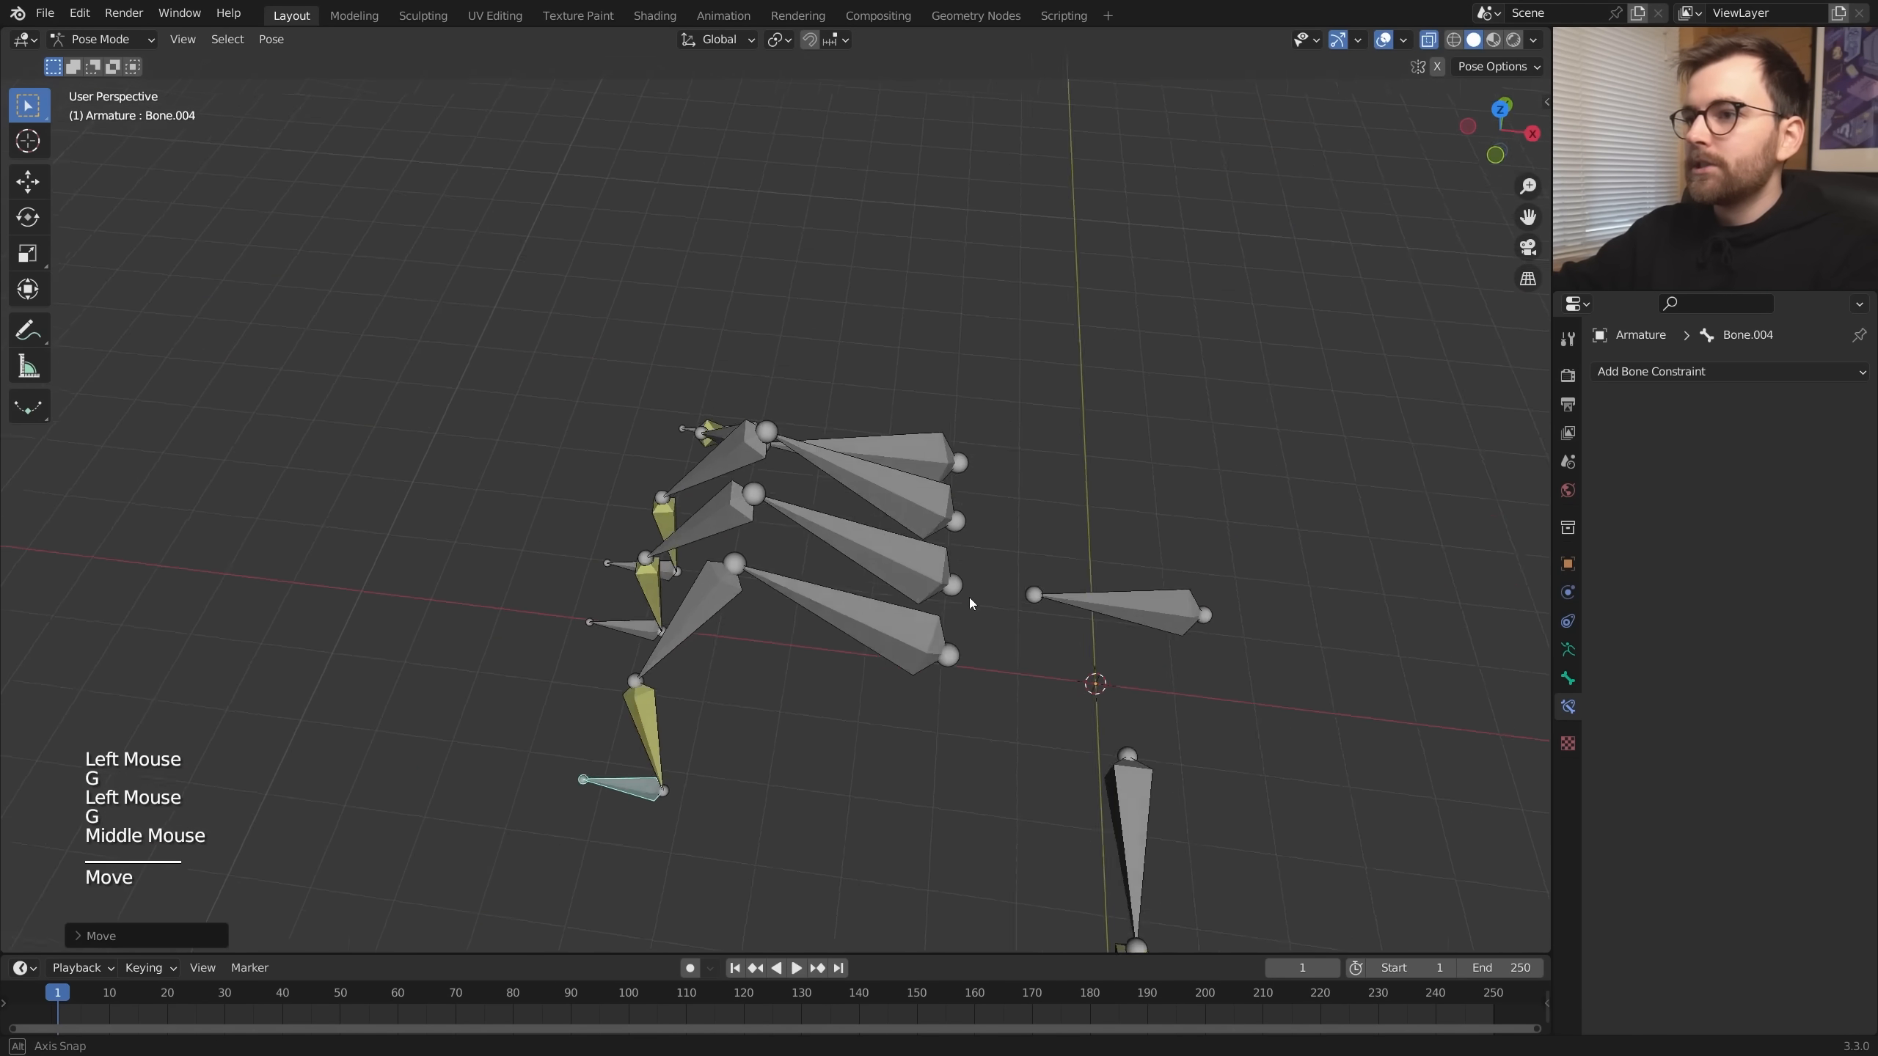
- Pose the finger IK control bone and lock IK X/Y rotation axes on the finger bones
{"action": "key", "text": "A"}
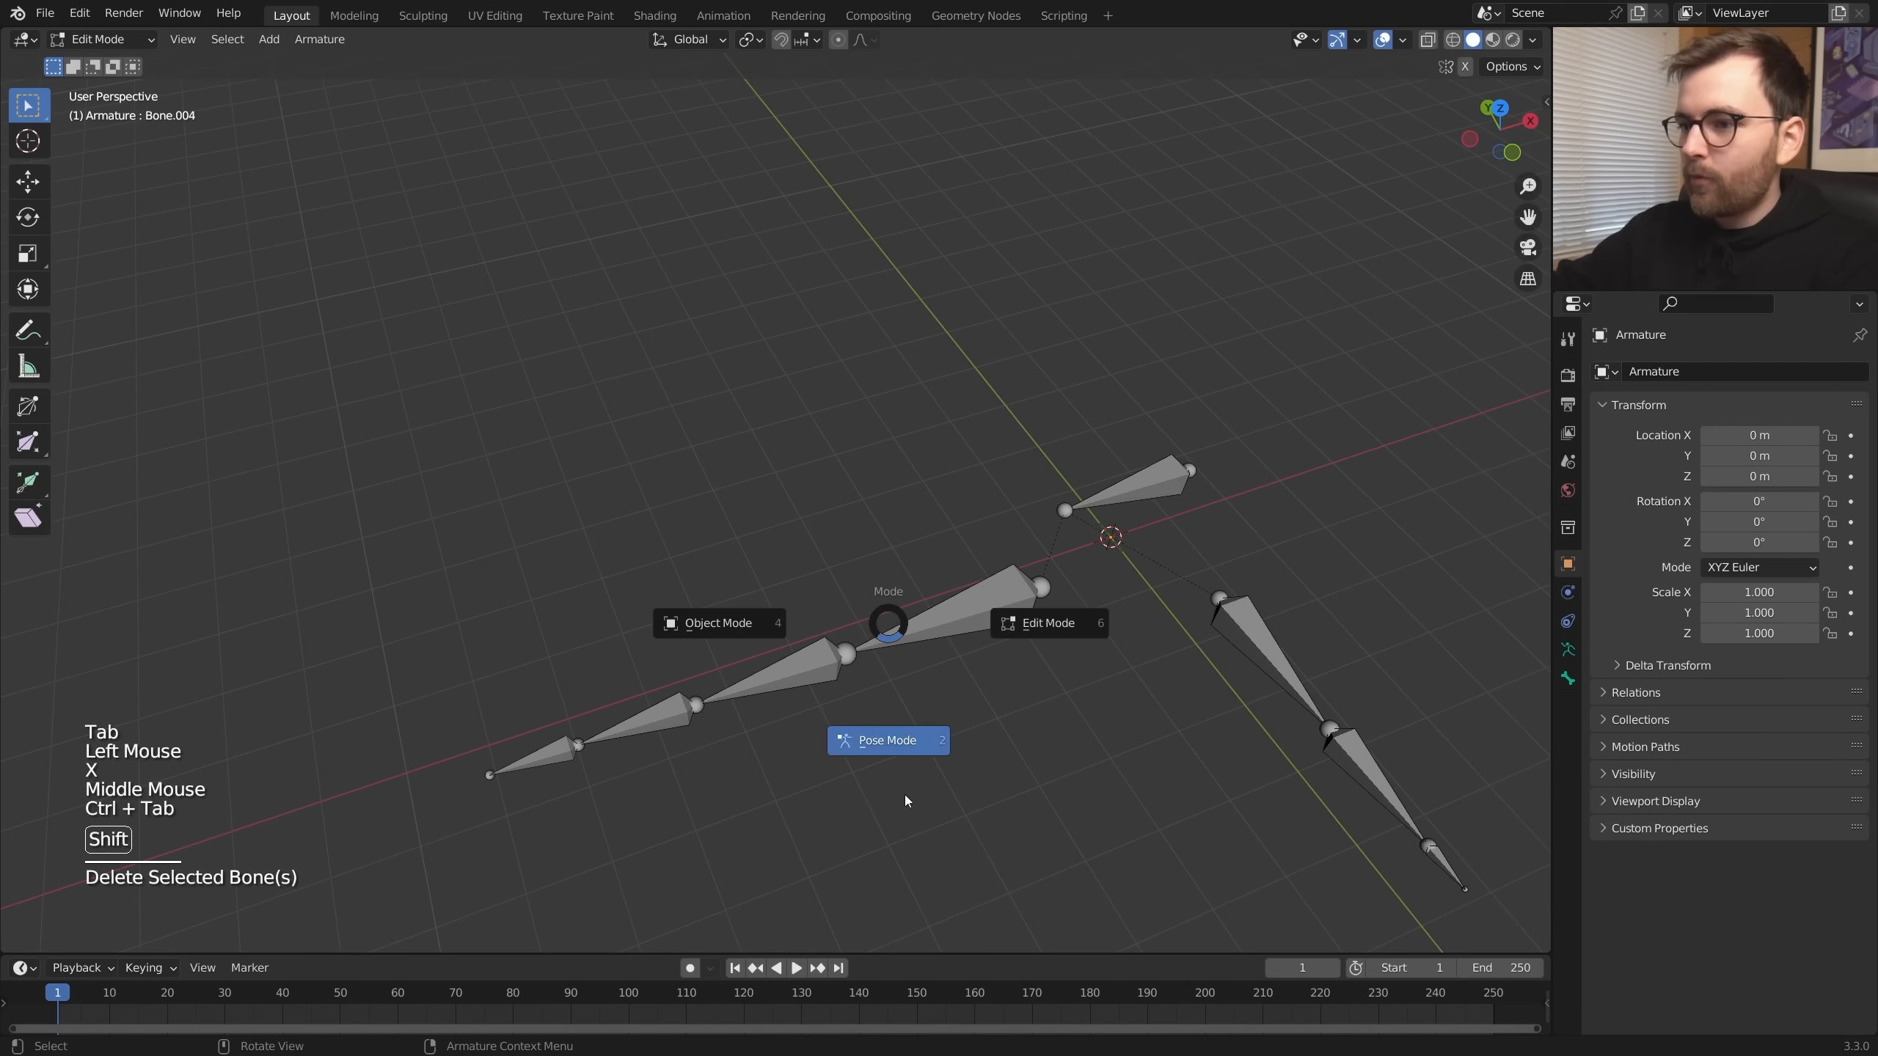
{"action": "left_click", "coordinate": [888, 741]}
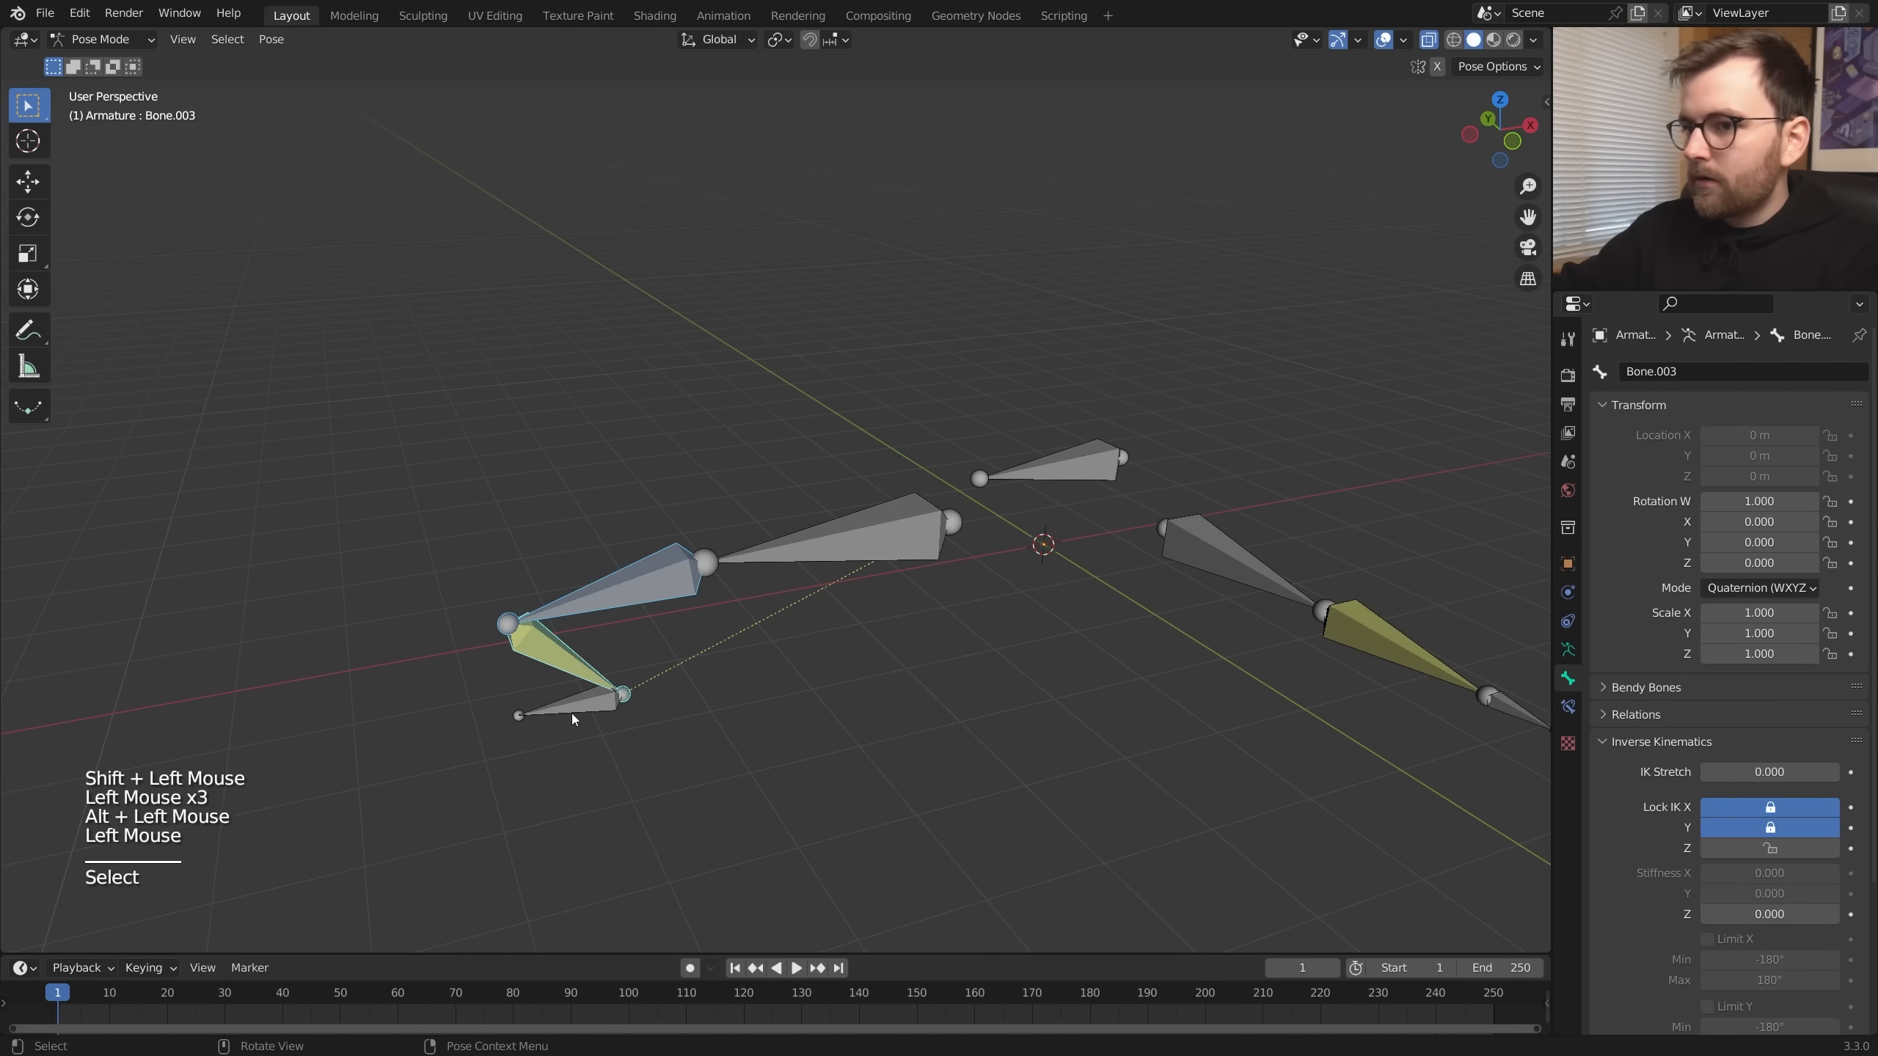
{"action": "key", "text": "g"}
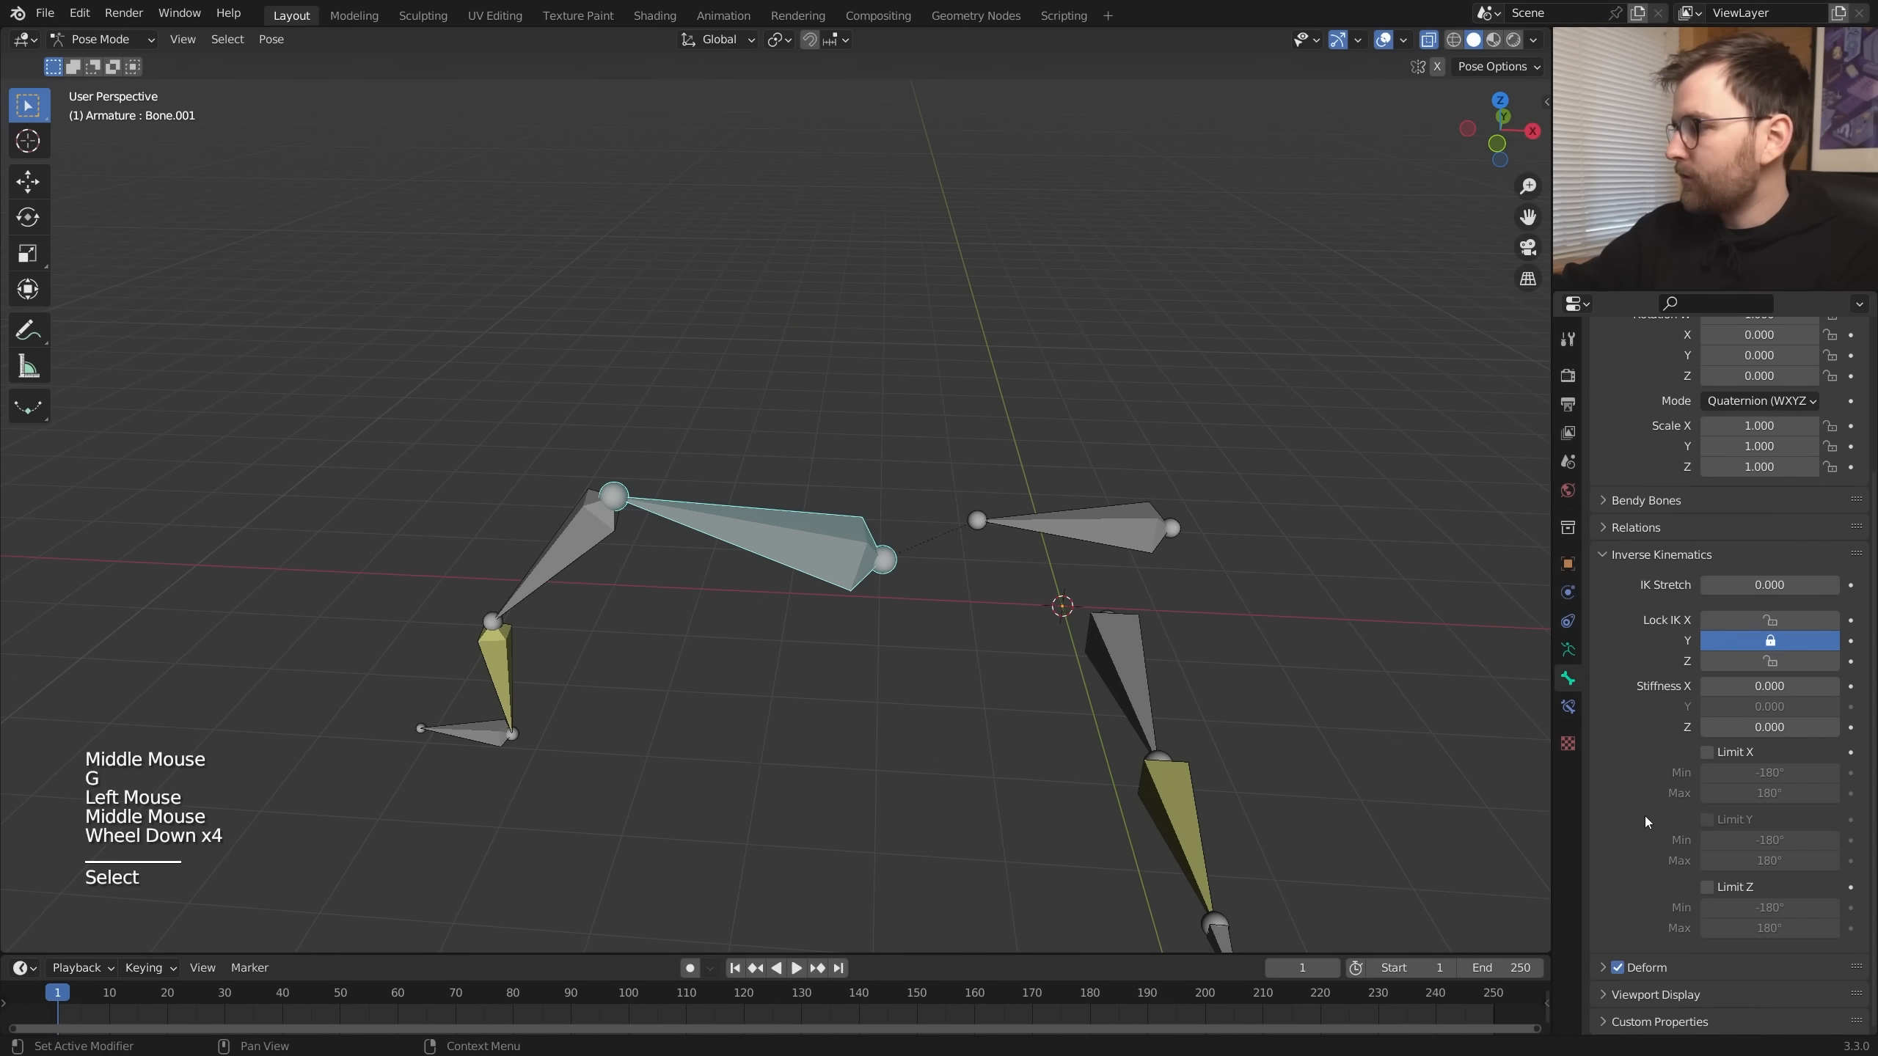
{"action": "left_click", "coordinate": [1706, 886]}
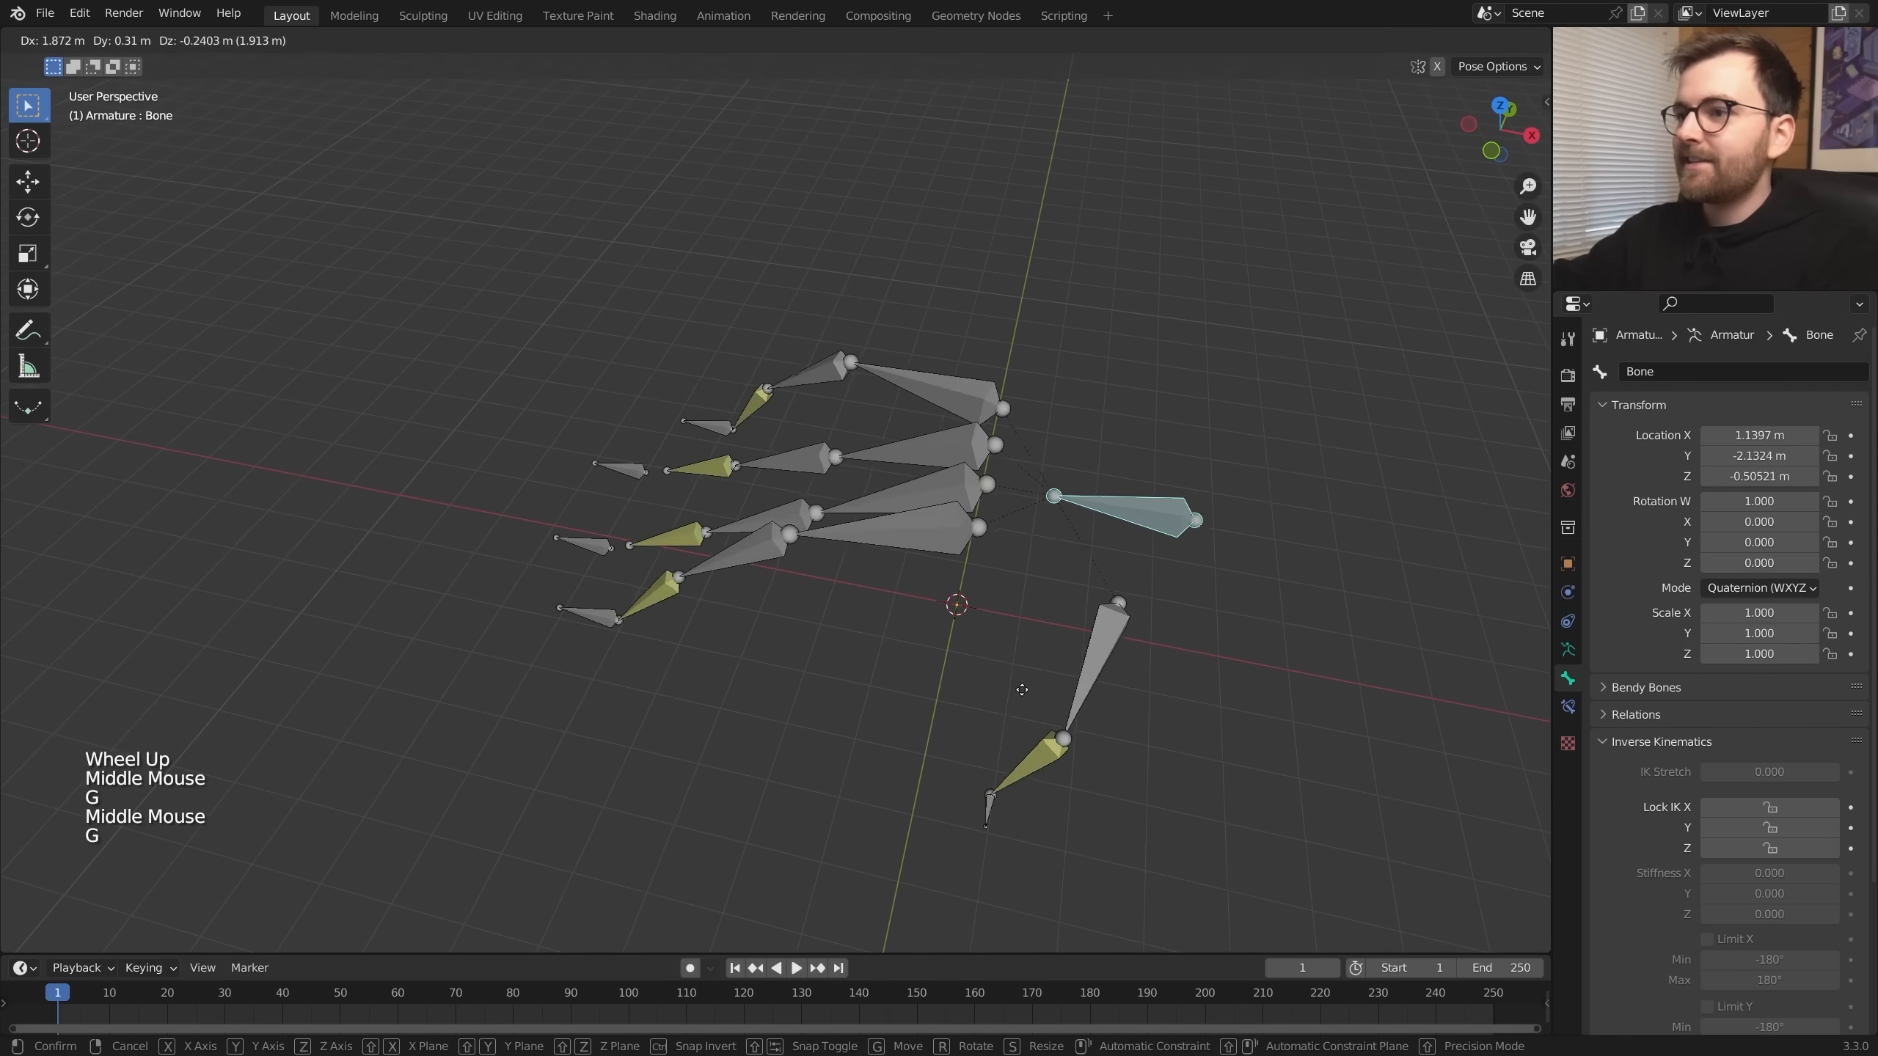
- Scroll the Mechanical Creature Kit Pro asset library listing its mechanical parts
{"action": "scroll", "scroll_direction": "down", "scroll_amount": 3}
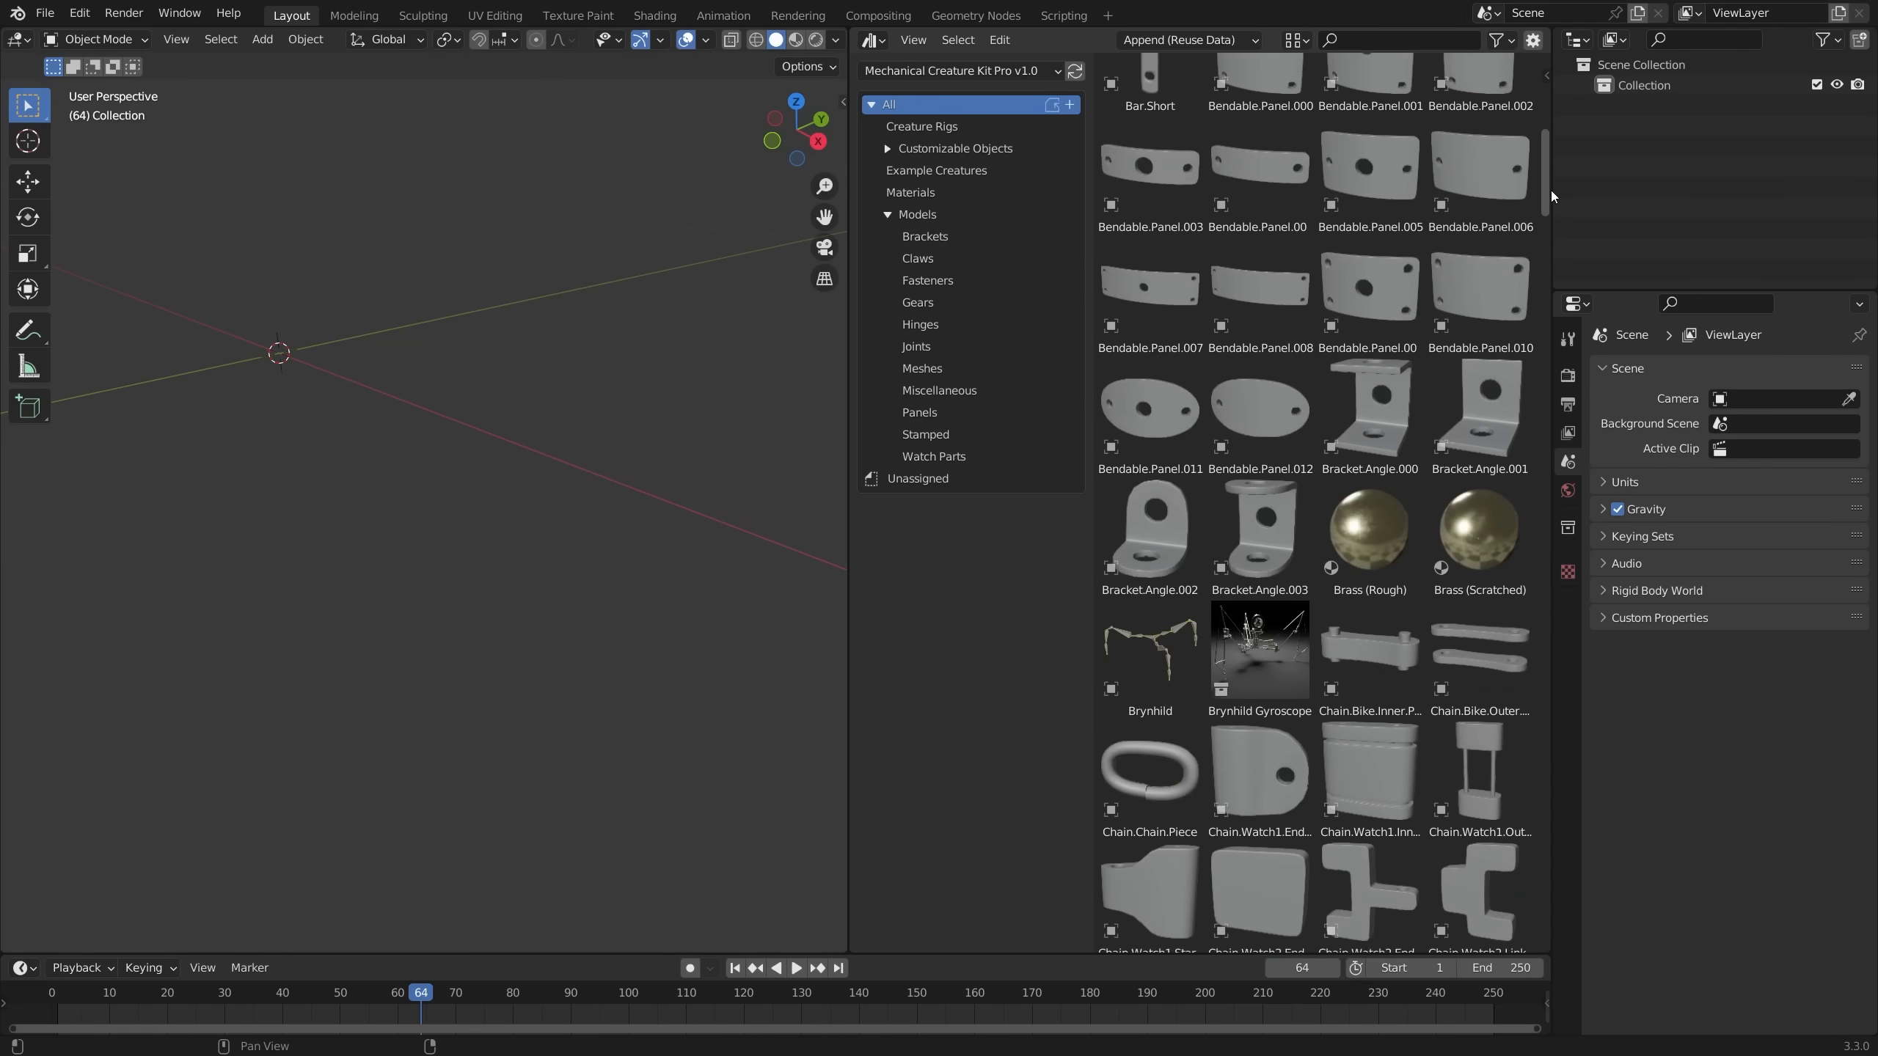
- Drop a Connections.Round joint from the kit's joint models into the scene
{"action": "left_click", "coordinate": [918, 347]}
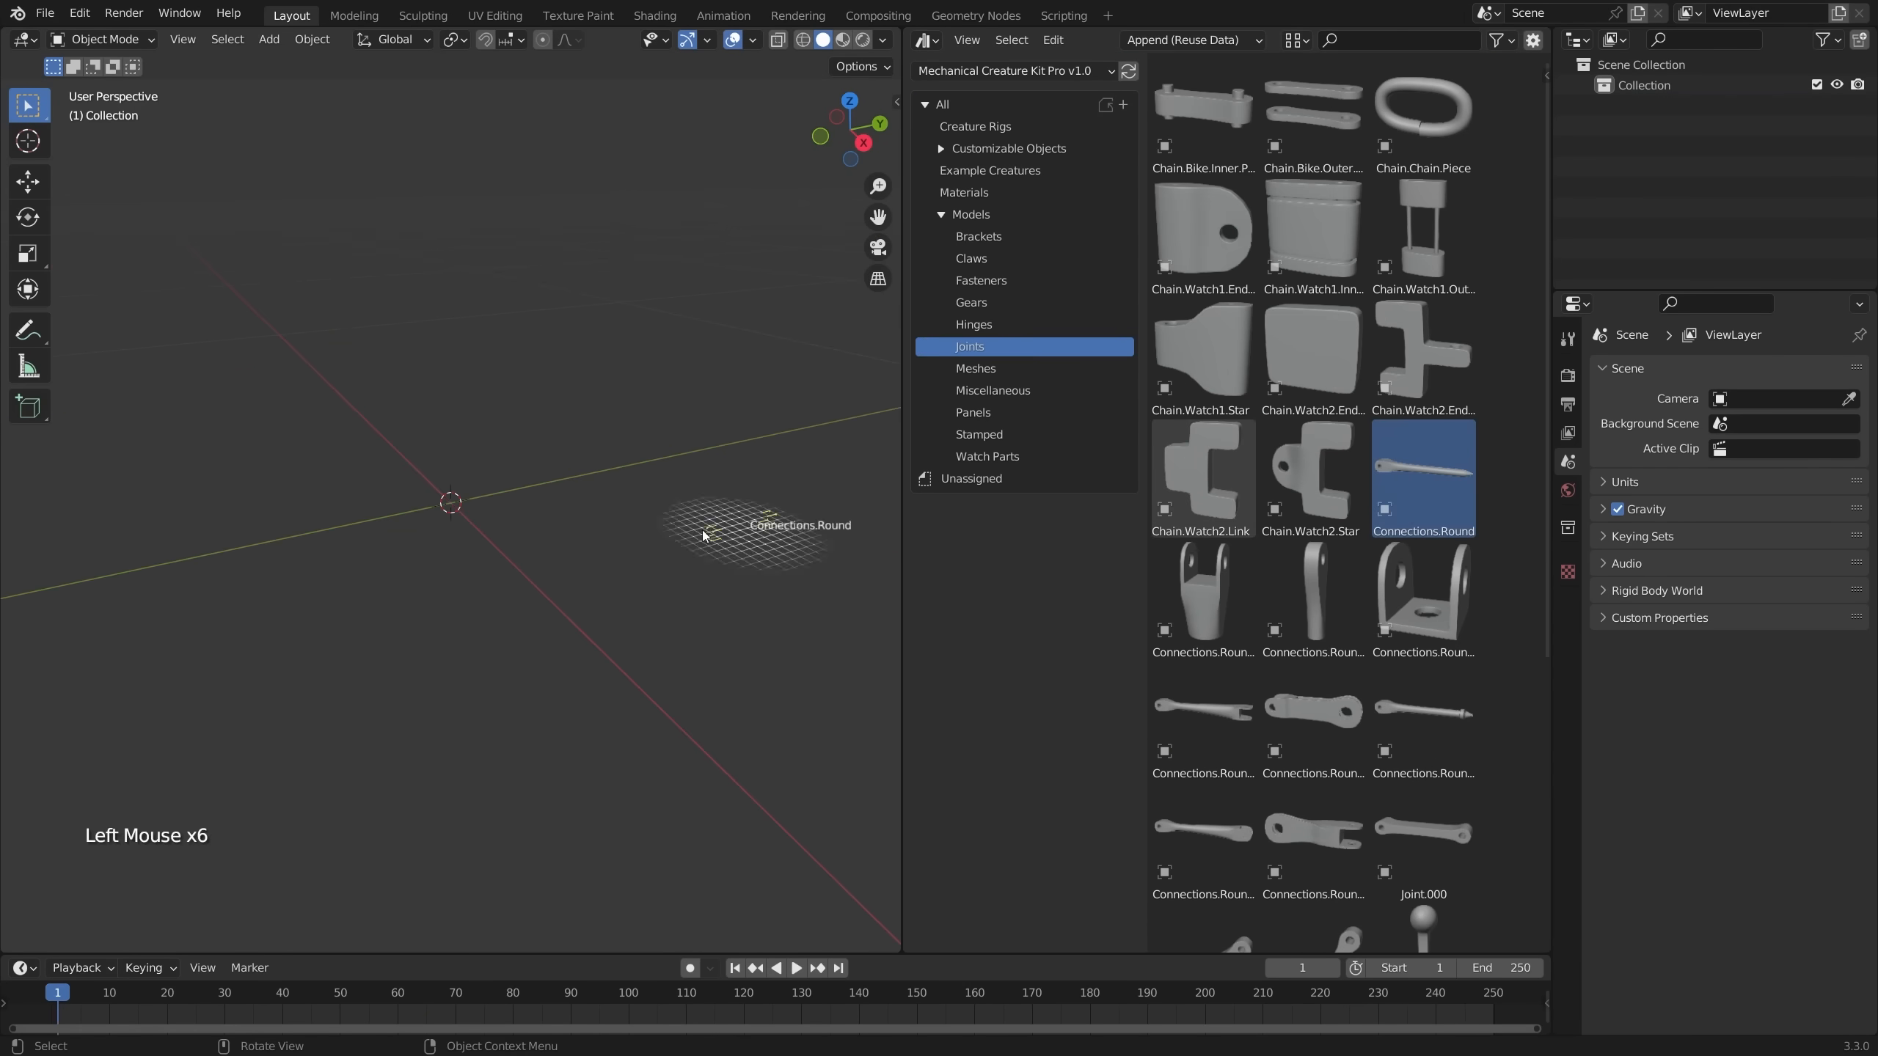
{"action": "left_click", "coordinate": [1423, 832]}
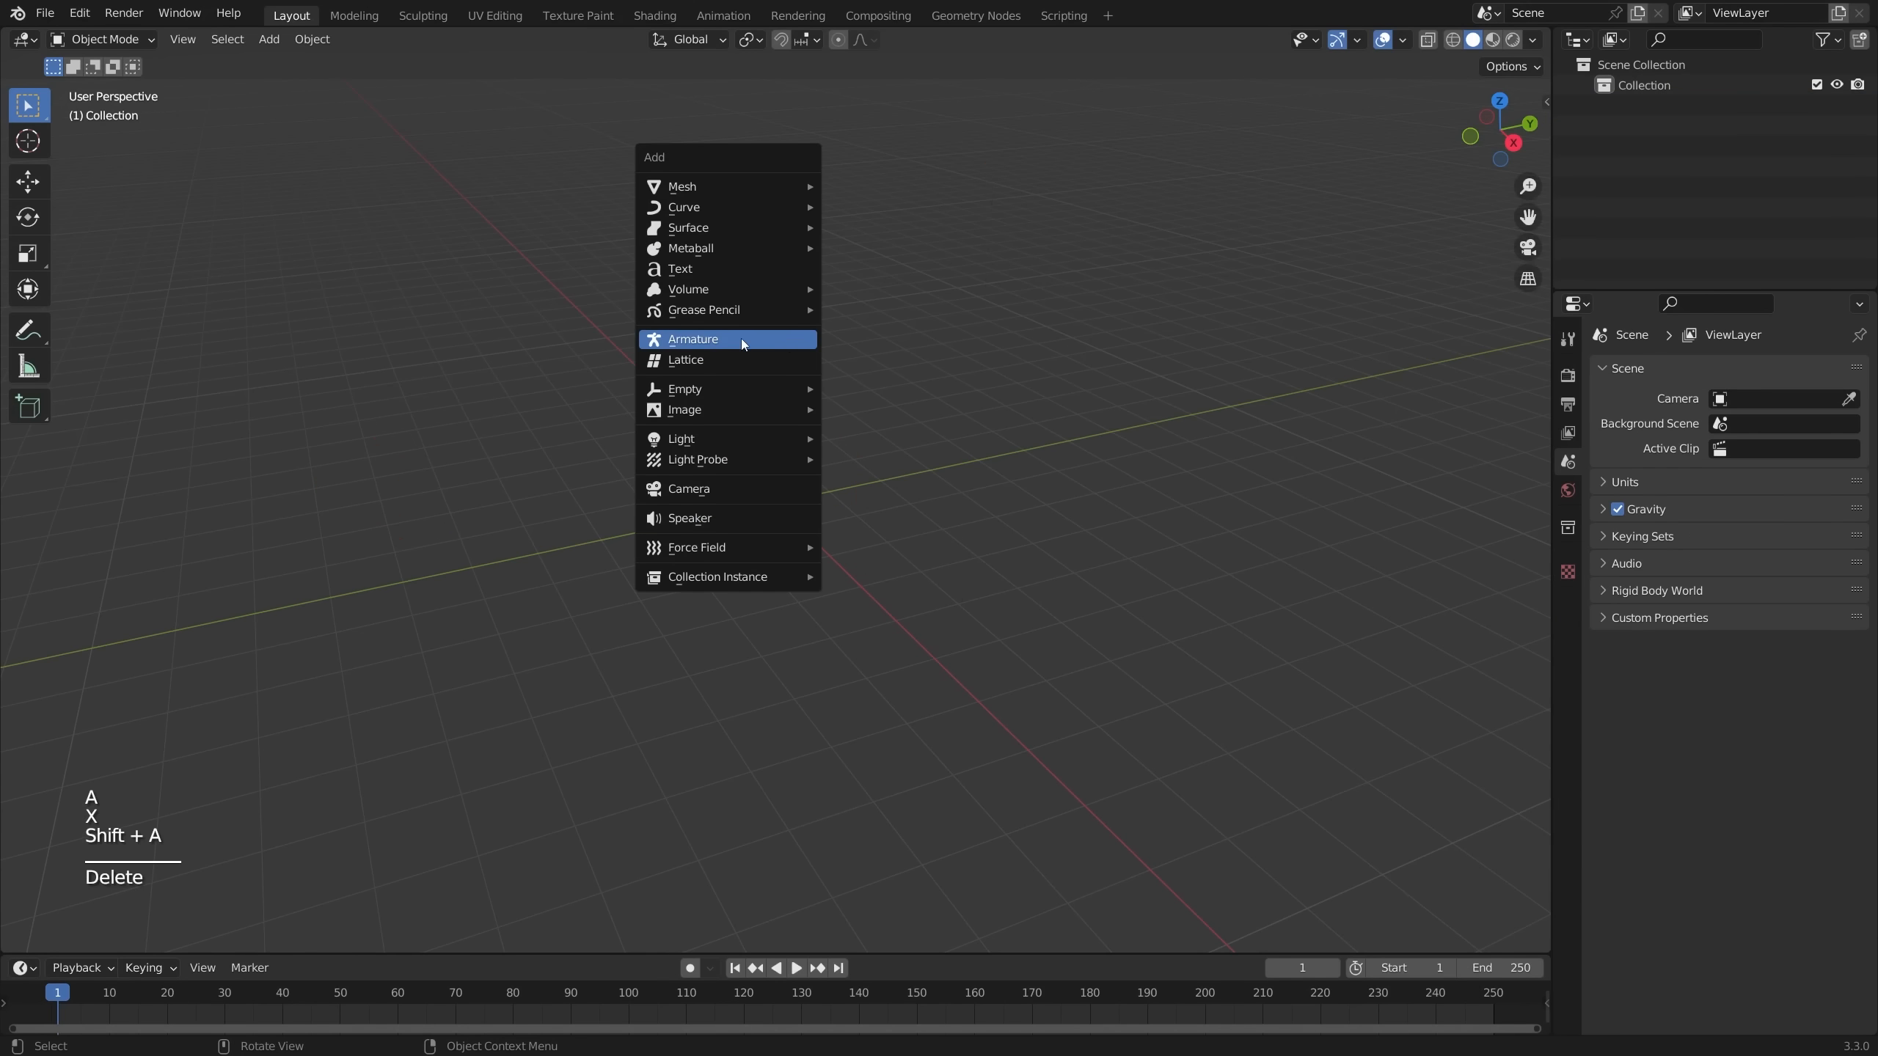
- Add a new single-bone armature and begin editing it with the snap menu
{"action": "left_click", "coordinate": [693, 339]}
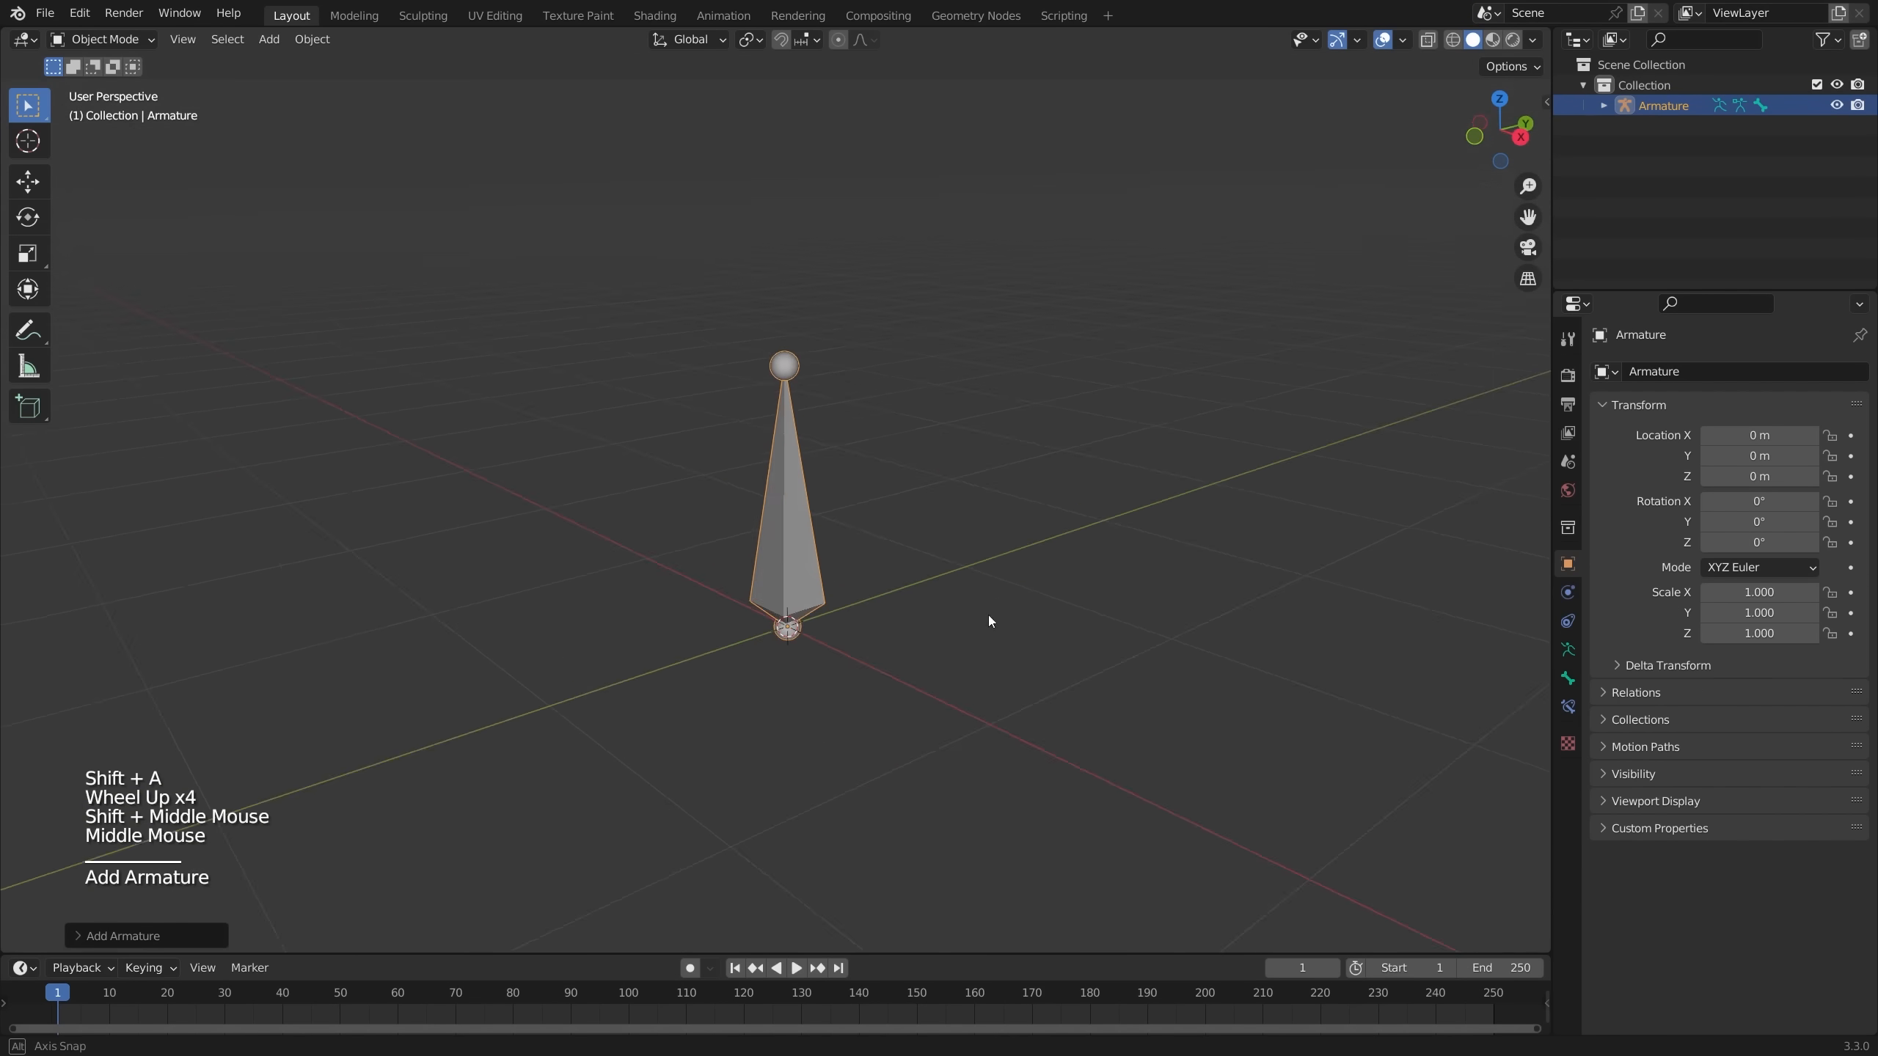
{"action": "left_click", "coordinate": [100, 40]}
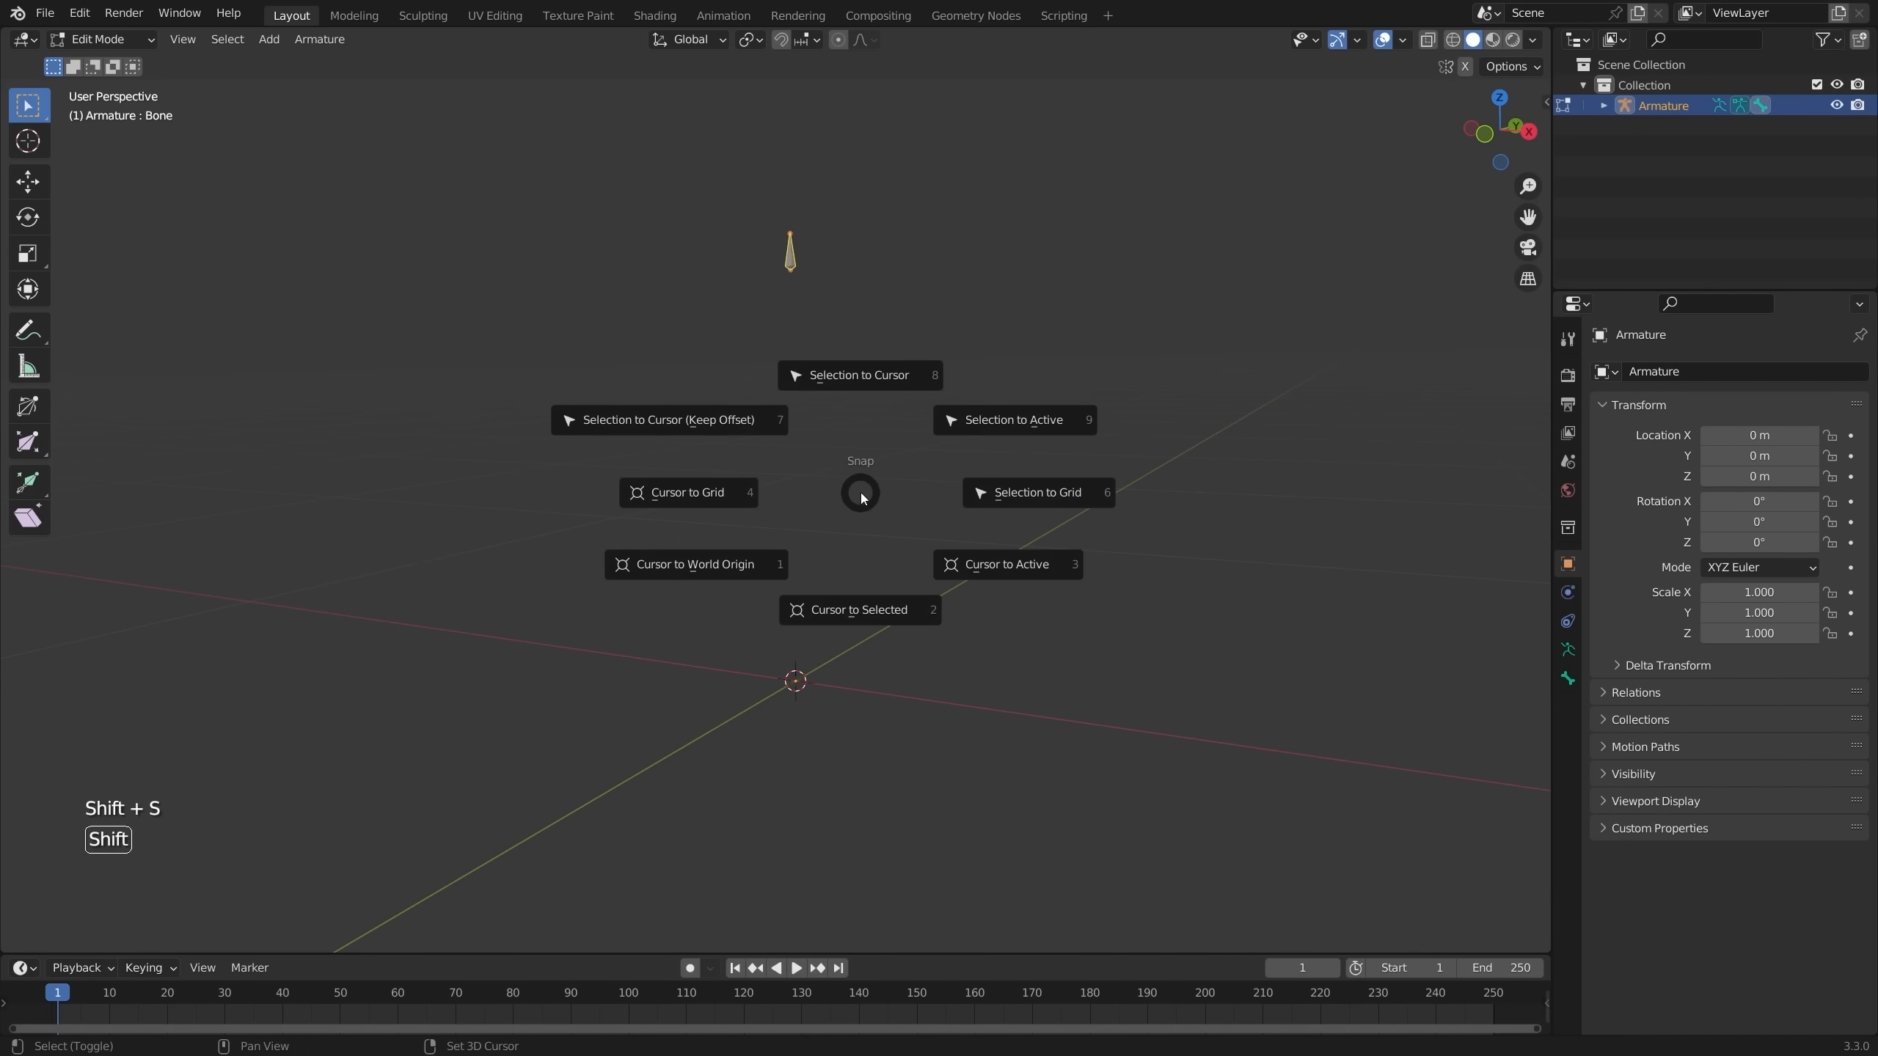
{"action": "left_click", "coordinate": [1039, 493]}
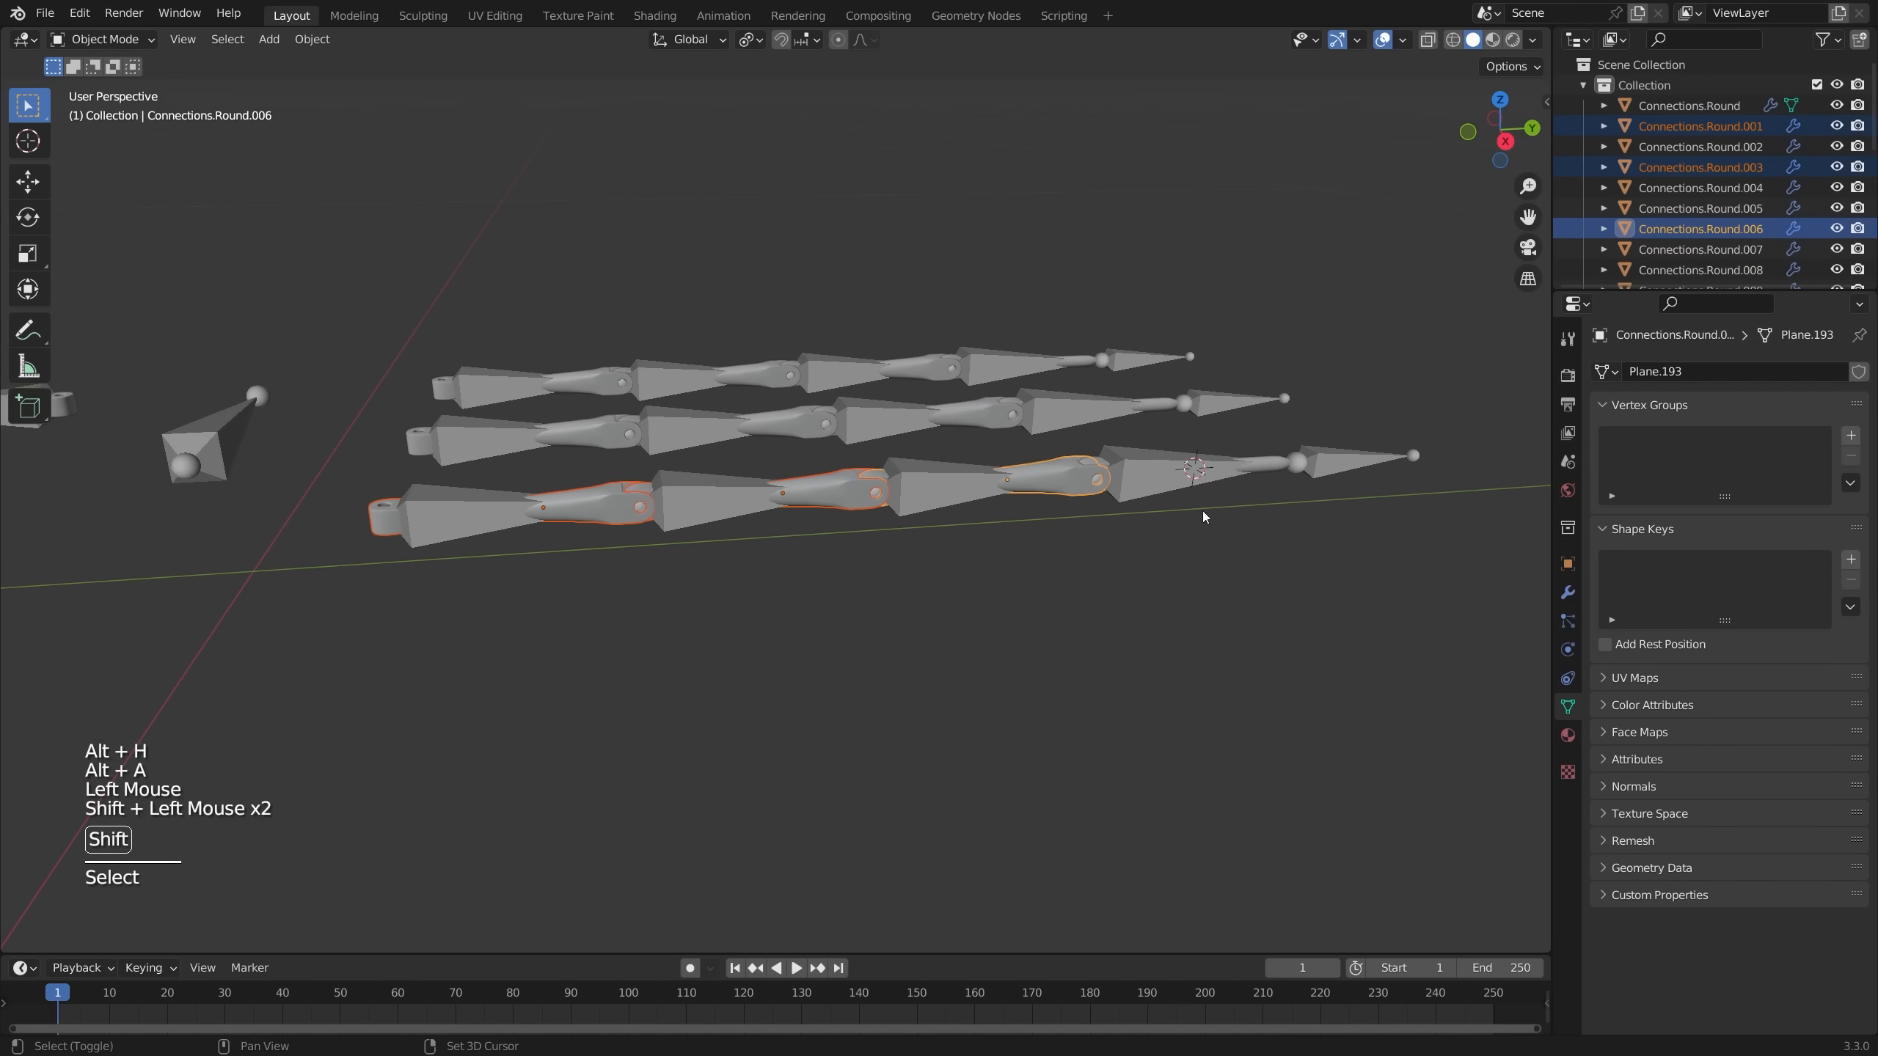
- Select every Connections.Round joint mesh in the scene for parenting
{"action": "key", "text": "r"}
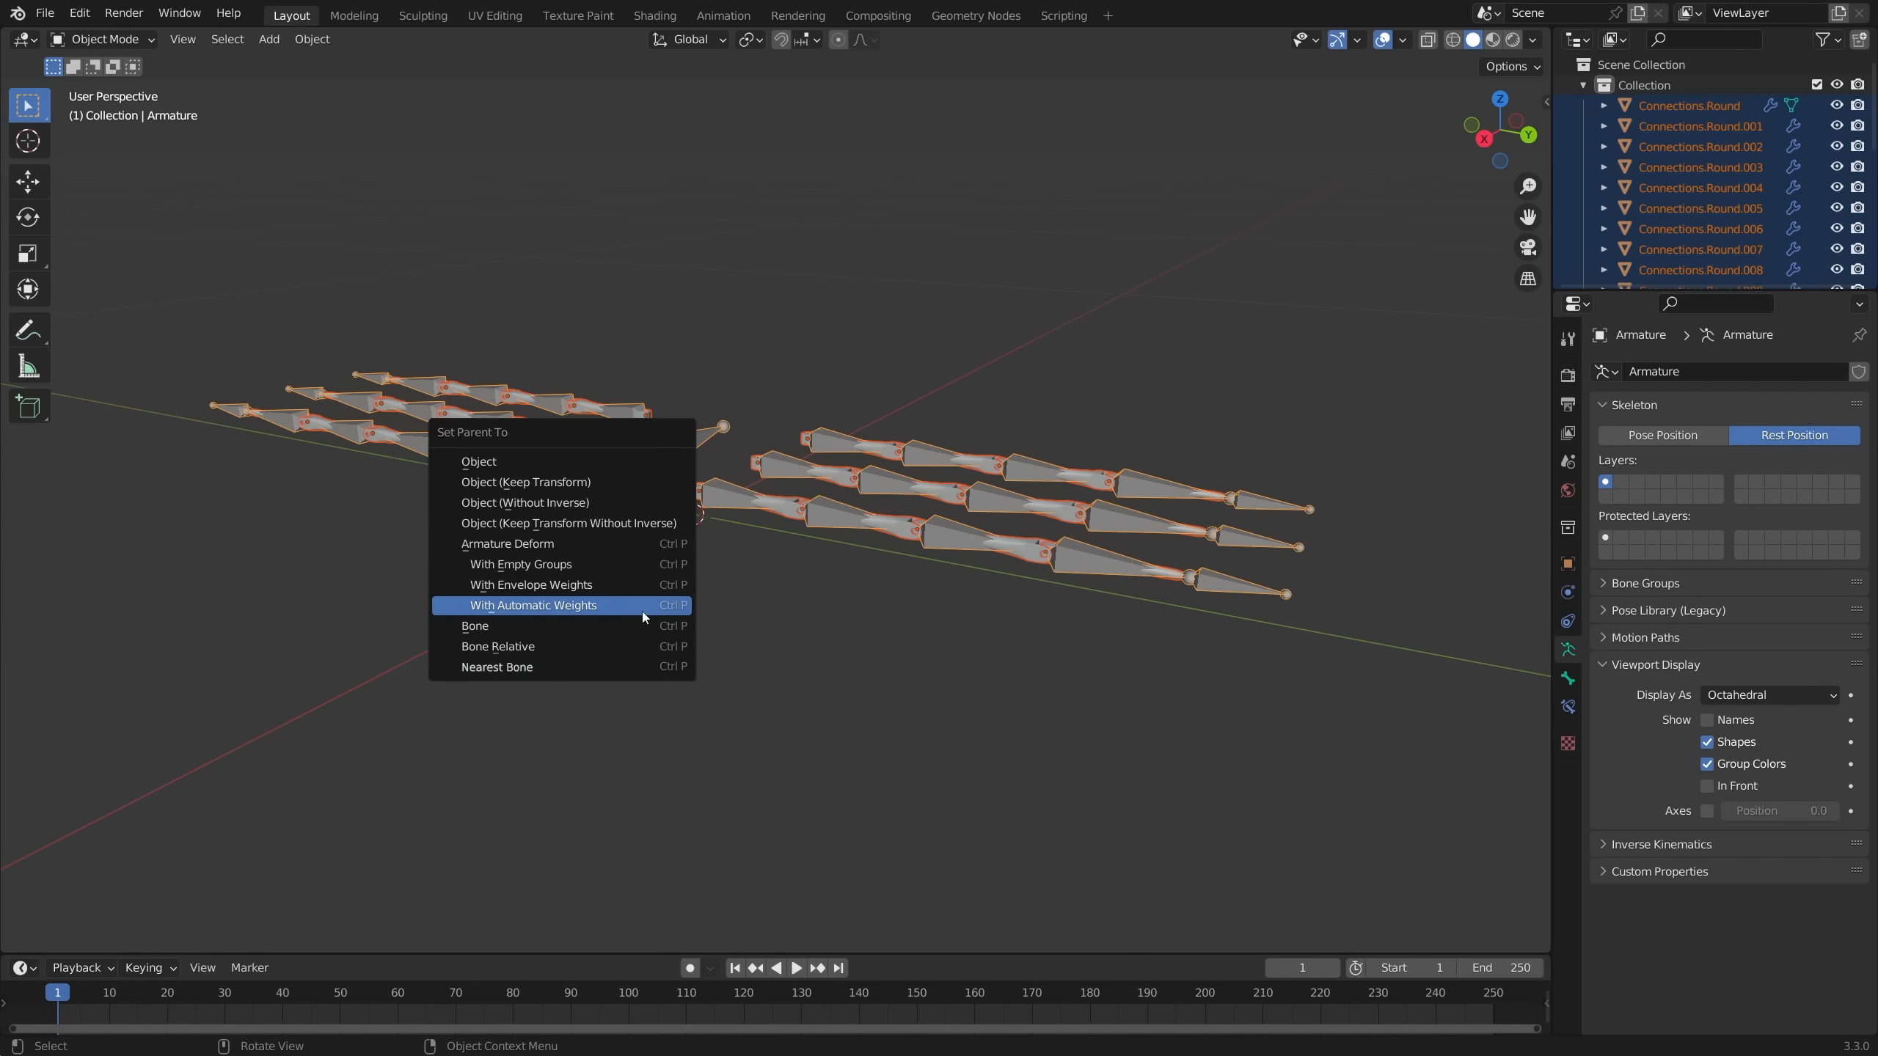
- Parent the joint meshes to the armature With Automatic Weights
{"action": "left_click", "coordinate": [532, 604]}
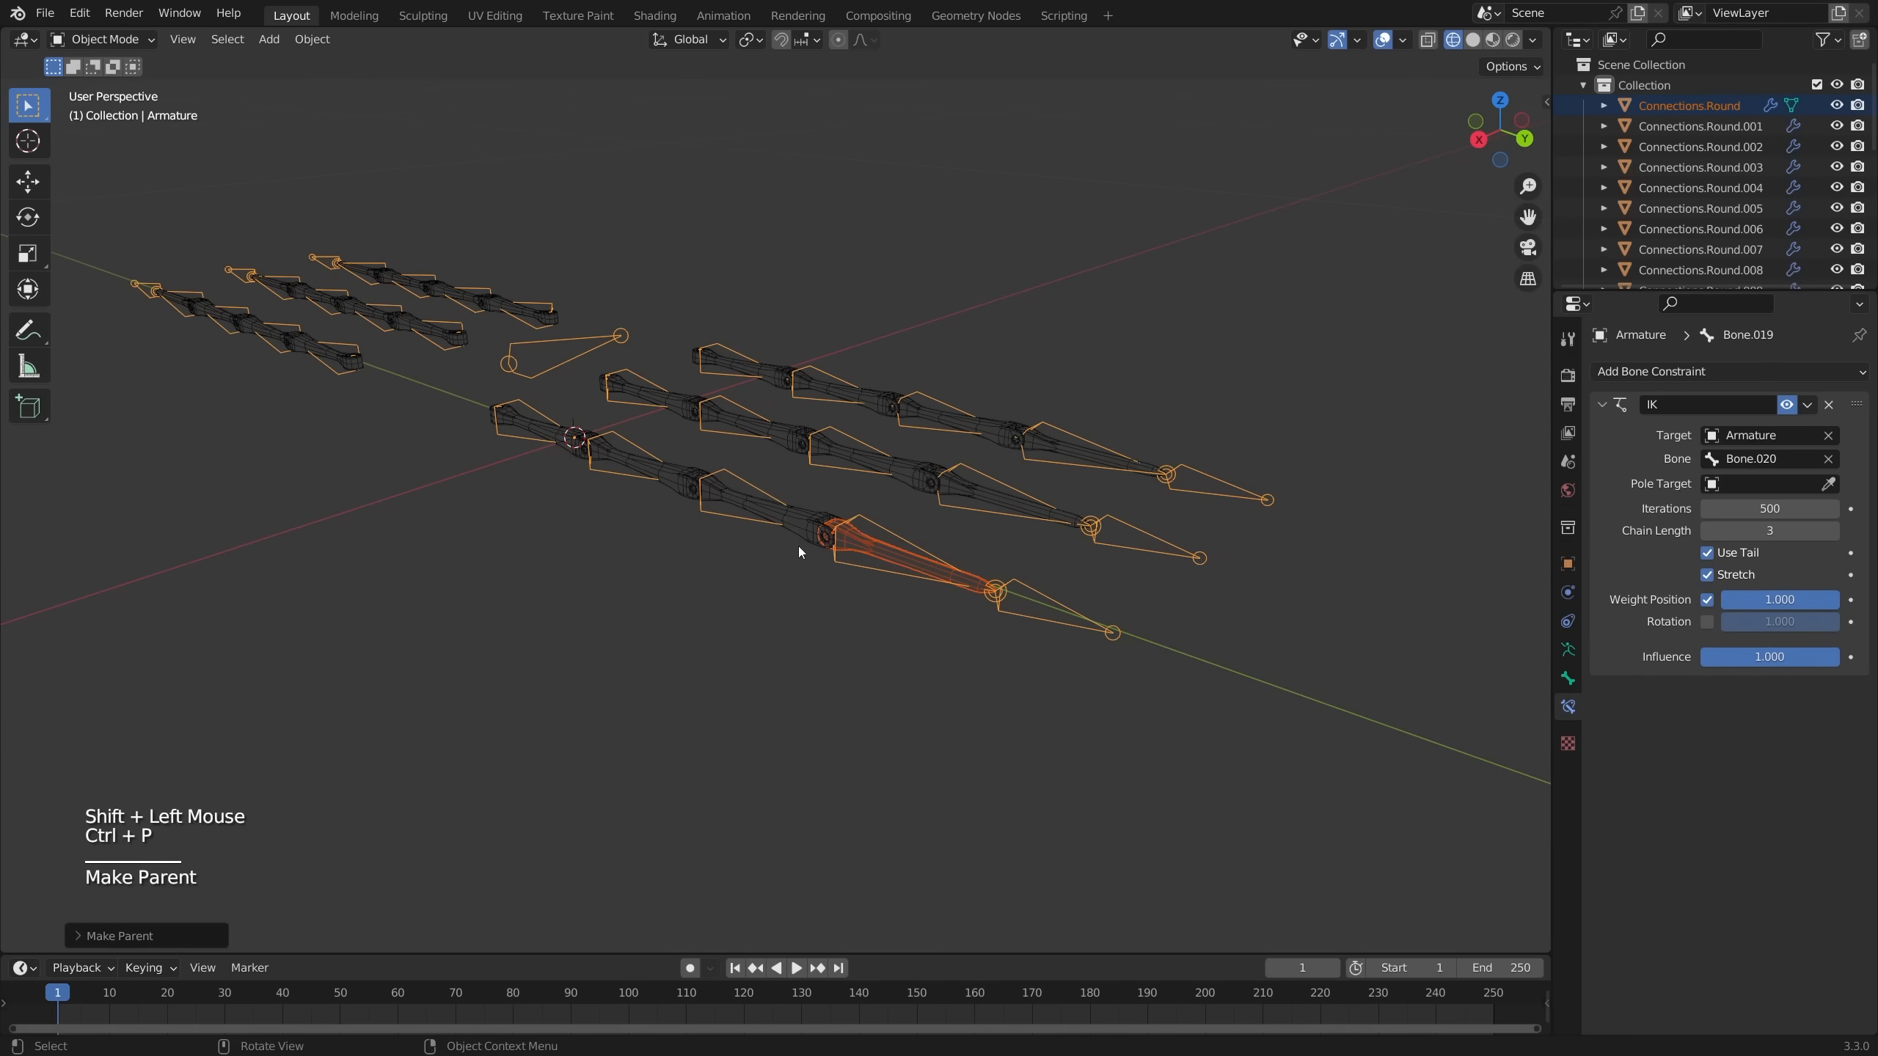